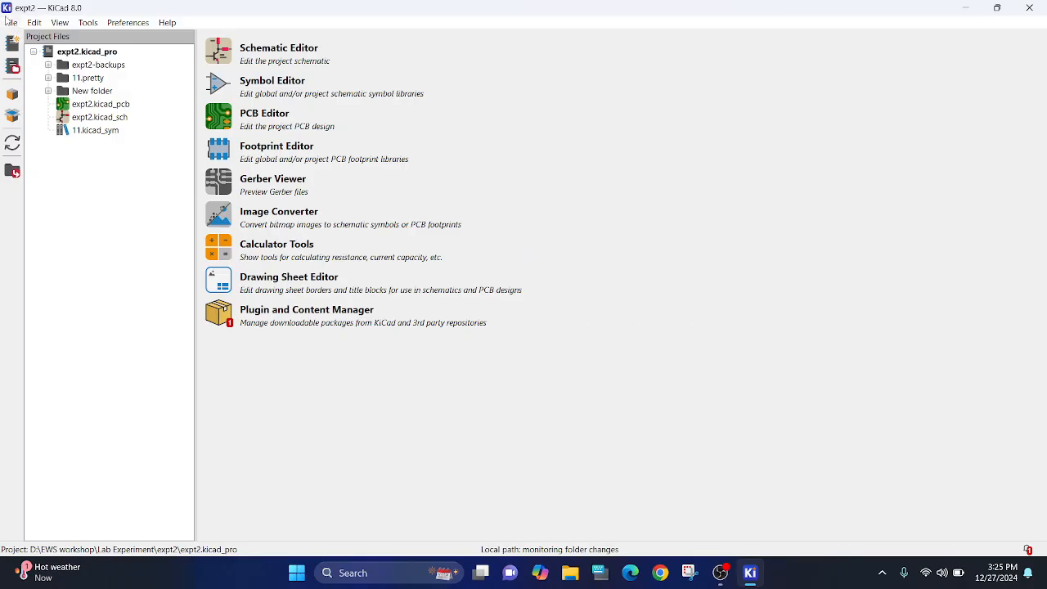
# Create a new project named fwl inside a new expt3 folder.
pyautogui.click(34, 23)
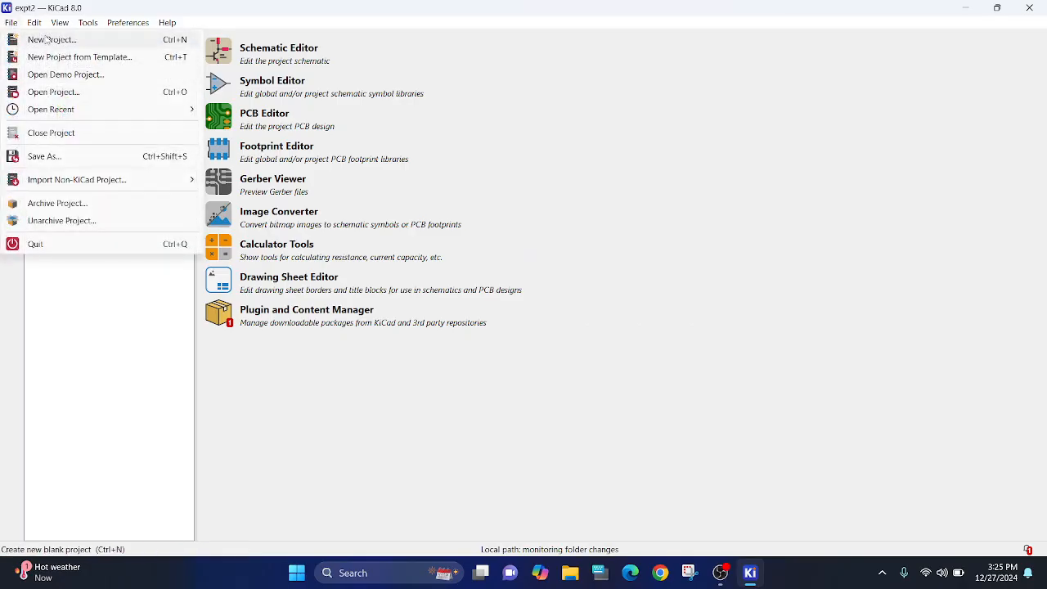
pyautogui.click(52, 39)
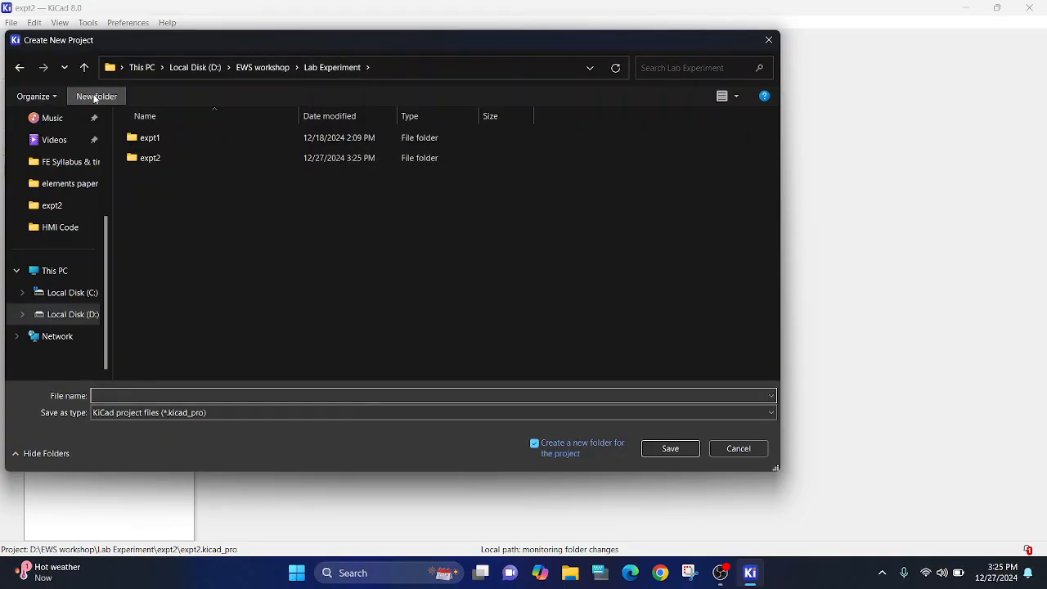
pyautogui.click(95, 95)
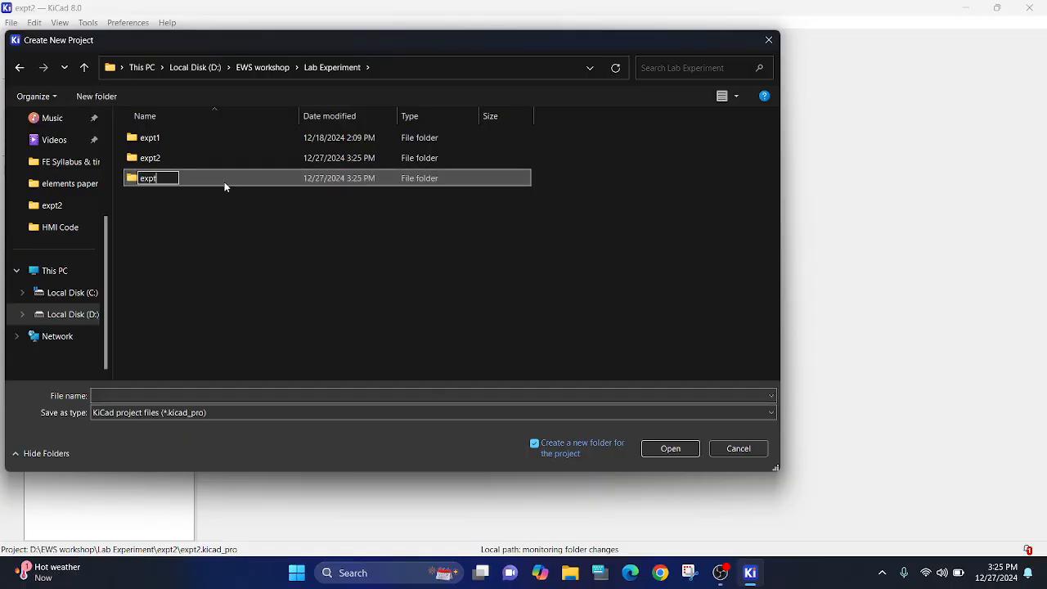
pyautogui.write('3')
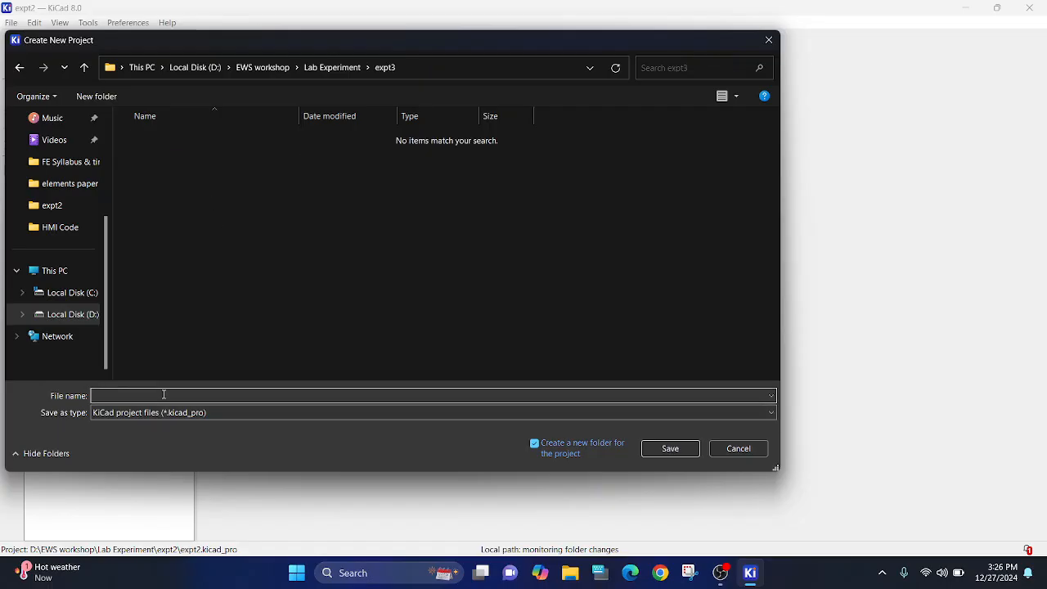
pyautogui.write('fwl')
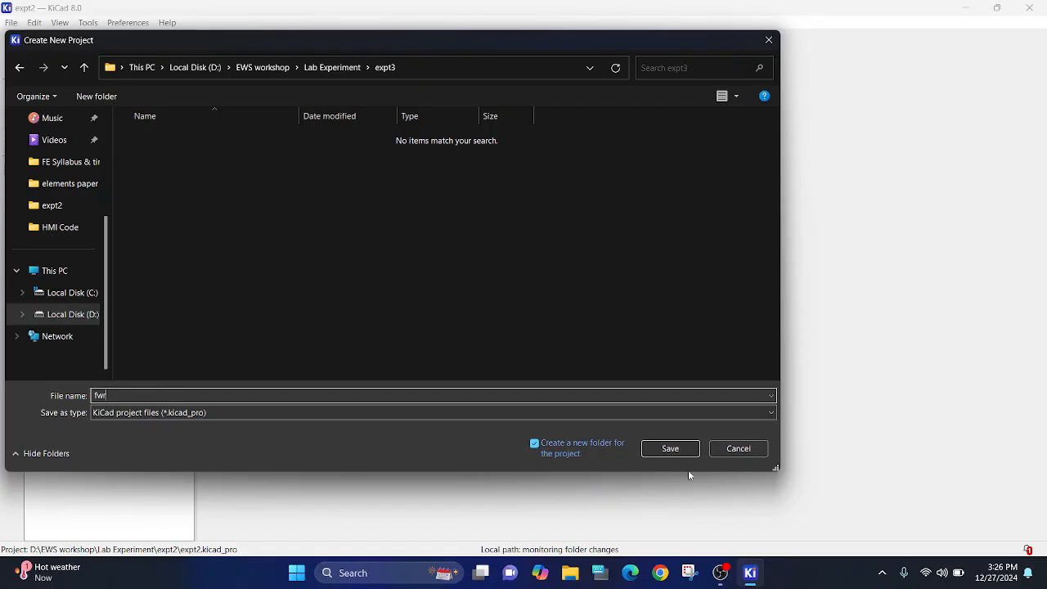
pyautogui.click(671, 448)
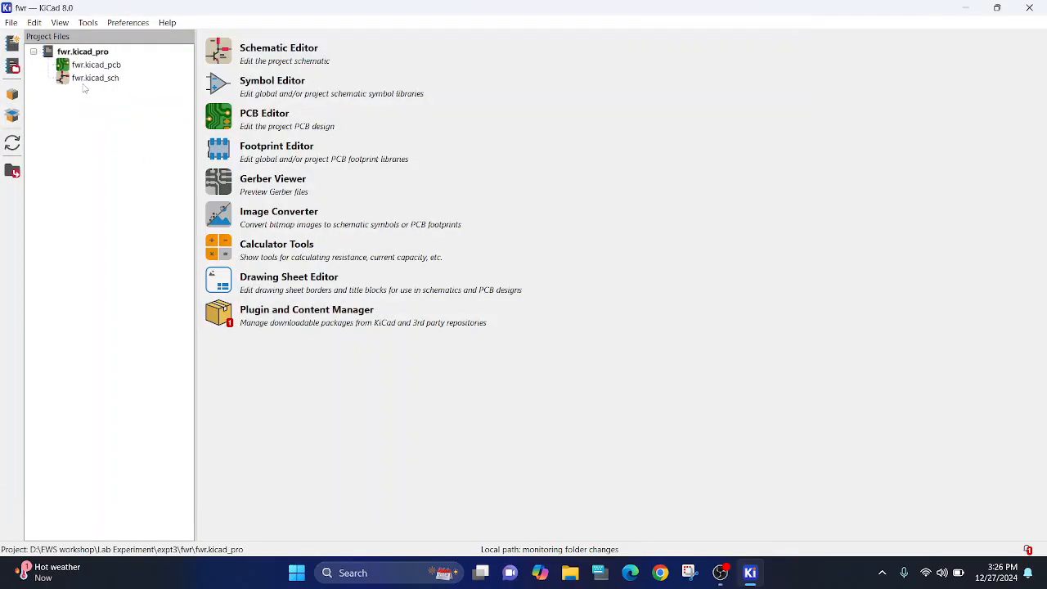
# Place two 1N4007 diodes D1 and D2 in the schematic, D2 positioned below D1.
pyautogui.click(95, 78)
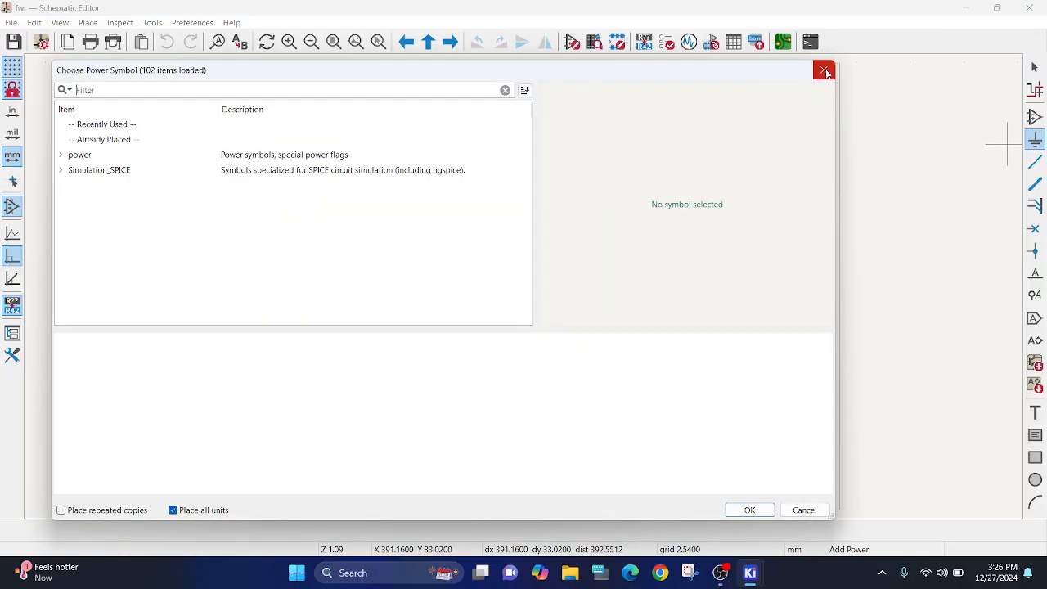
pyautogui.click(825, 70)
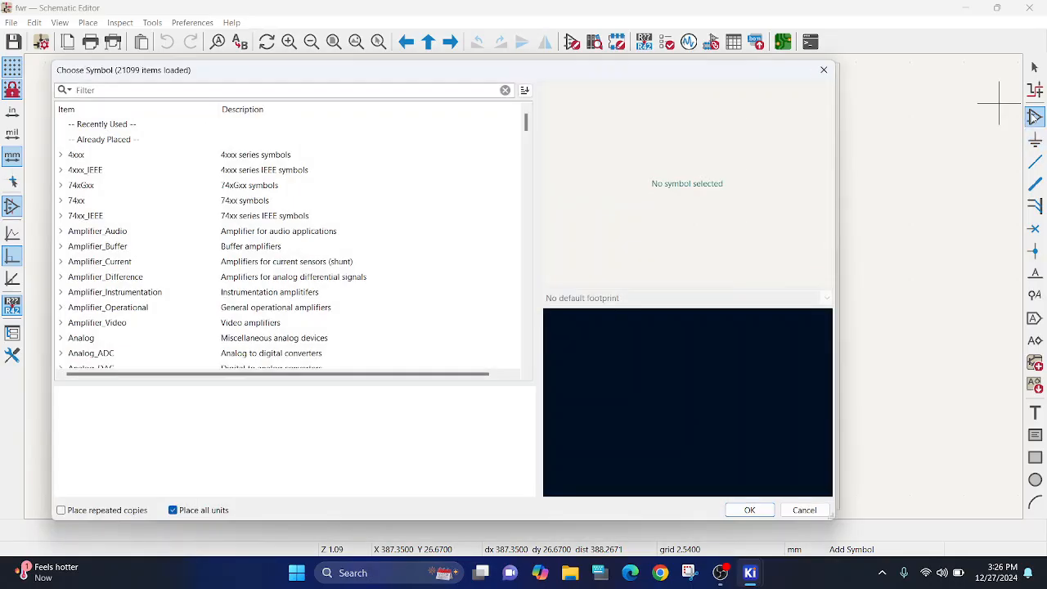
pyautogui.click(286, 90)
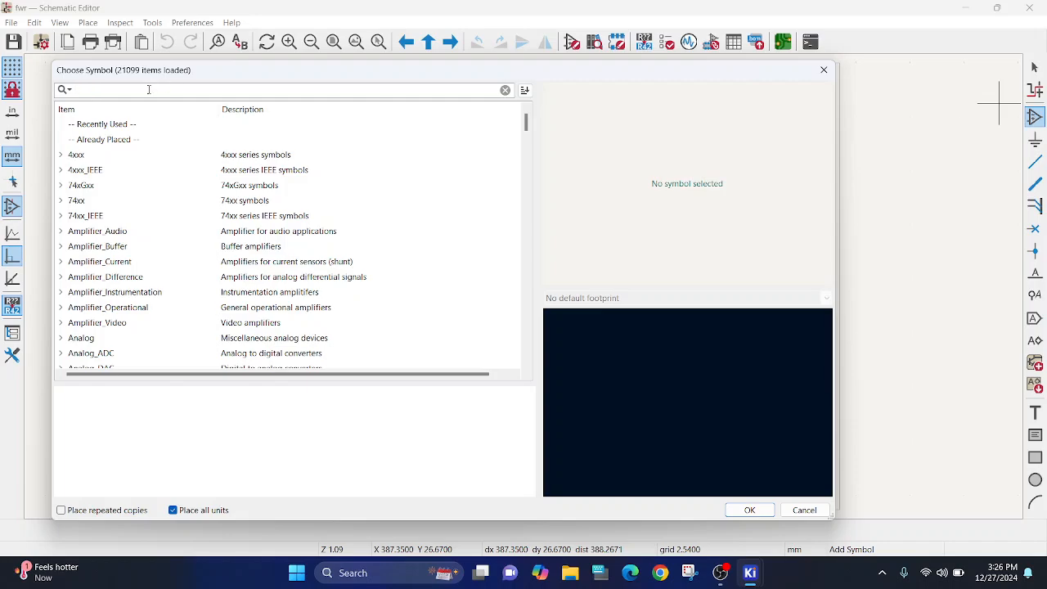
pyautogui.write('1')
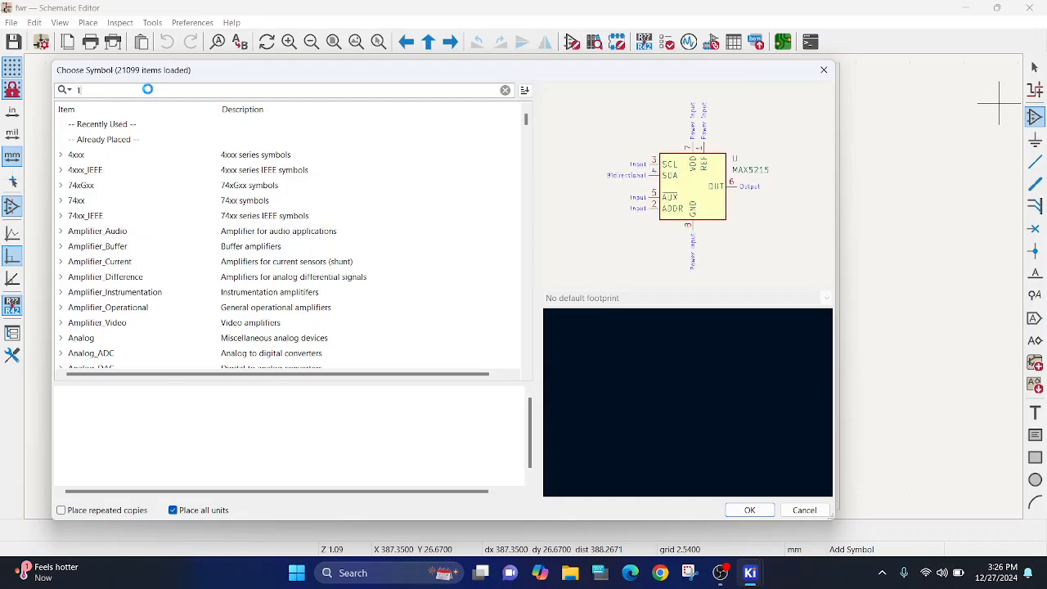
pyautogui.write('n4007')
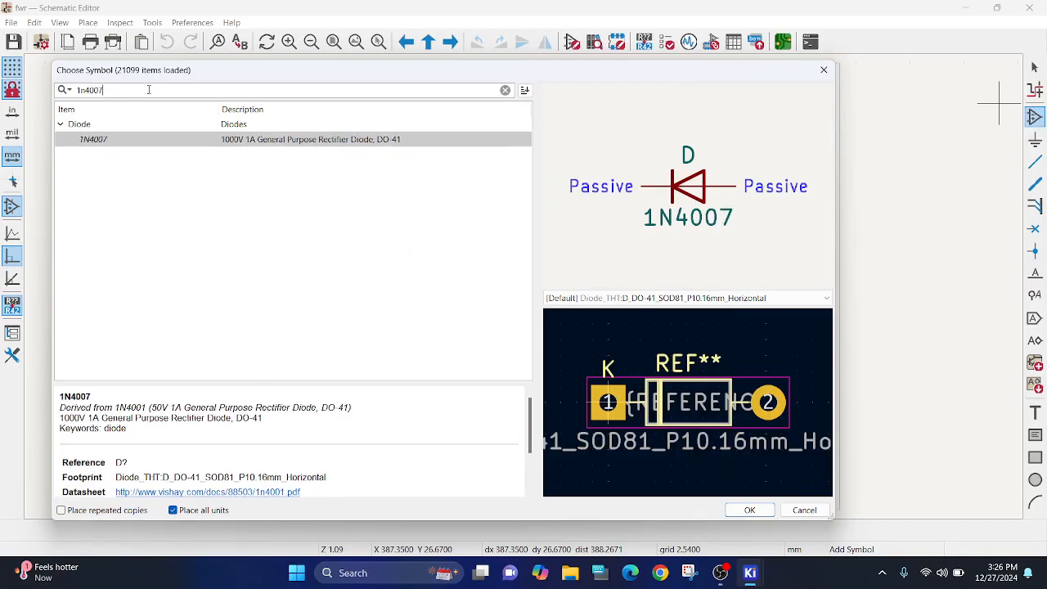
pyautogui.click(748, 511)
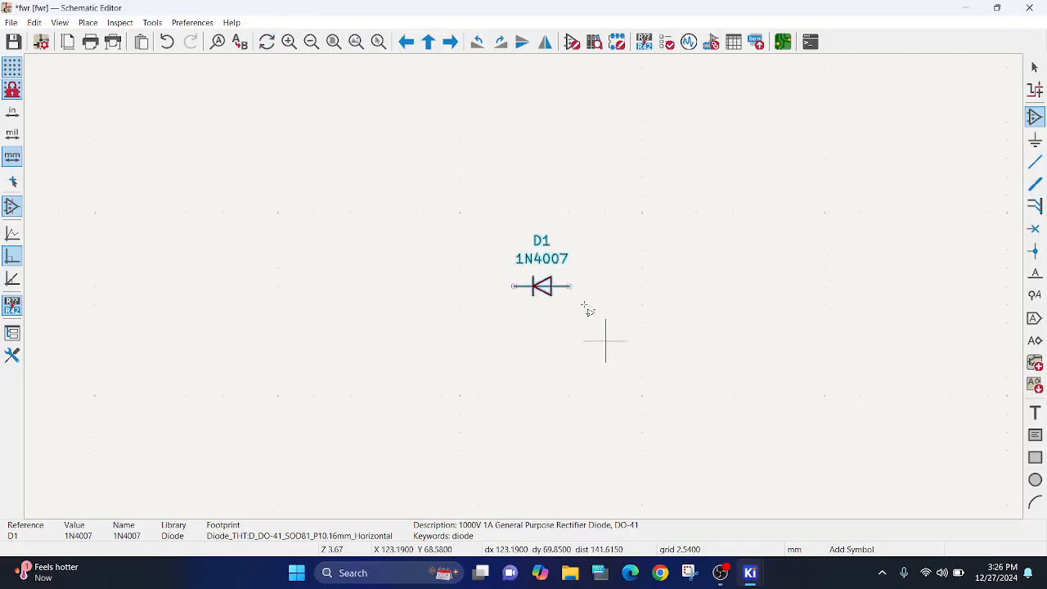
pyautogui.click(559, 358)
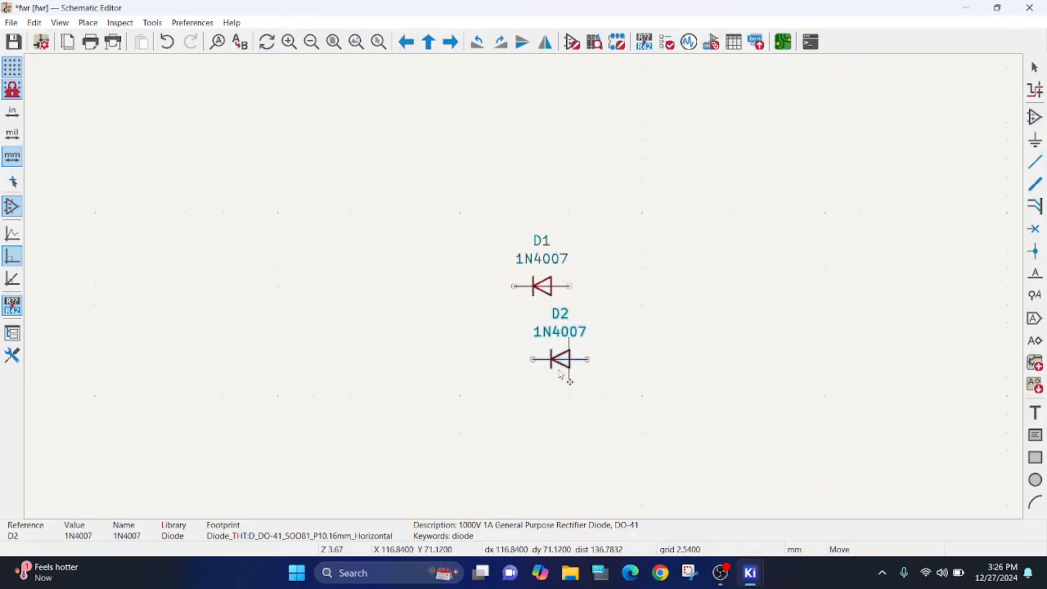
pyautogui.moveTo(560, 360); pyautogui.dragTo(542, 422)
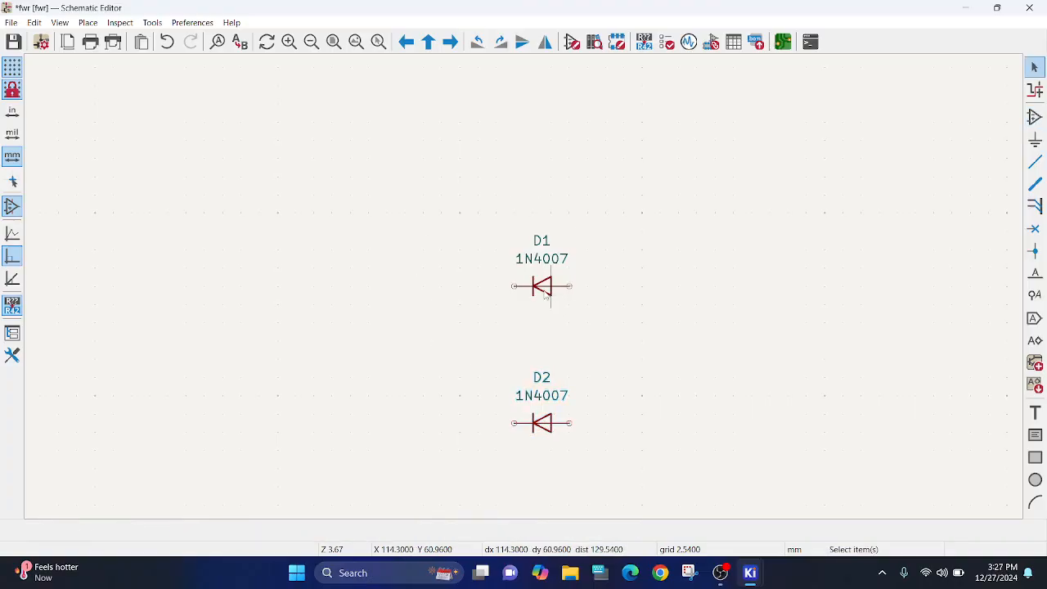
# Place a generic Device R resistor R1 between diodes D1 and D2.
pyautogui.click(543, 287)
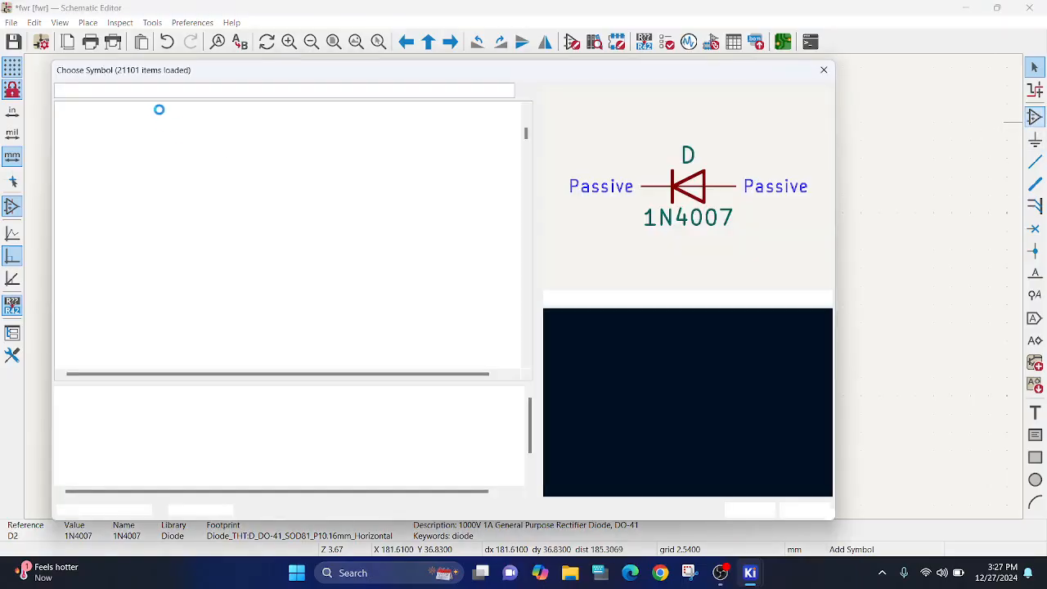
pyautogui.write('r')
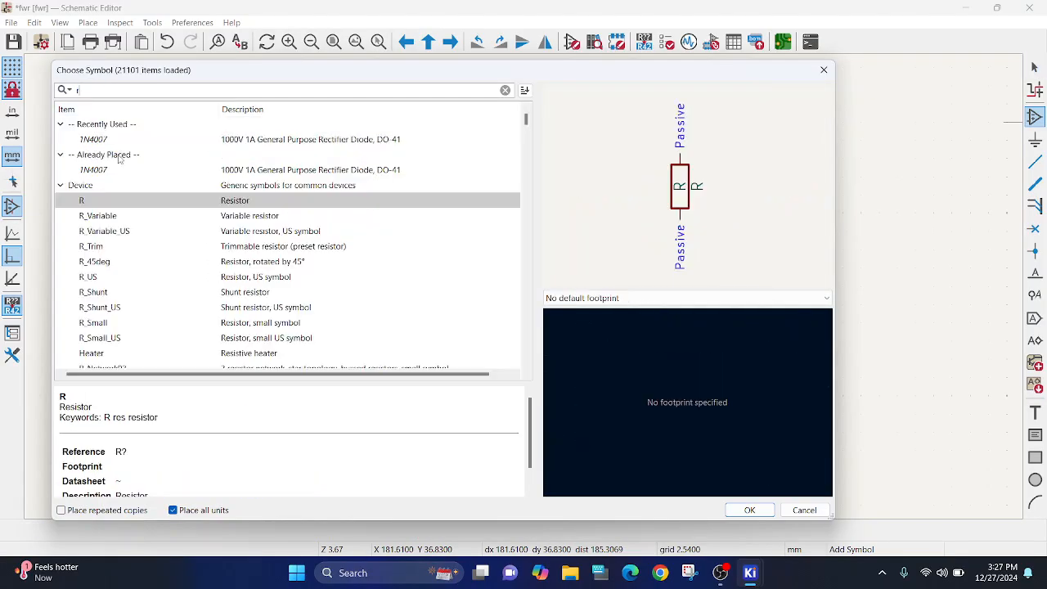
pyautogui.click(749, 511)
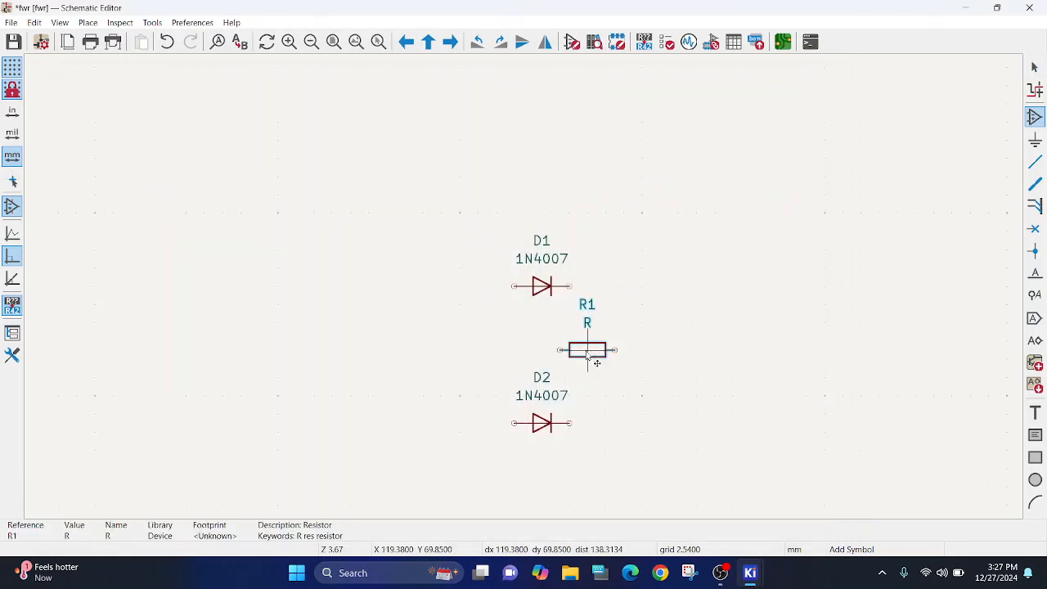
pyautogui.moveTo(586, 351); pyautogui.dragTo(524, 342)
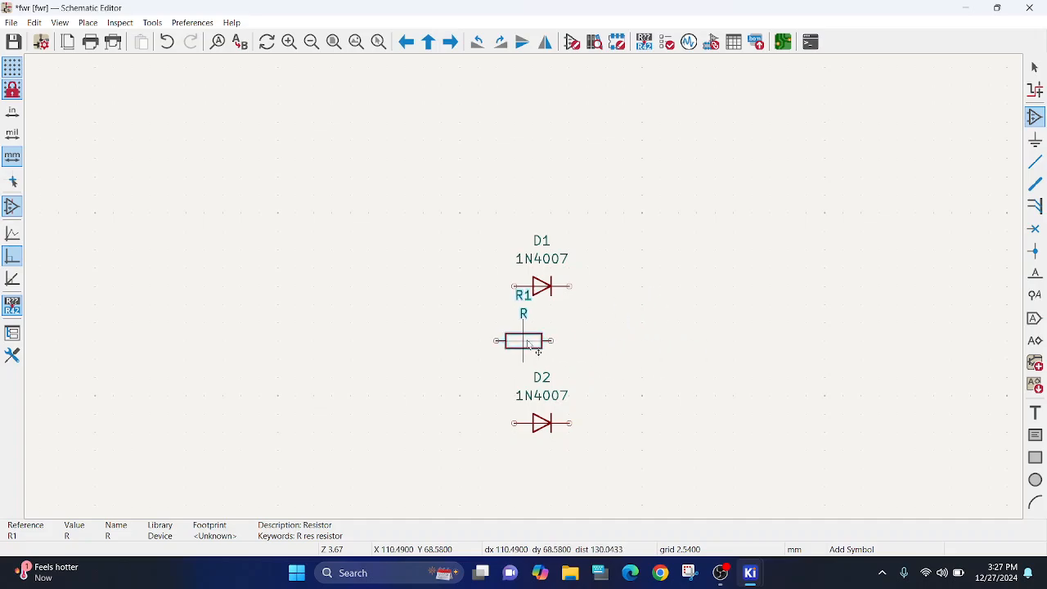
pyautogui.scroll(3)
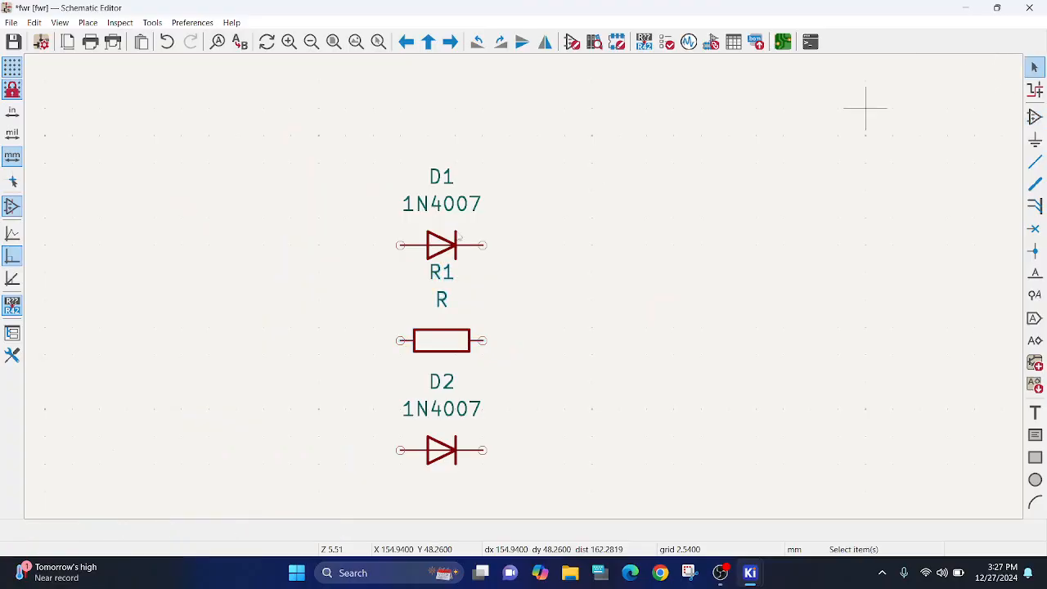
# Review D1's properties and confirm them unchanged.
pyautogui.doubleClick(441, 243)
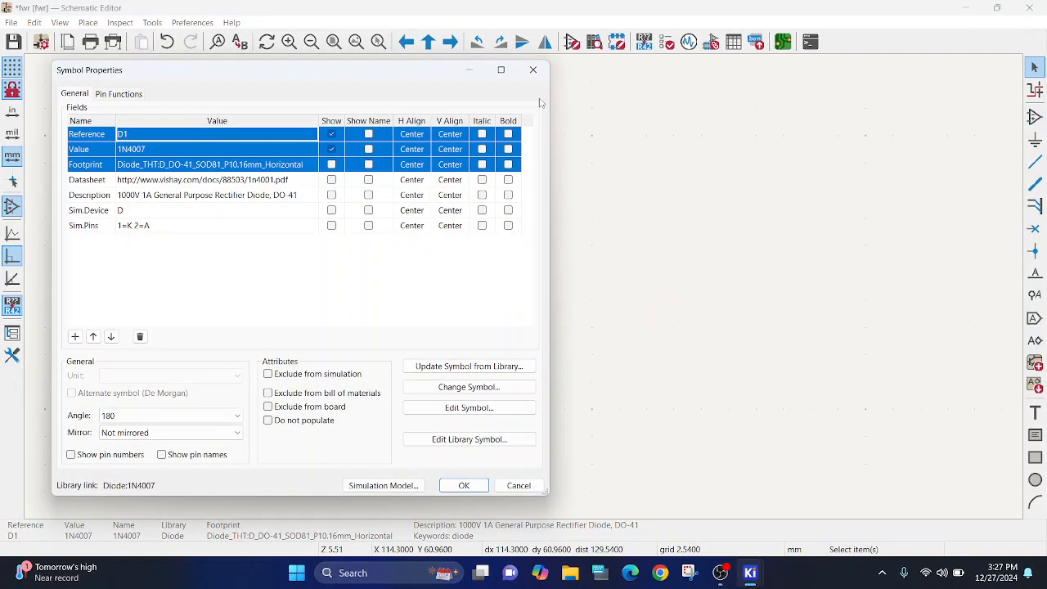
pyautogui.click(463, 485)
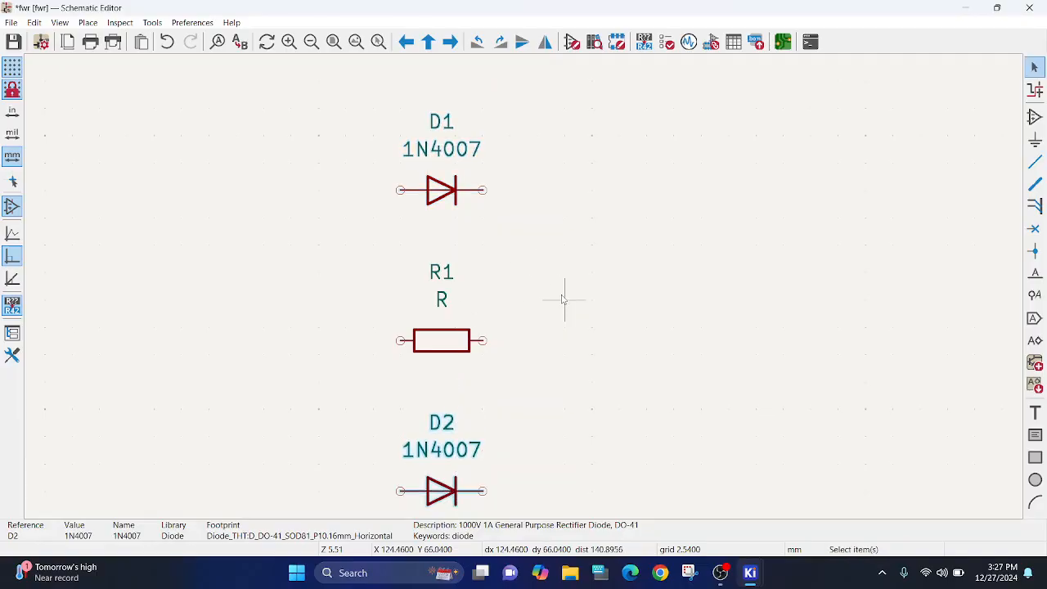
pyautogui.scroll(-3)
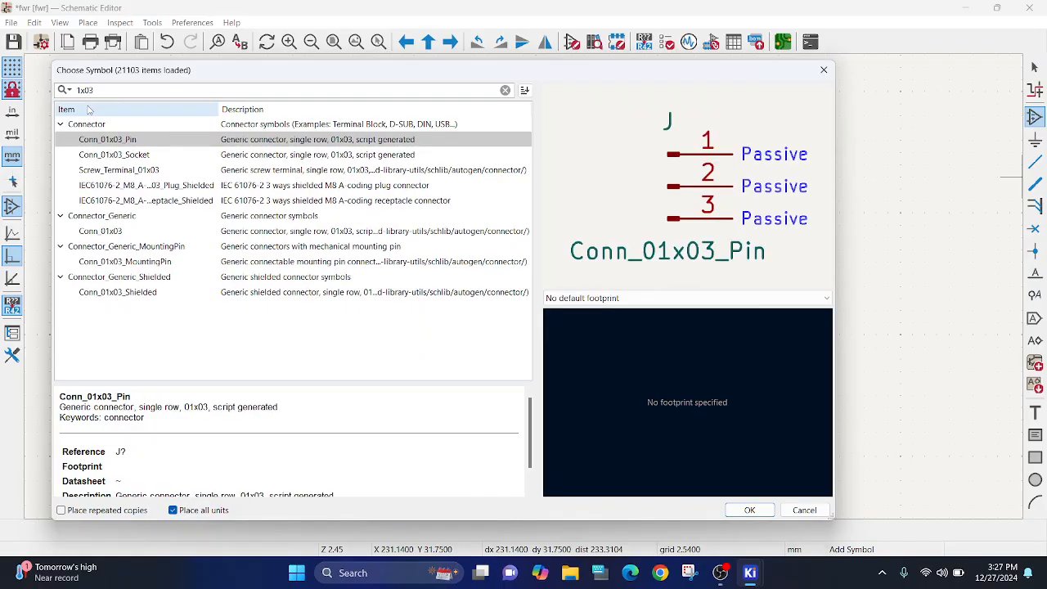
# Place Screw_Terminal_01x03 J1 left of the parts and Screw_Terminal_01x02 J2 to their right.
pyautogui.click(750, 511)
pyautogui.write('2')
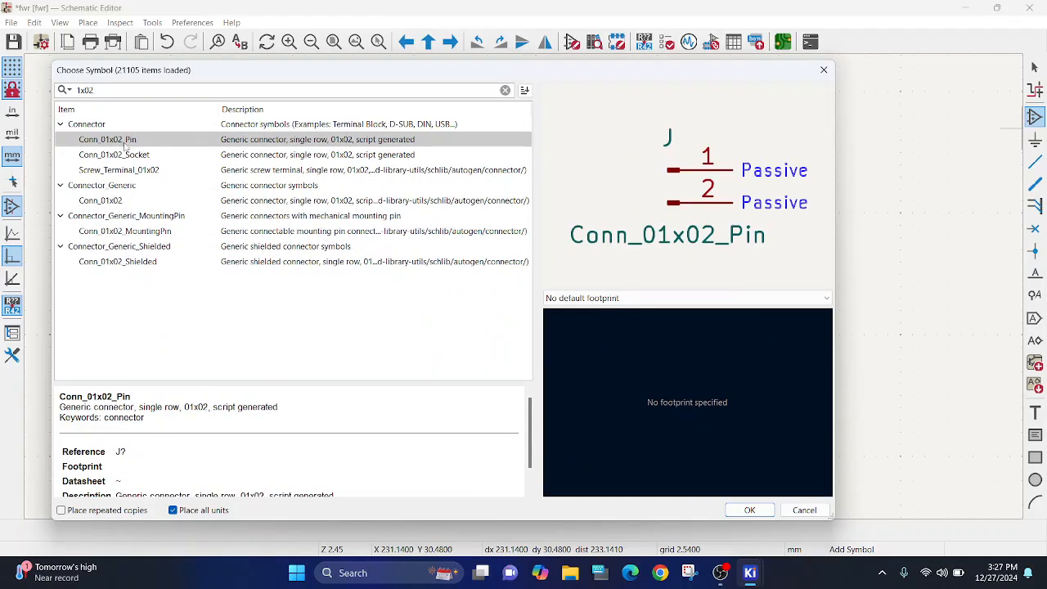
pyautogui.click(749, 511)
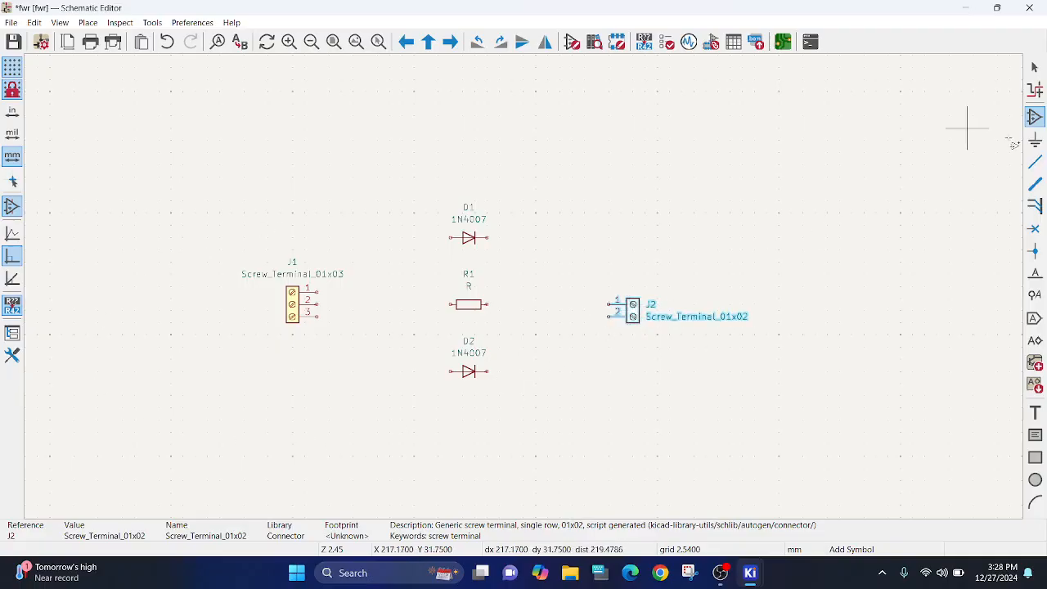
pyautogui.click(1035, 162)
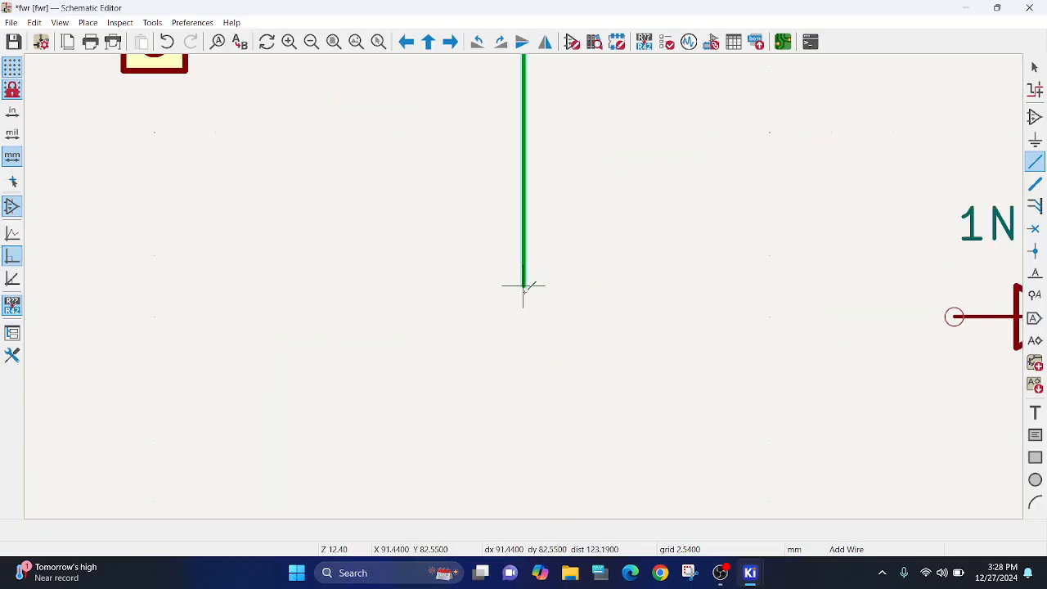
# Wire J1's pins to D1, R1 and D2, joining R1's right end to D2.
pyautogui.scroll(-3)
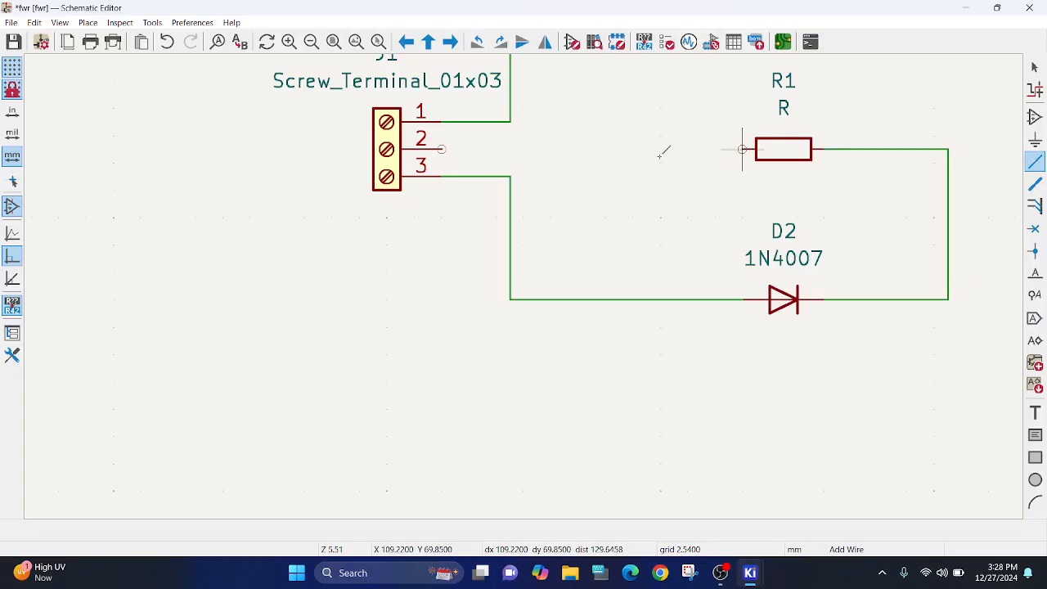
pyautogui.scroll(-3)
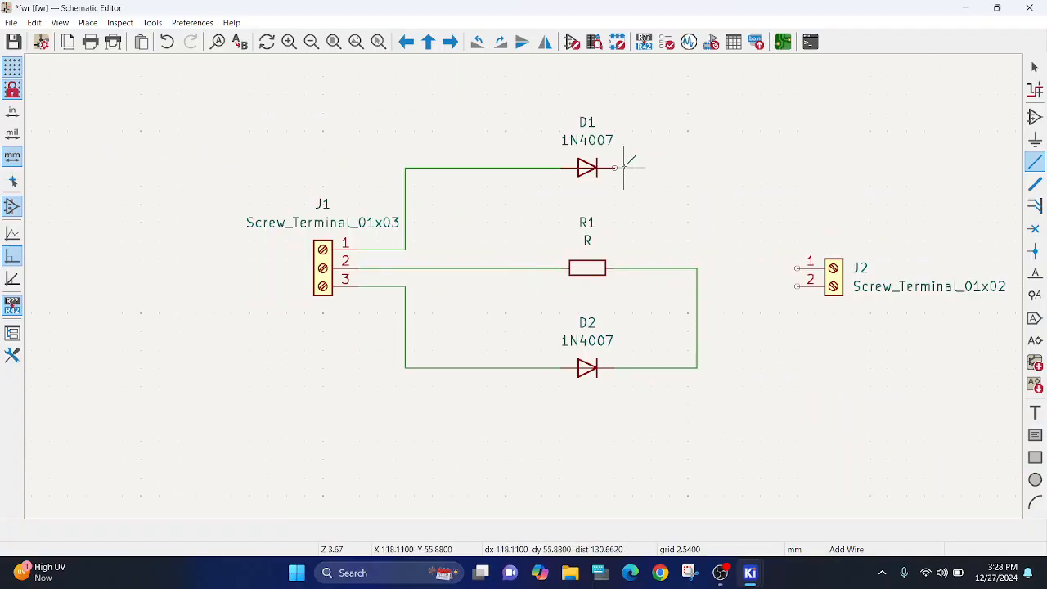
pyautogui.moveTo(615, 166)
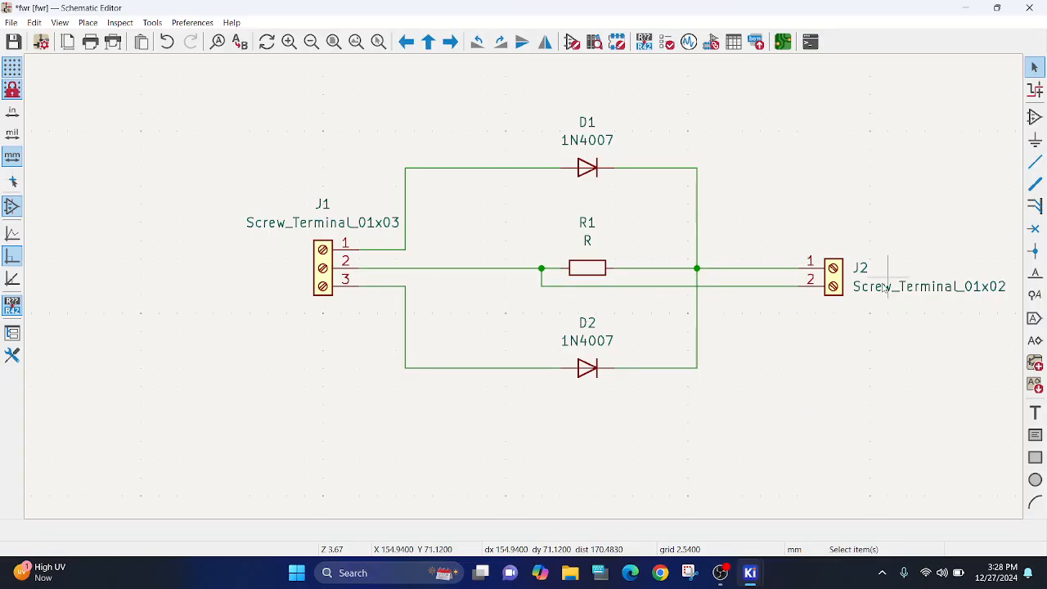
# Label terminal J2 as Output and terminal J1 as Input.
pyautogui.doubleClick(929, 287)
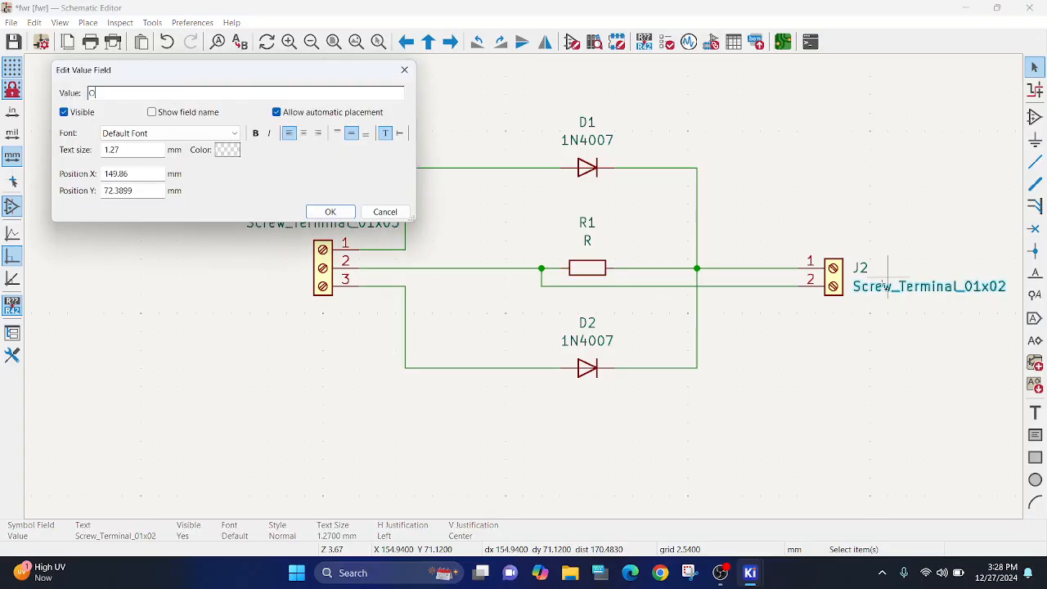
pyautogui.write('Output')
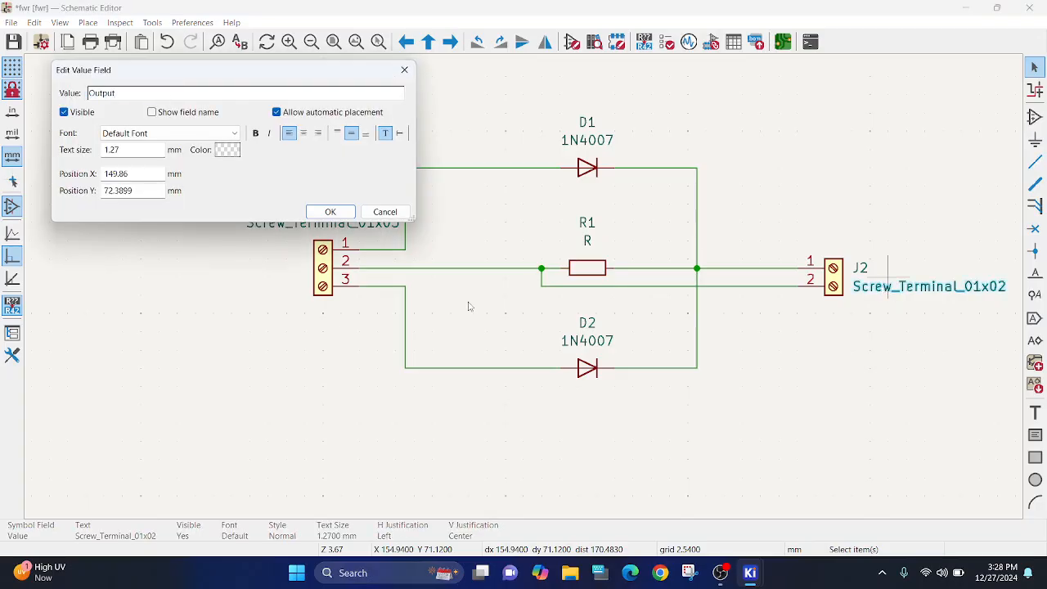
pyautogui.click(331, 213)
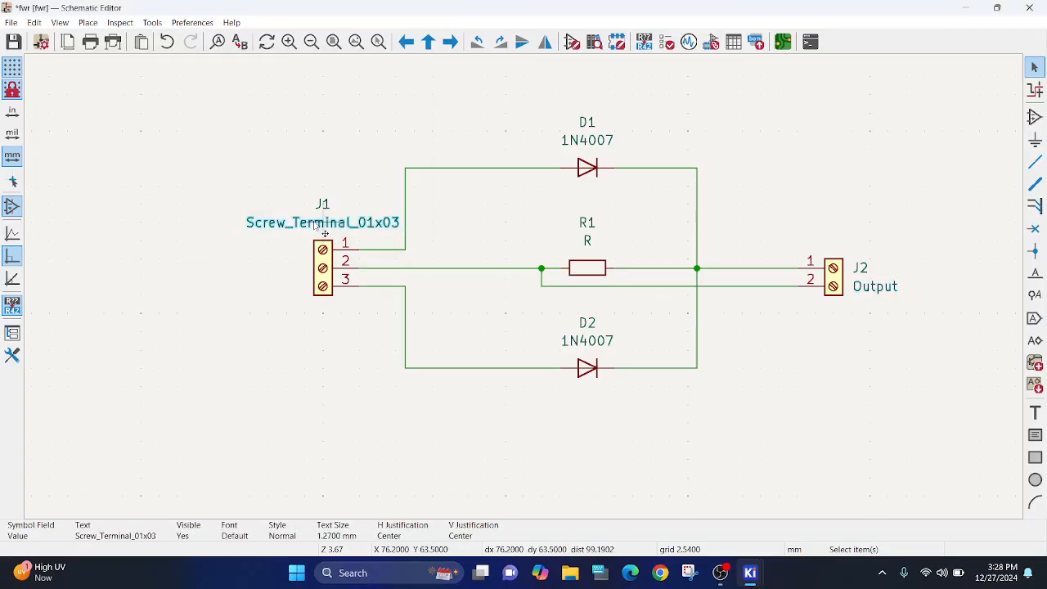
pyautogui.doubleClick(322, 223)
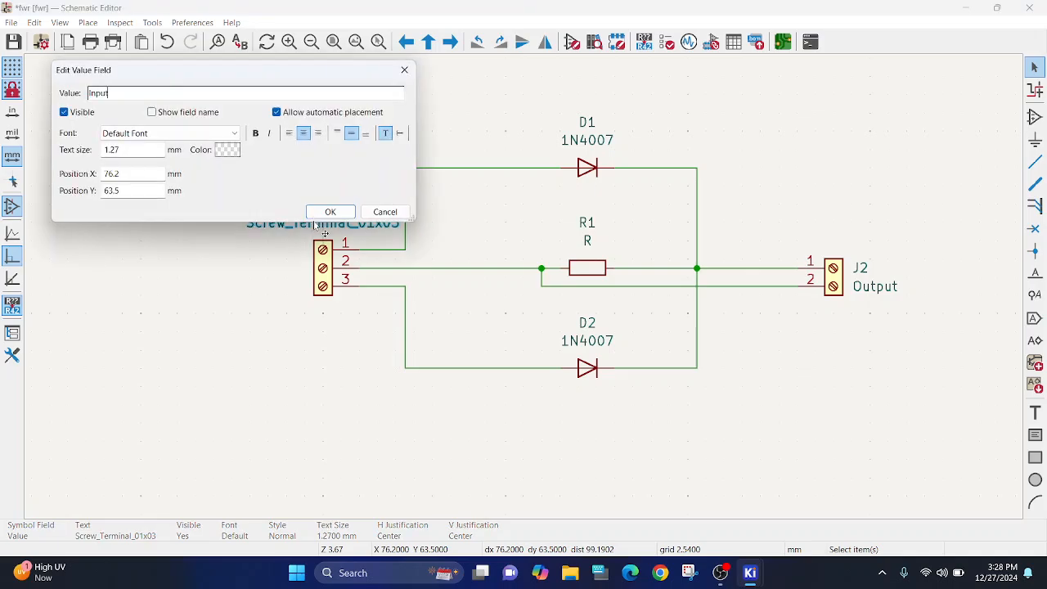
pyautogui.click(330, 213)
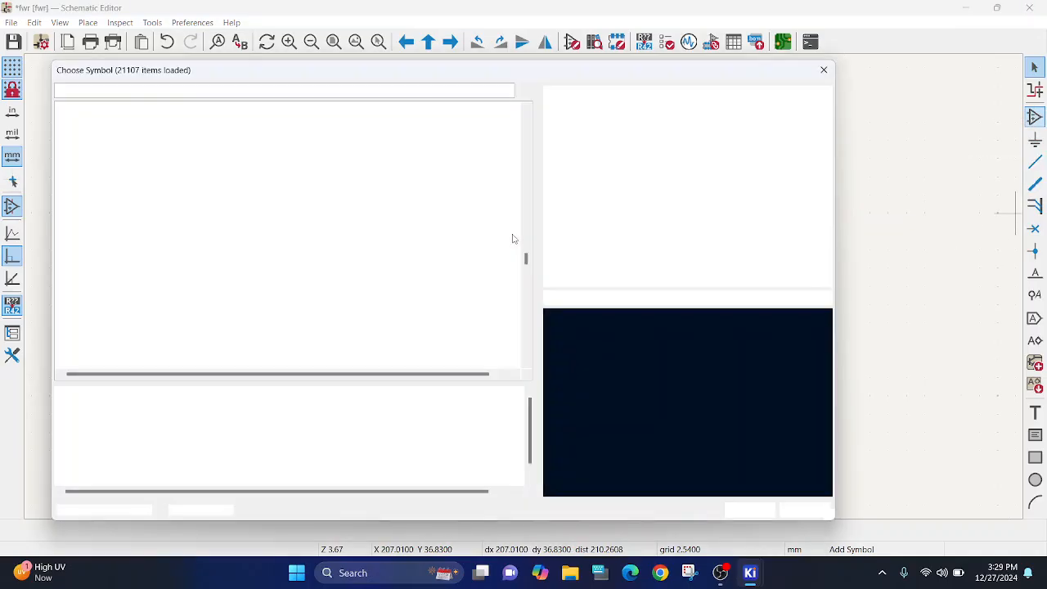
# Attach a GND symbol and PWR_FLAG markers to the input and ground nets.
pyautogui.write('gnd')
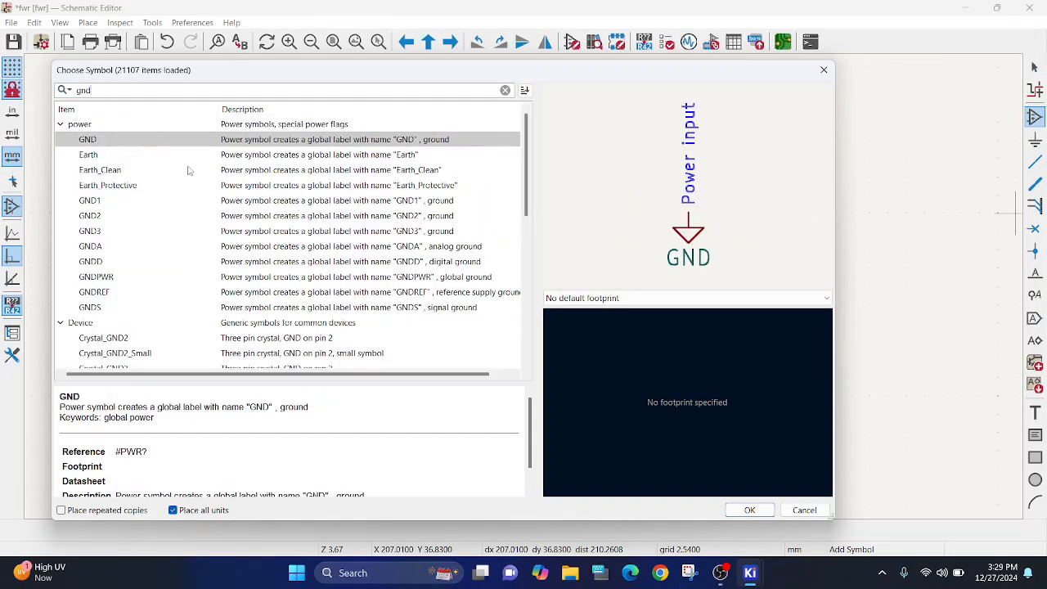
pyautogui.click(749, 510)
pyautogui.write('pwr')
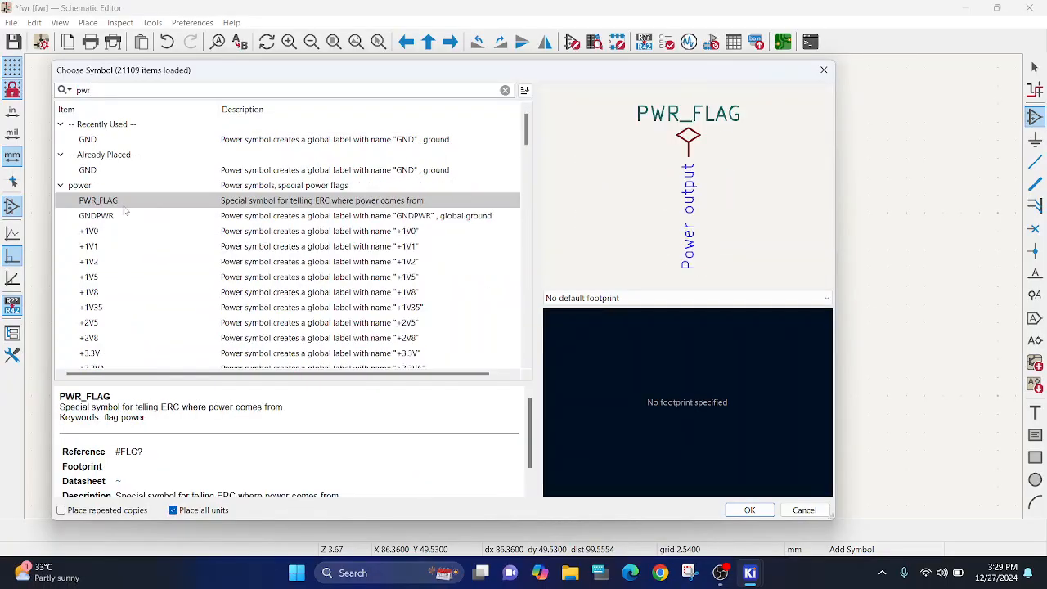
pyautogui.click(749, 510)
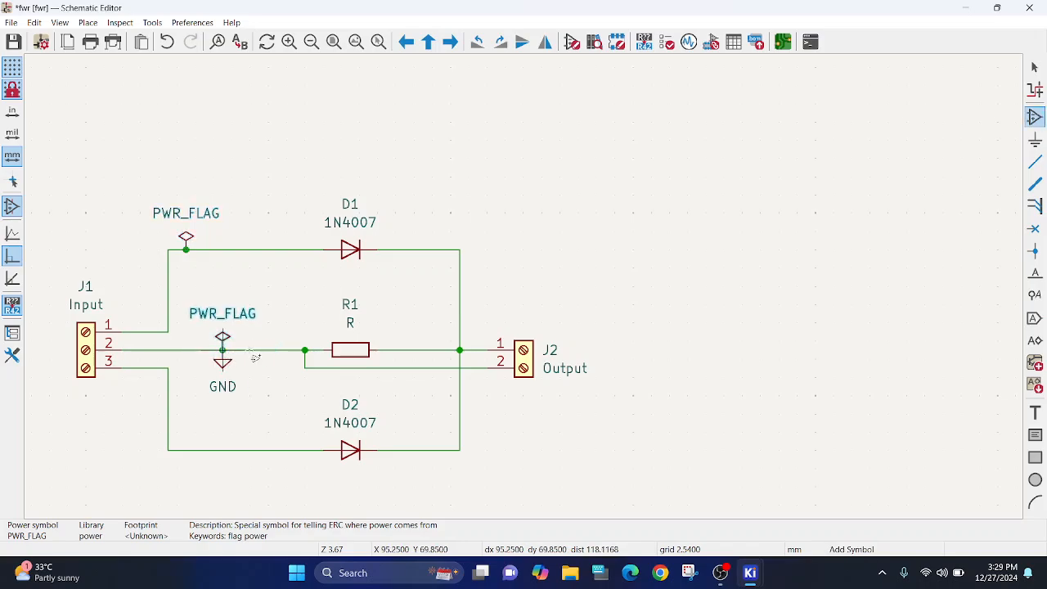
pyautogui.click(668, 41)
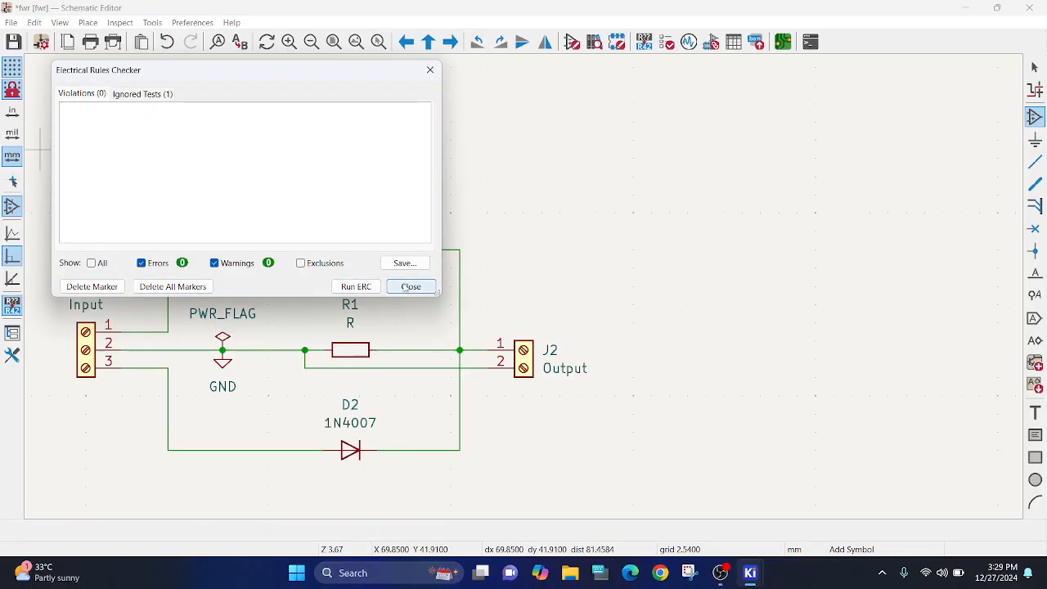
# Dismiss the electrical rules report showing zero errors and warnings.
pyautogui.click(410, 286)
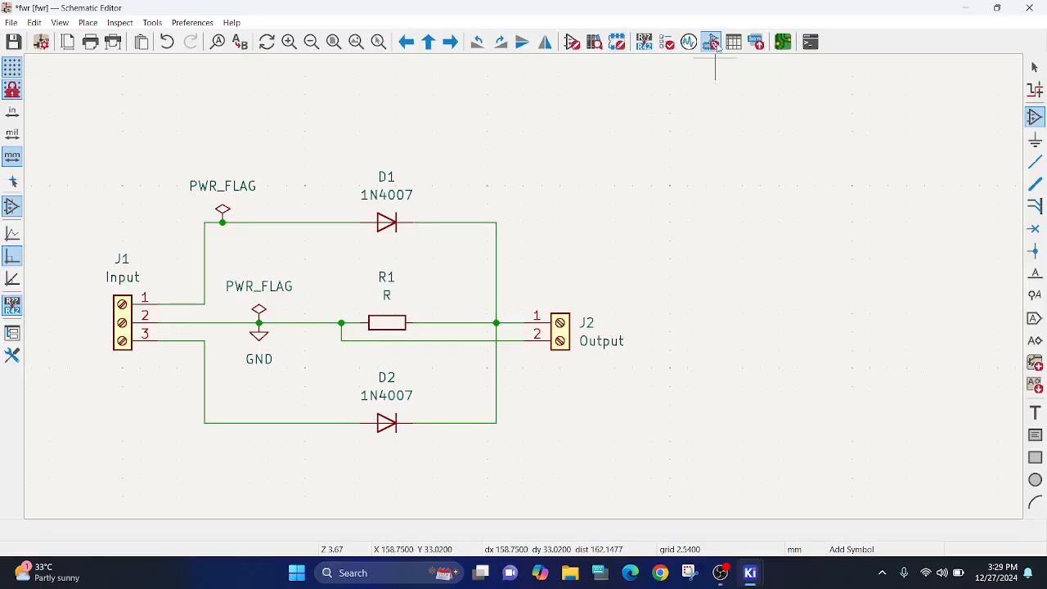
# Assign TerminalBlock_Phoenix footprints to screw terminals J1 and J2.
pyautogui.click(711, 43)
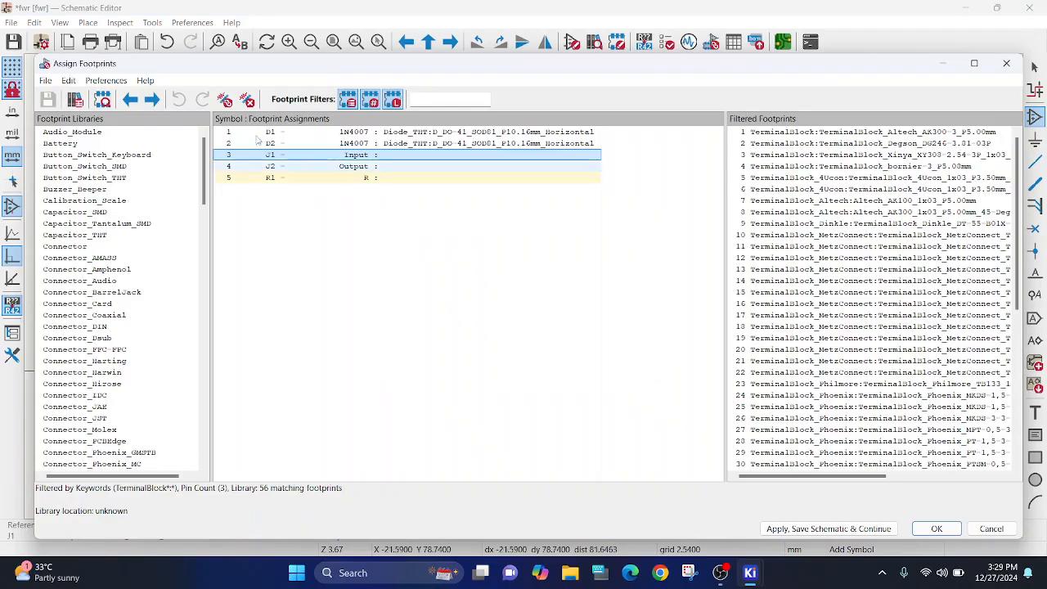
pyautogui.click(352, 154)
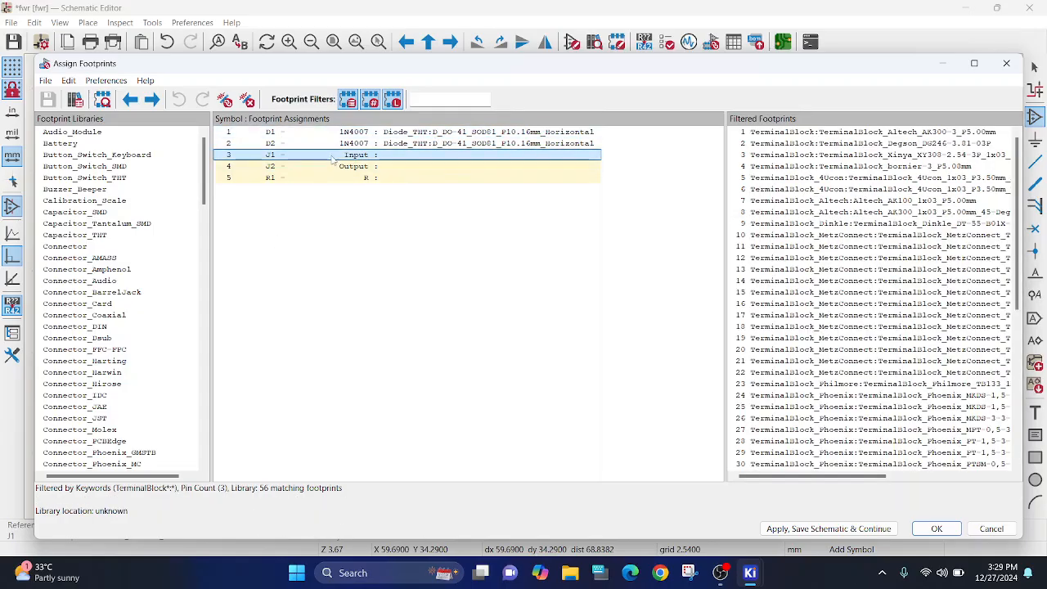
pyautogui.scroll(-3)
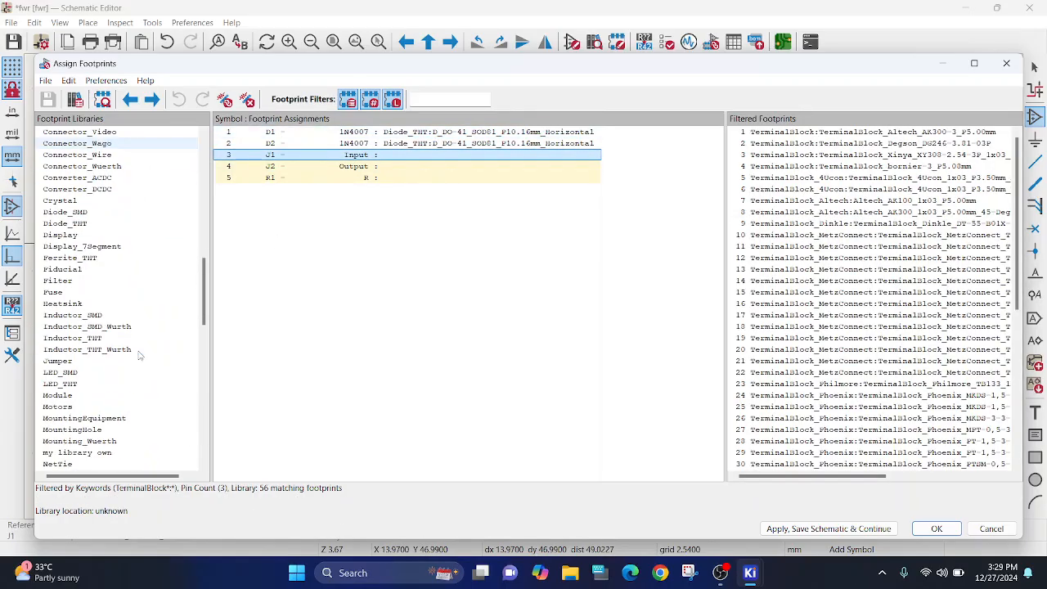
pyautogui.scroll(3)
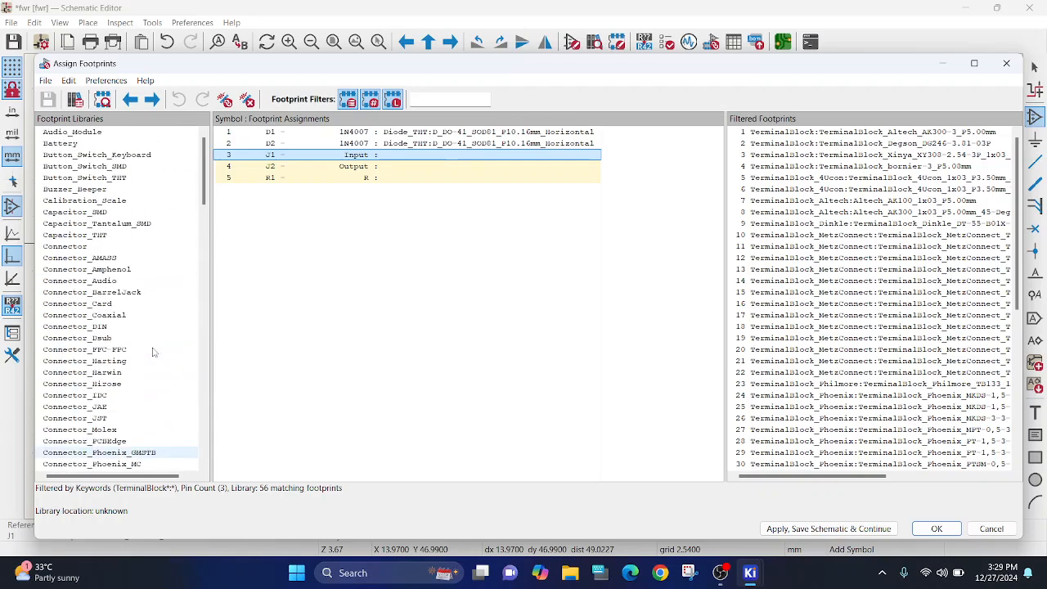
pyautogui.scroll(-3)
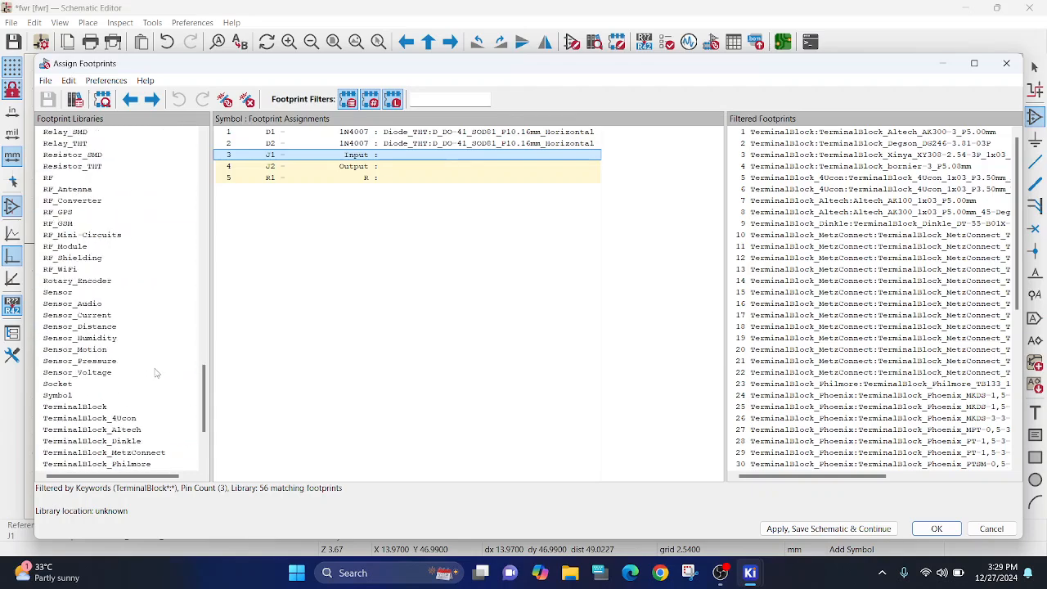
pyautogui.scroll(-3)
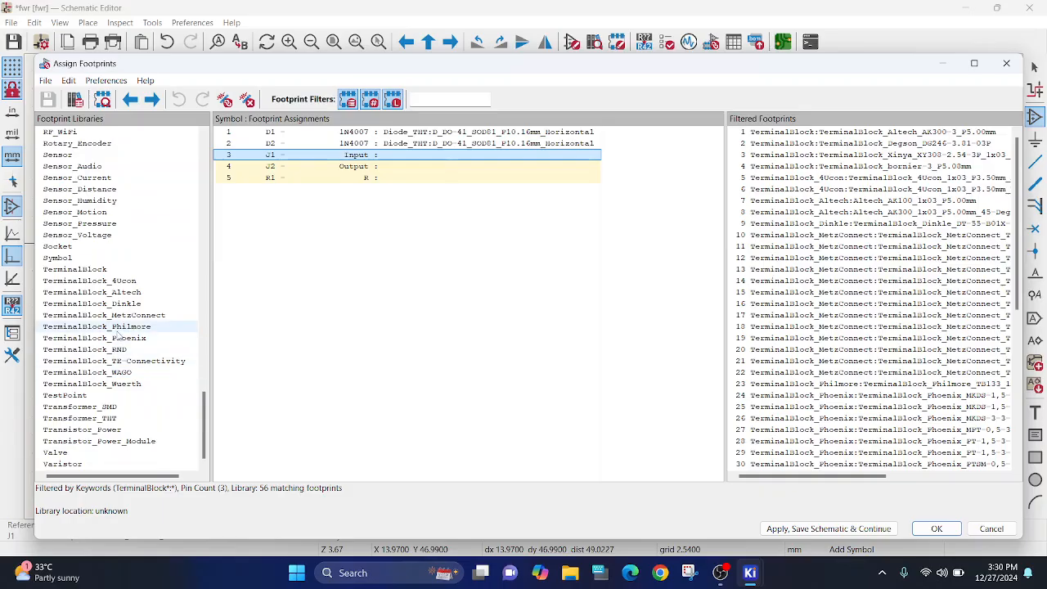
pyautogui.click(95, 337)
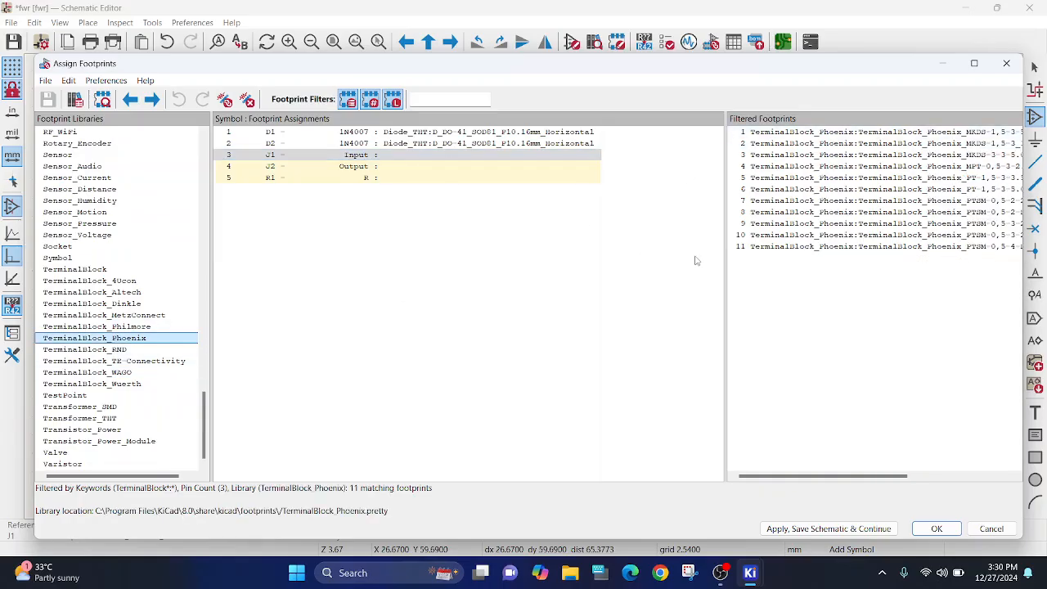
pyautogui.moveTo(723, 281)
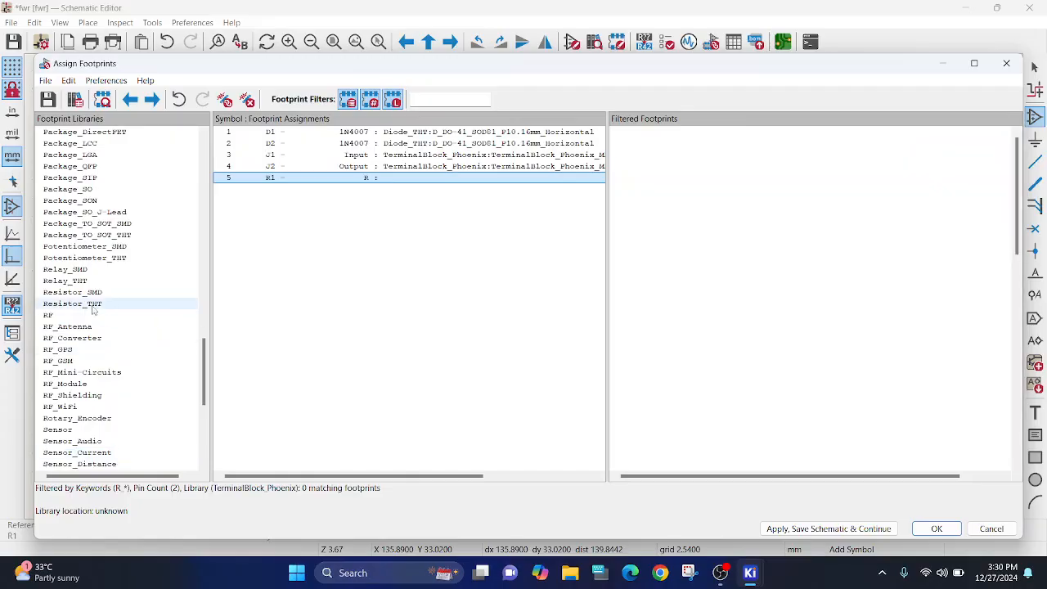
# Assign a Resistor_THT axial footprint to R1.
pyautogui.click(72, 303)
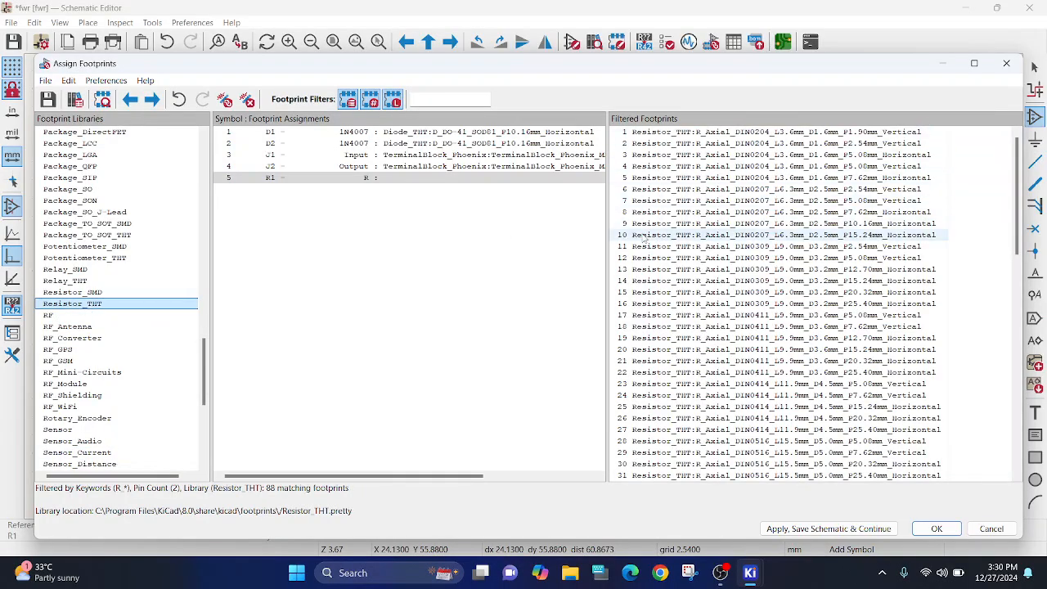
pyautogui.click(777, 222)
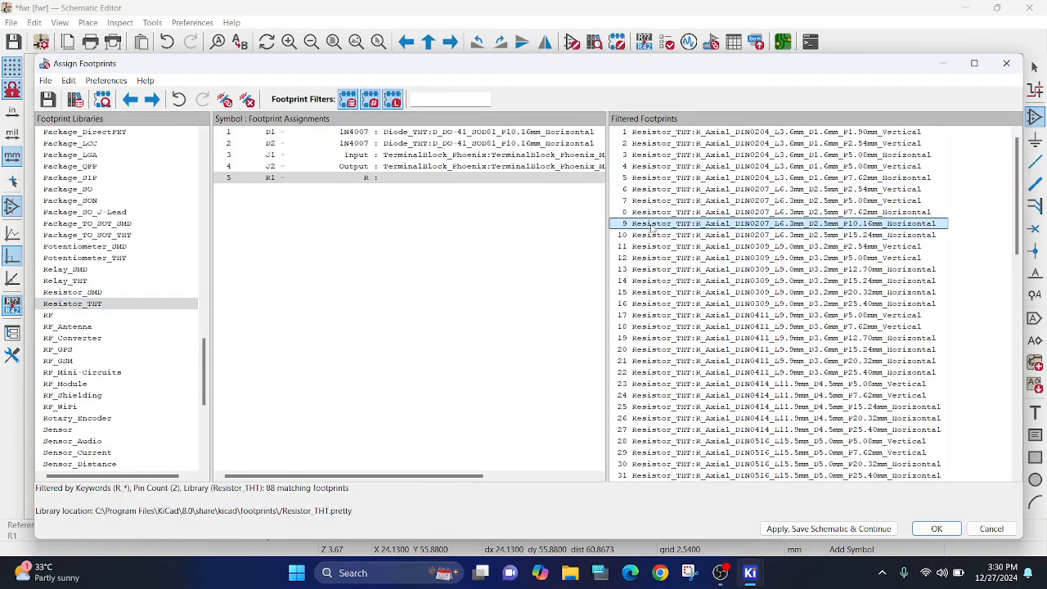
pyautogui.doubleClick(786, 222)
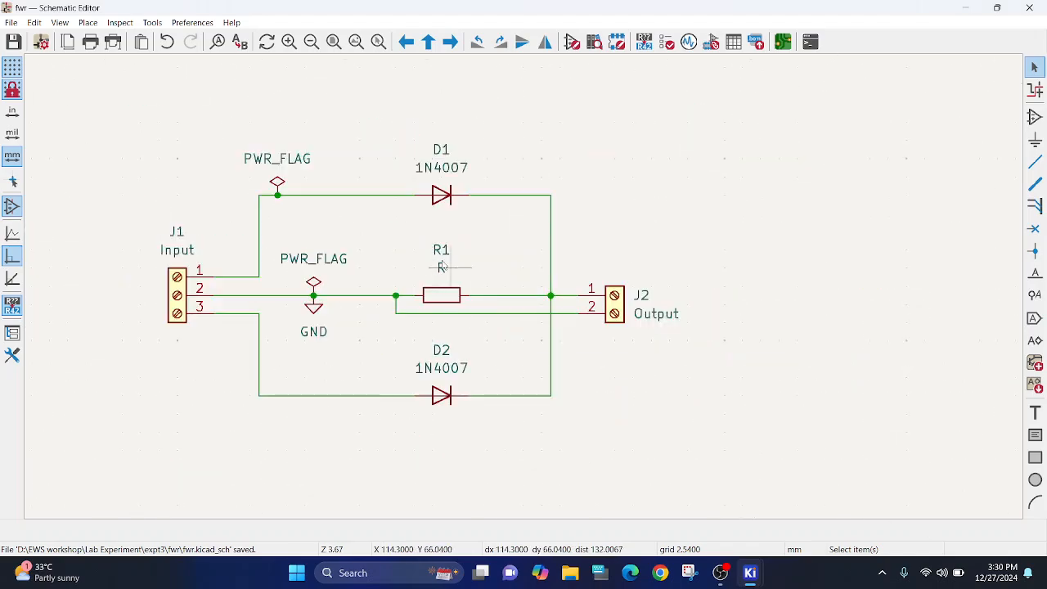
# Set resistor R1's value to 1.2k.
pyautogui.doubleClick(442, 268)
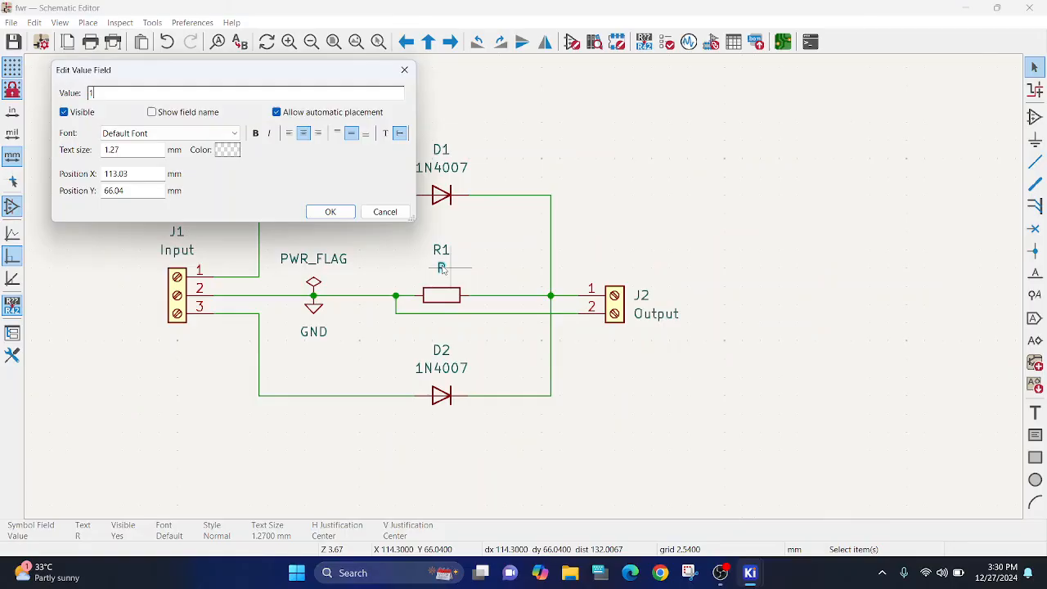
pyautogui.write('.2')
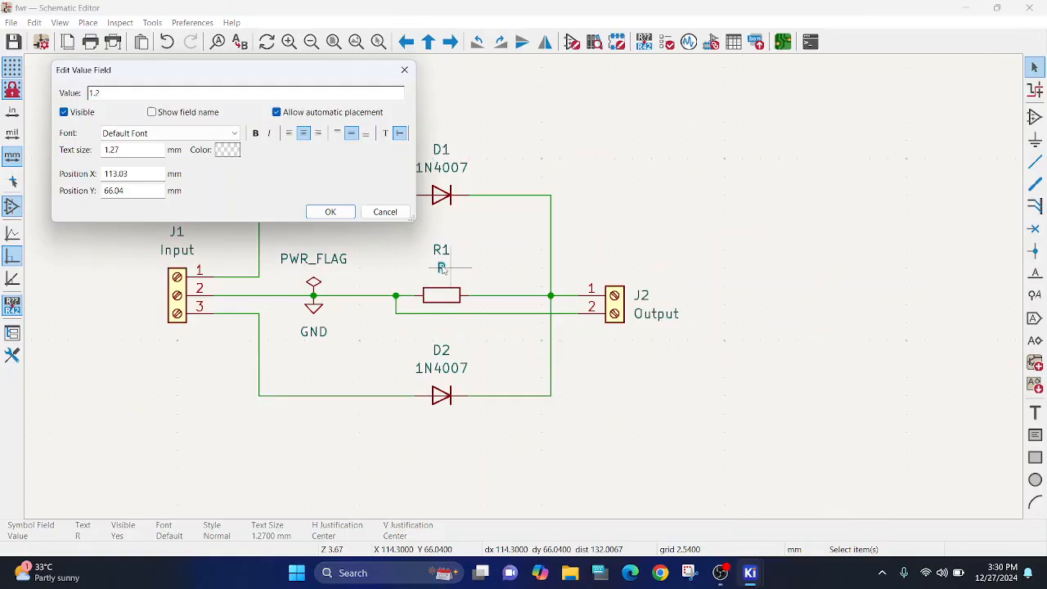
pyautogui.write('k')
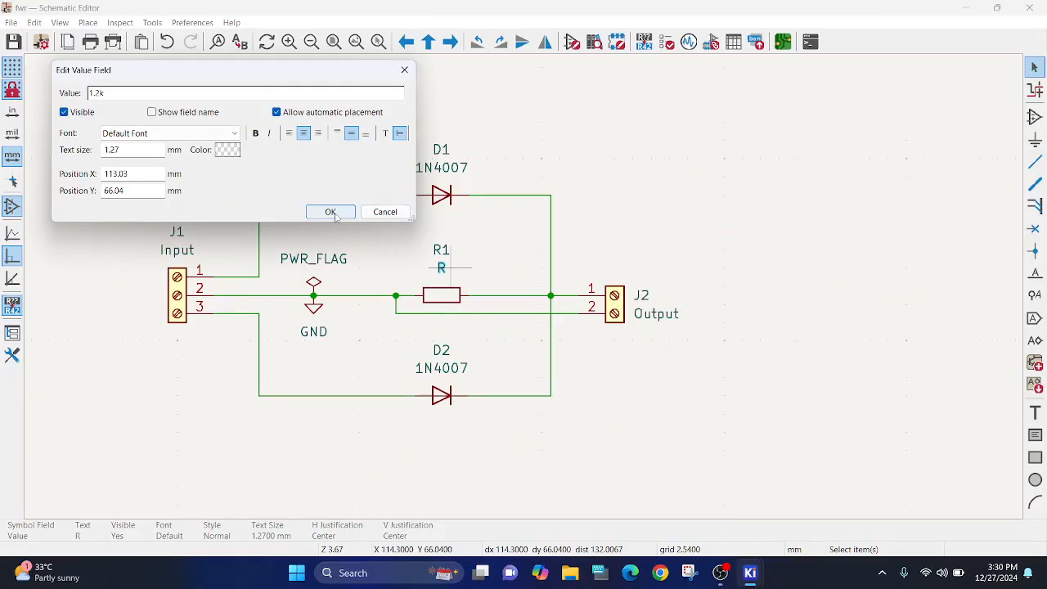
pyautogui.click(330, 212)
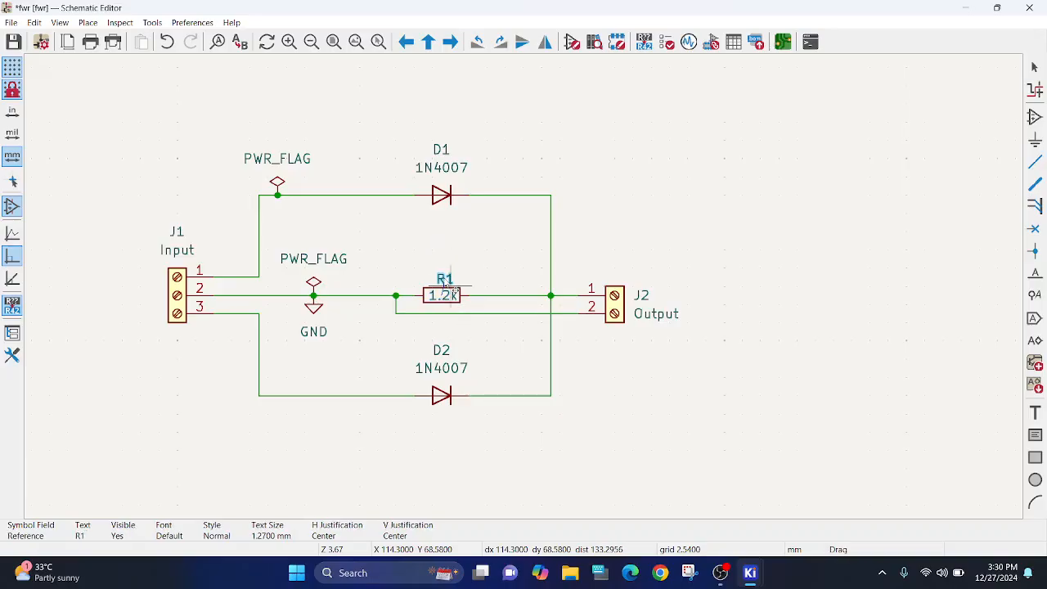
# Save the schematic and begin exporting the netlist.
pyautogui.click(401, 442)
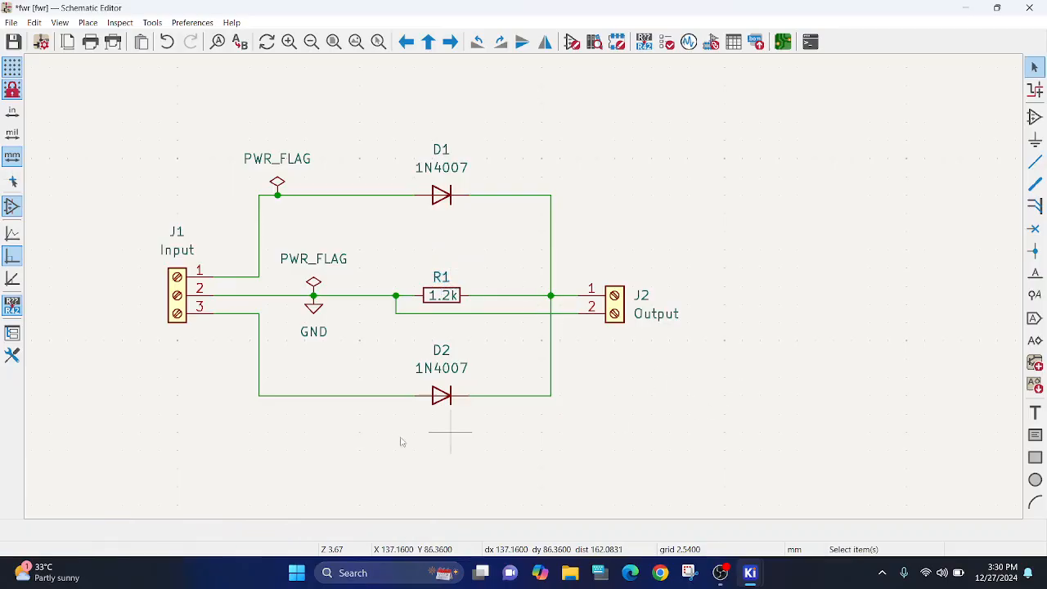
pyautogui.scroll(-3)
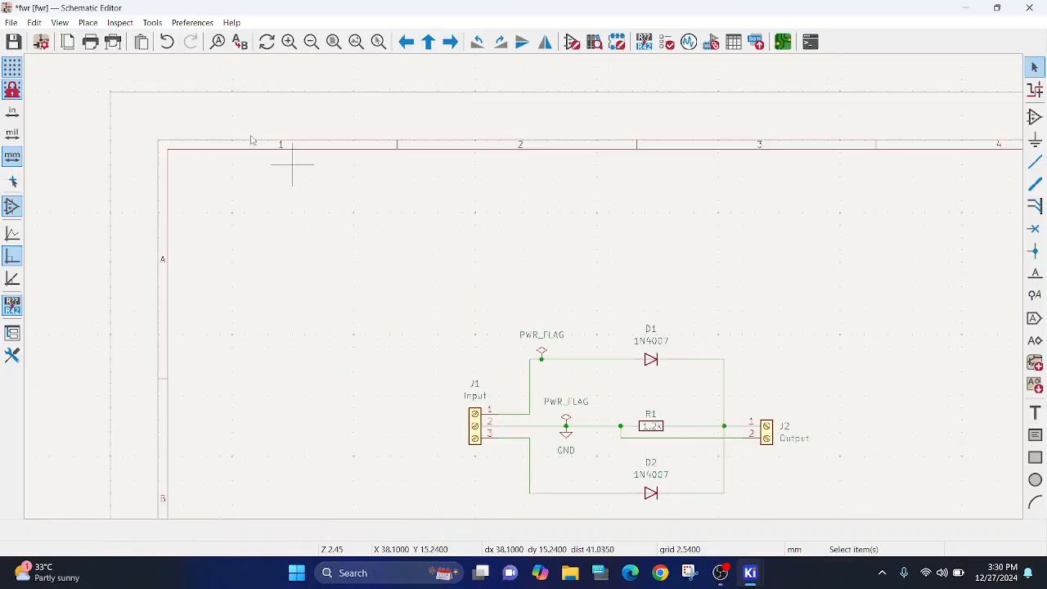
pyautogui.click(13, 42)
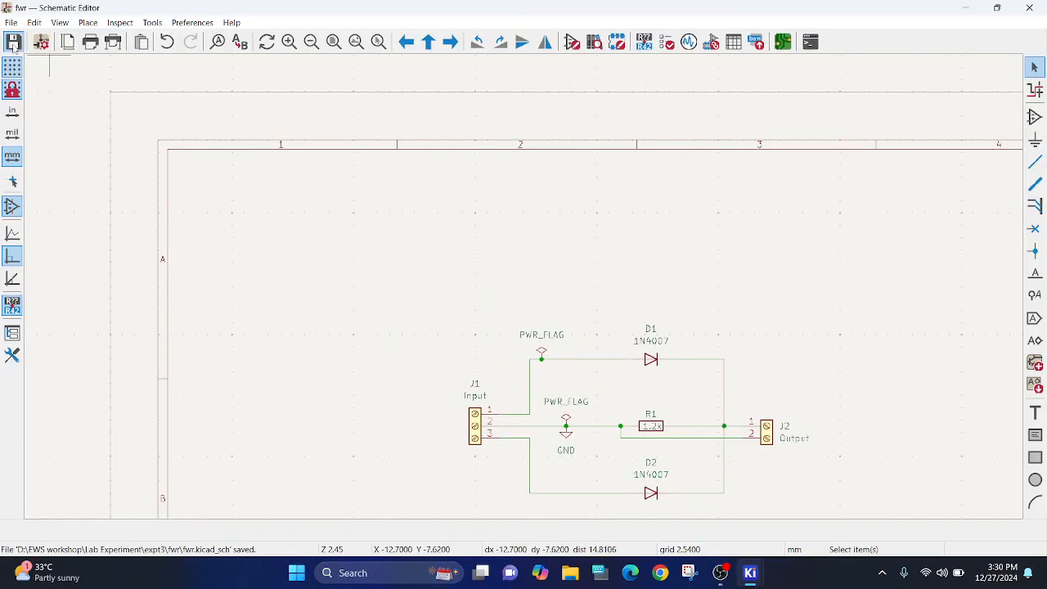
pyautogui.scroll(3)
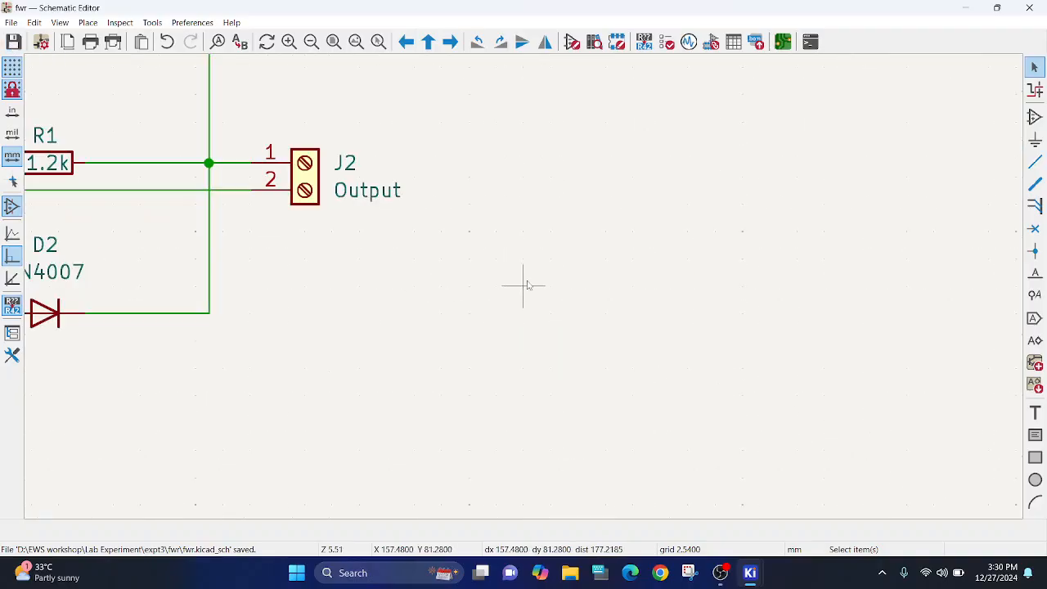
pyautogui.click(11, 23)
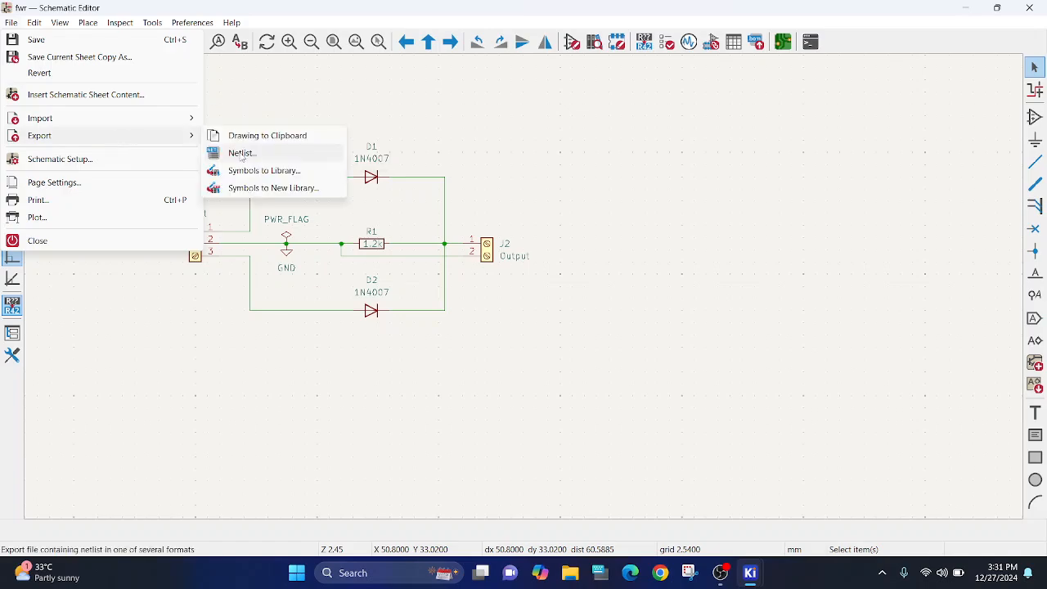
# Export the schematic netlist as fwr.net into the fwr project folder and return to the project overview.
pyautogui.click(242, 153)
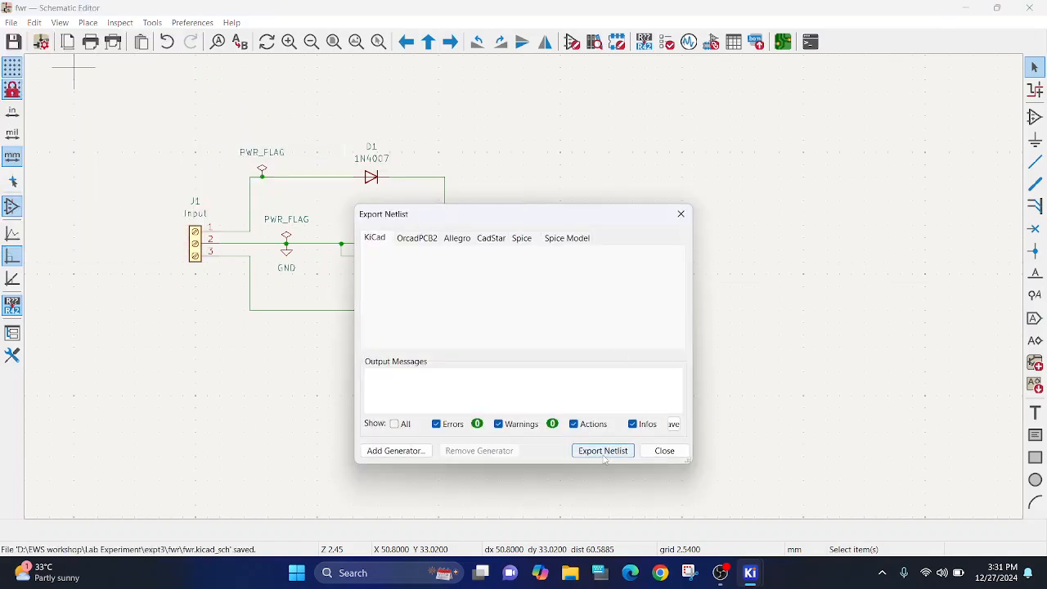
pyautogui.click(603, 450)
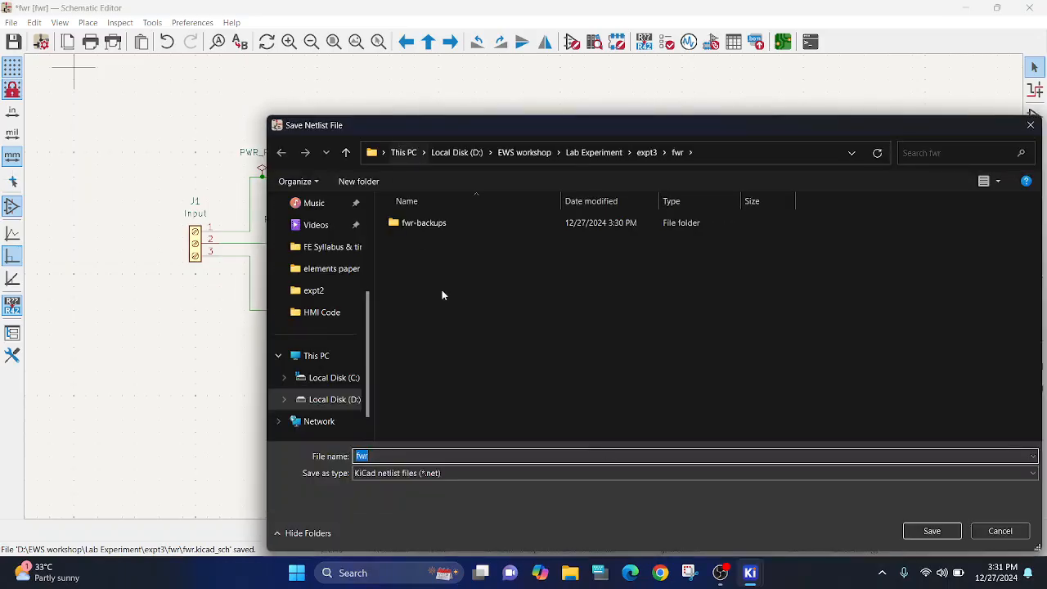
pyautogui.moveTo(343, 465)
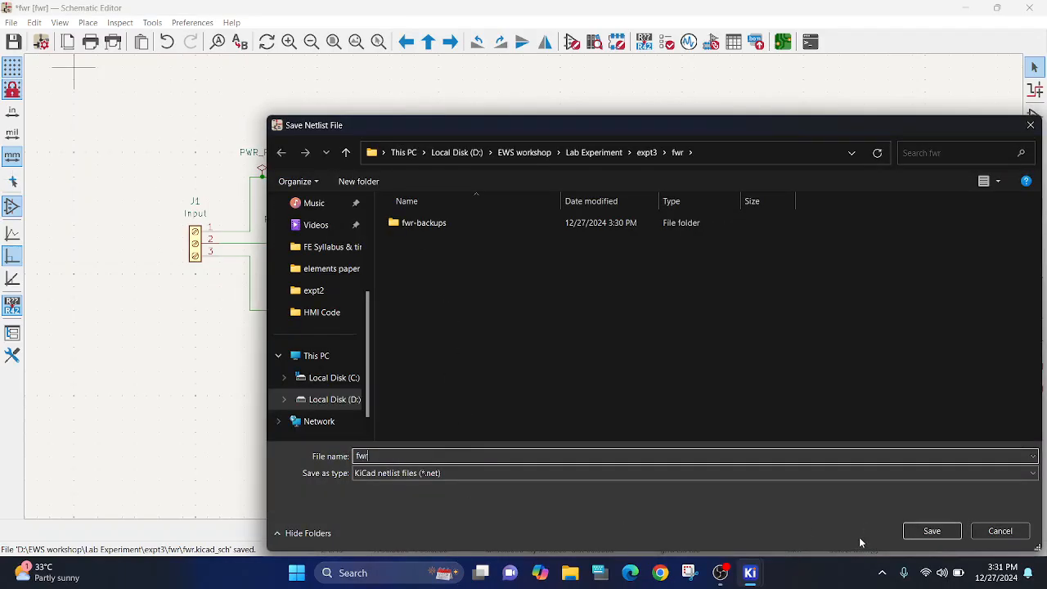
pyautogui.click(931, 530)
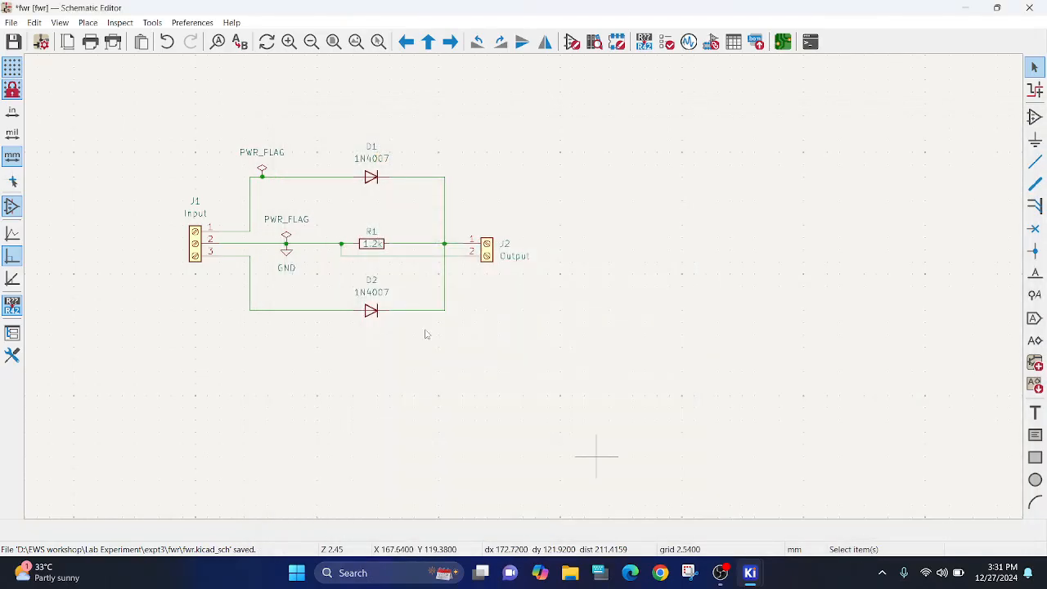
pyautogui.click(13, 43)
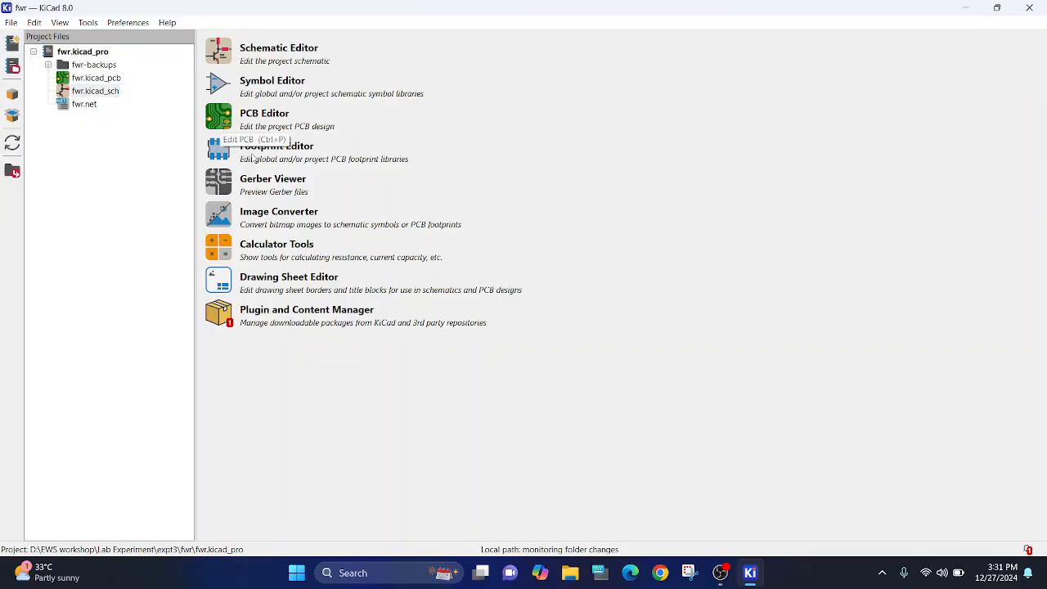
# Launch the PCB Editor on the empty fwr board from the project manager.
pyautogui.click(220, 116)
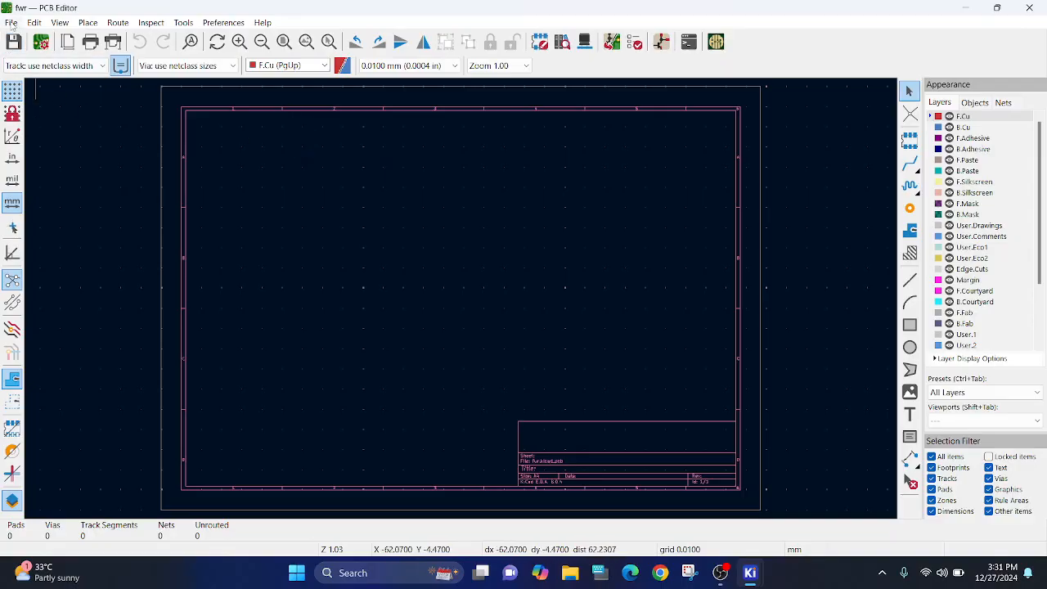
# Import fwr.net into the board, loading and testing it, then update the PCB with J1, J2, D1, D2 and R1 footprints.
pyautogui.click(10, 23)
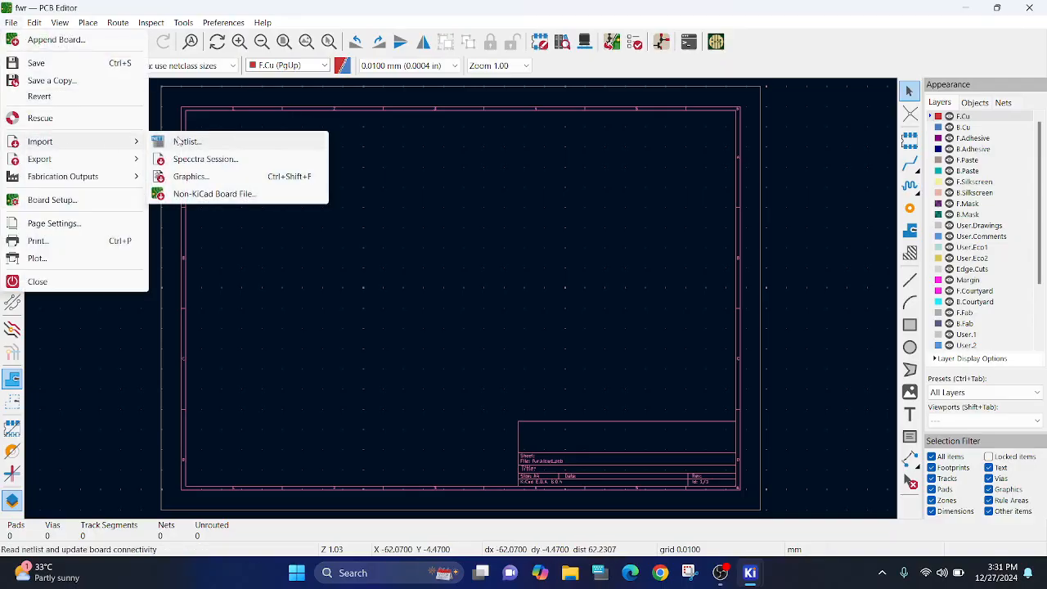
pyautogui.click(187, 140)
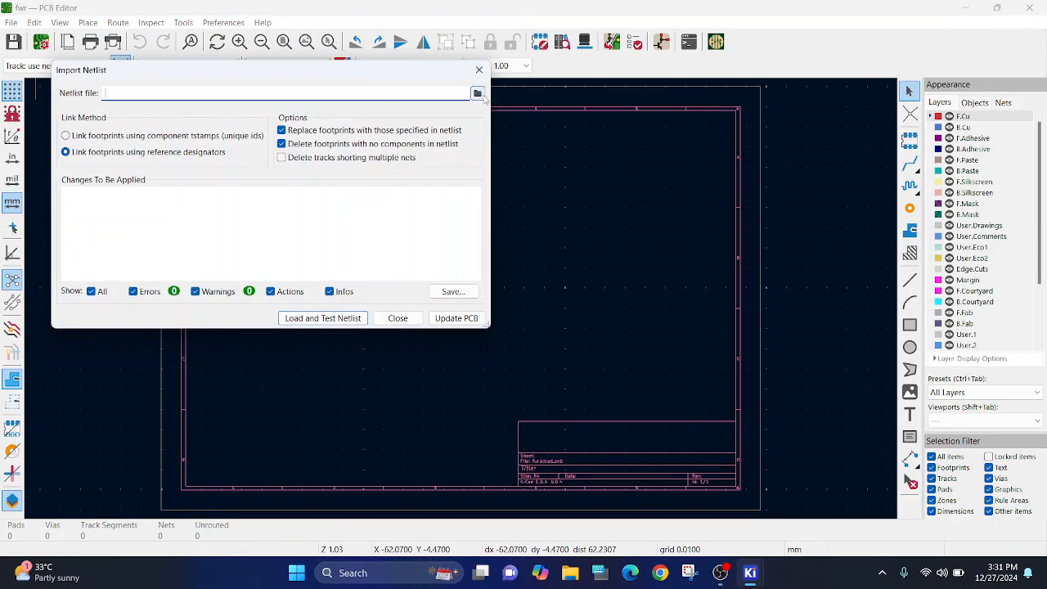
pyautogui.click(478, 92)
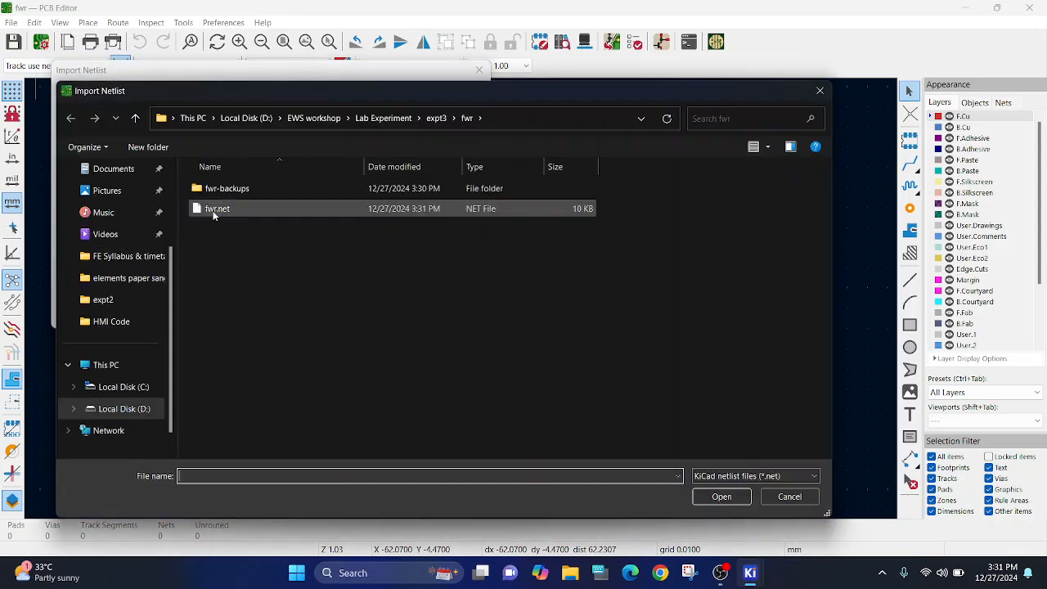
pyautogui.click(218, 208)
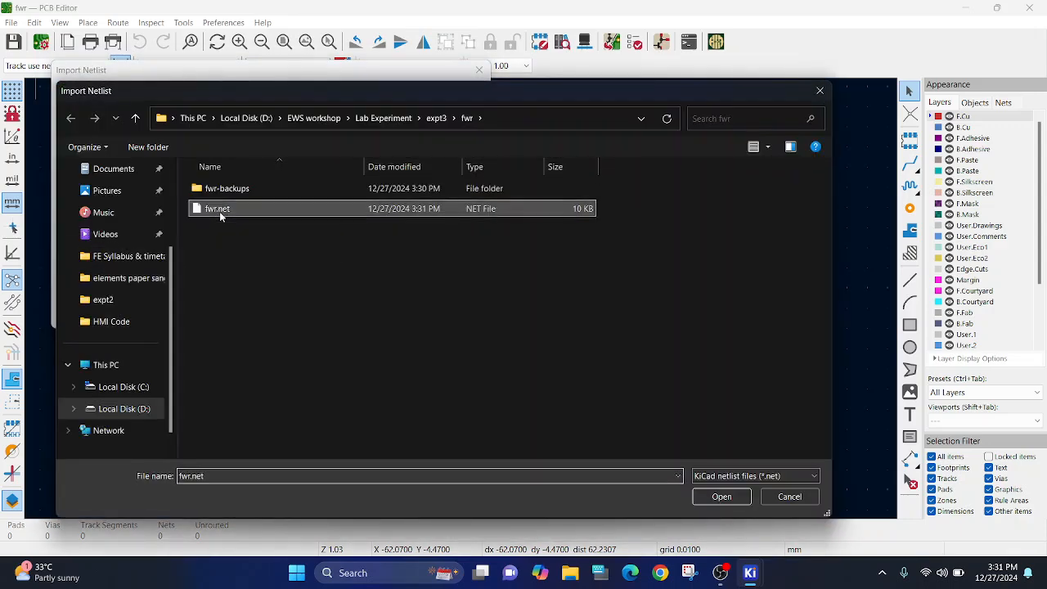
pyautogui.click(720, 498)
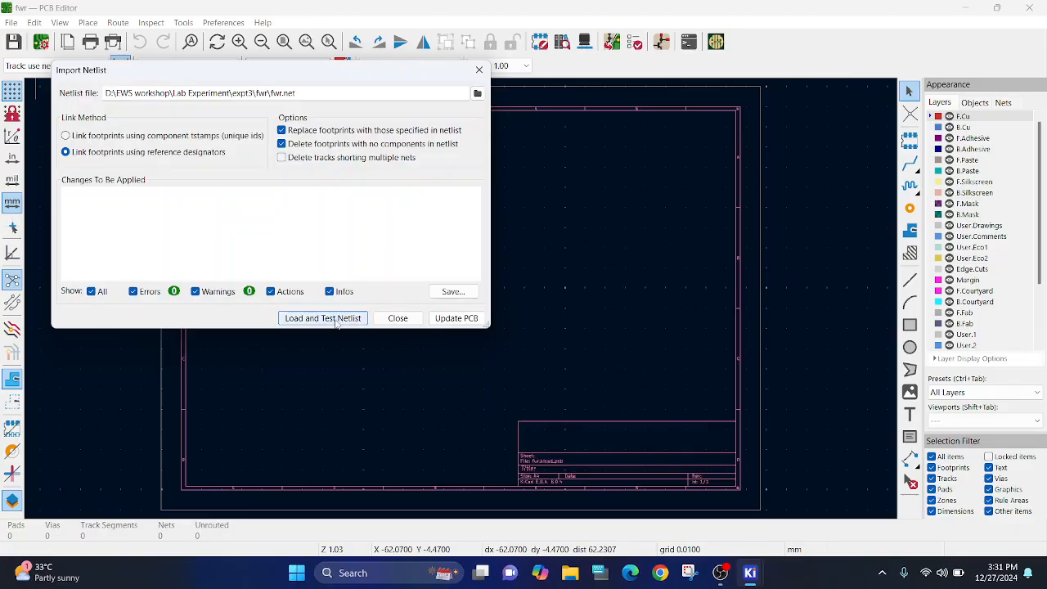
pyautogui.click(321, 317)
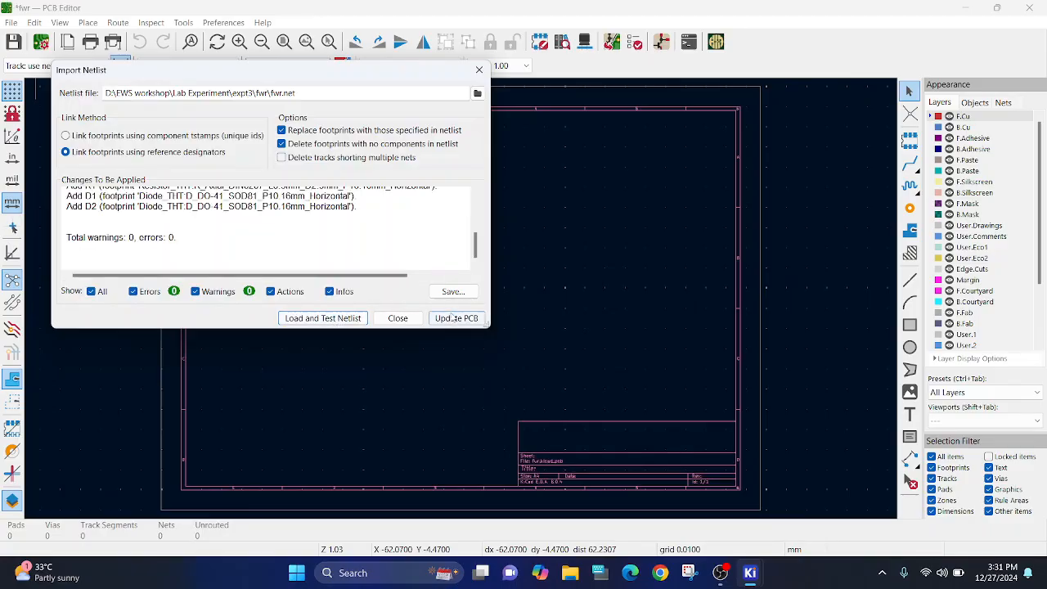
pyautogui.click(456, 317)
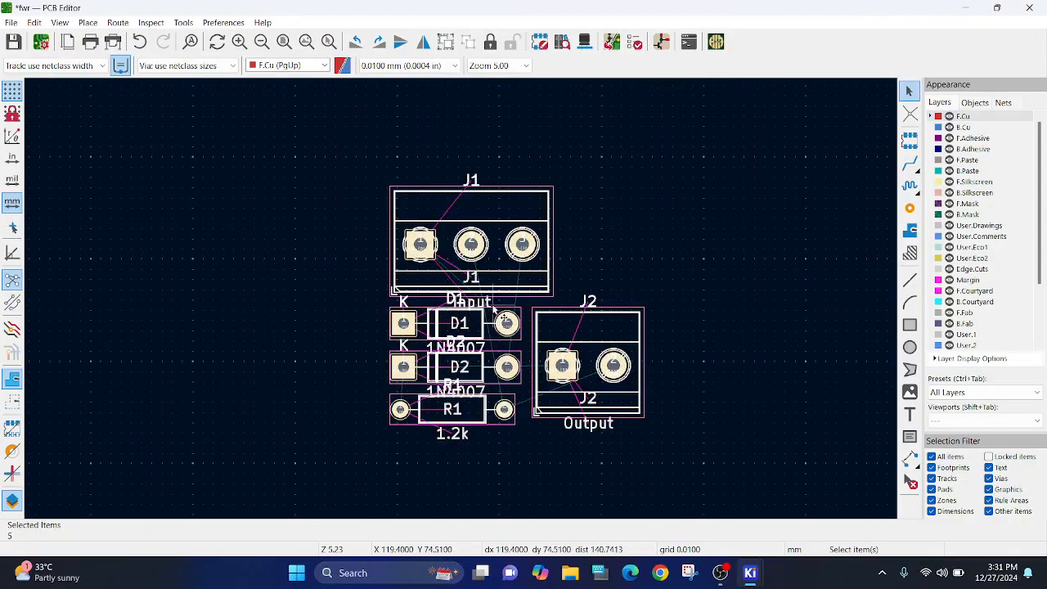
# Move connector J1 to the left and rotate it upright, and flip diode D1 to sit by resistor R1.
pyautogui.scroll(-3)
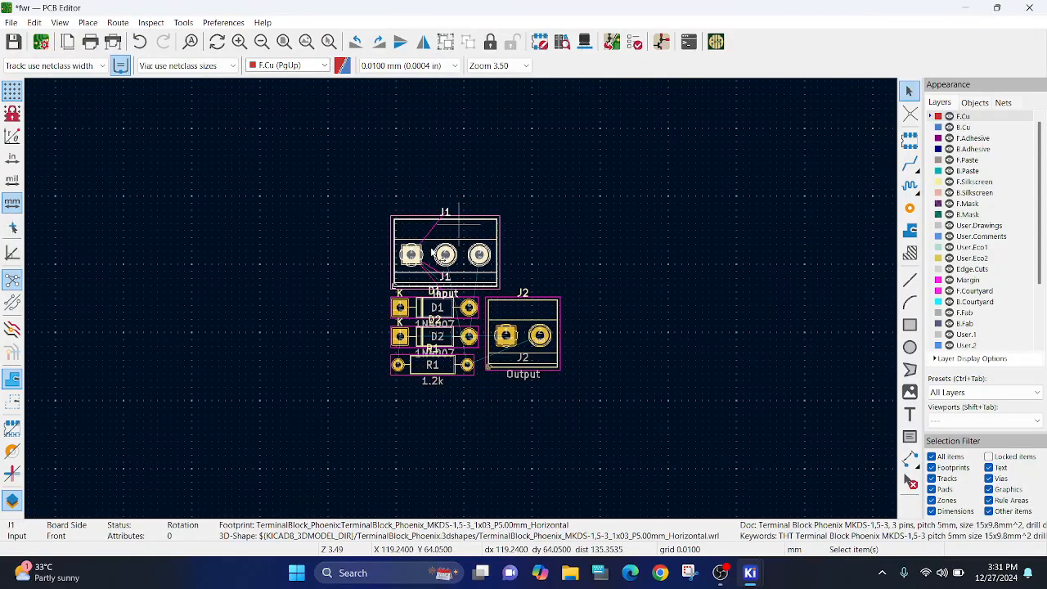
pyautogui.moveTo(445, 252); pyautogui.dragTo(270, 237)
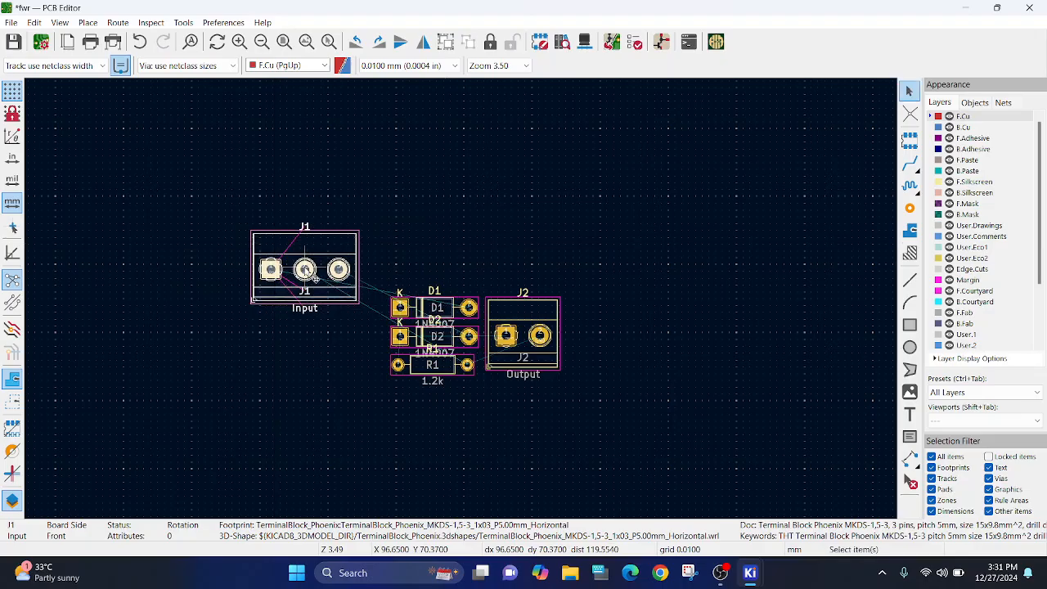
pyautogui.moveTo(309, 275)
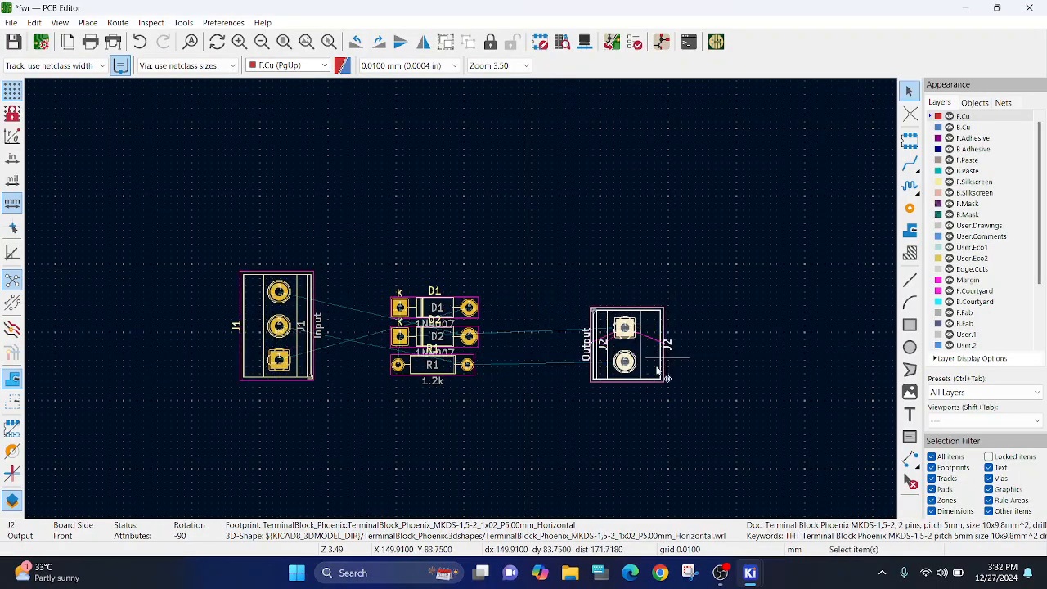
pyautogui.click(435, 308)
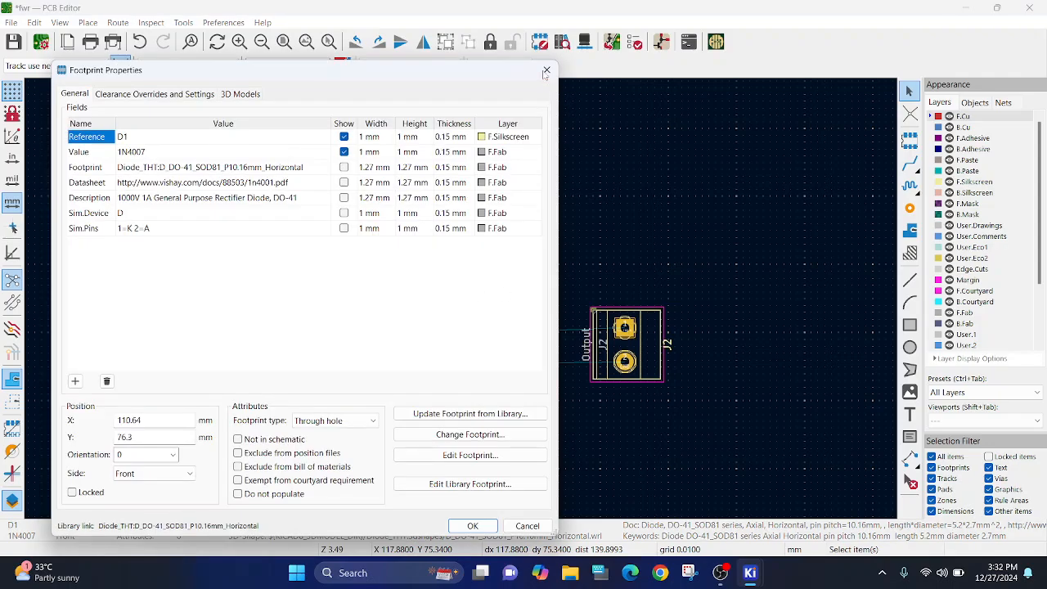
pyautogui.click(473, 527)
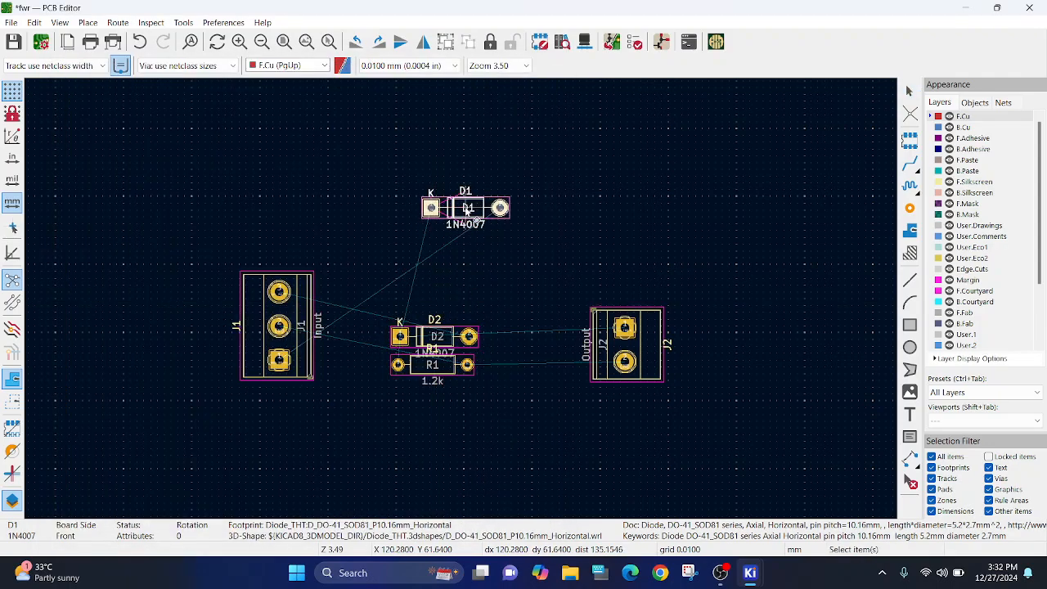
pyautogui.press('r')
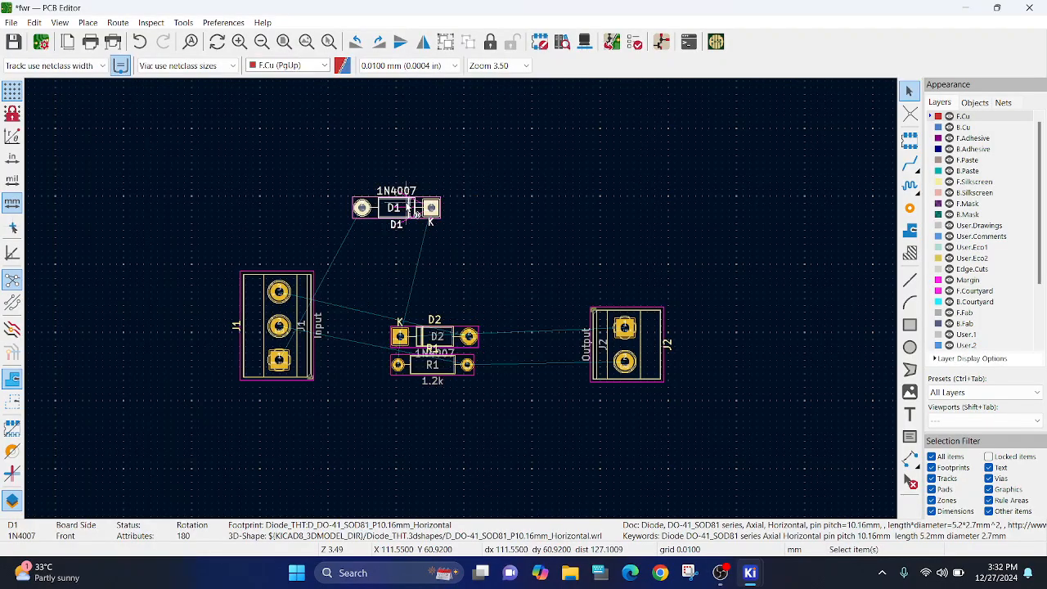
pyautogui.moveTo(396, 206); pyautogui.dragTo(436, 454)
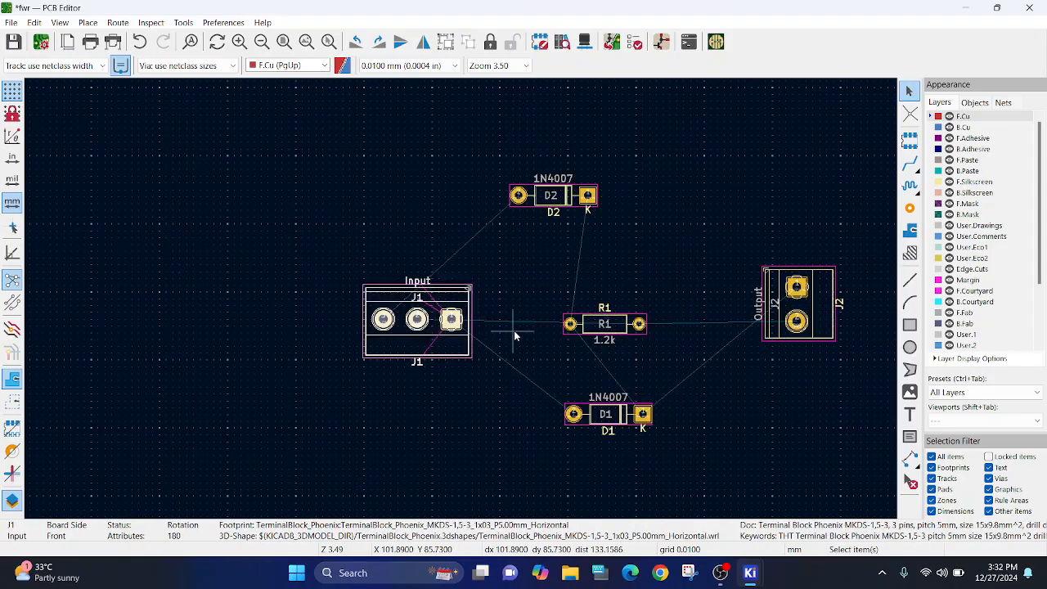
pyautogui.press('r')
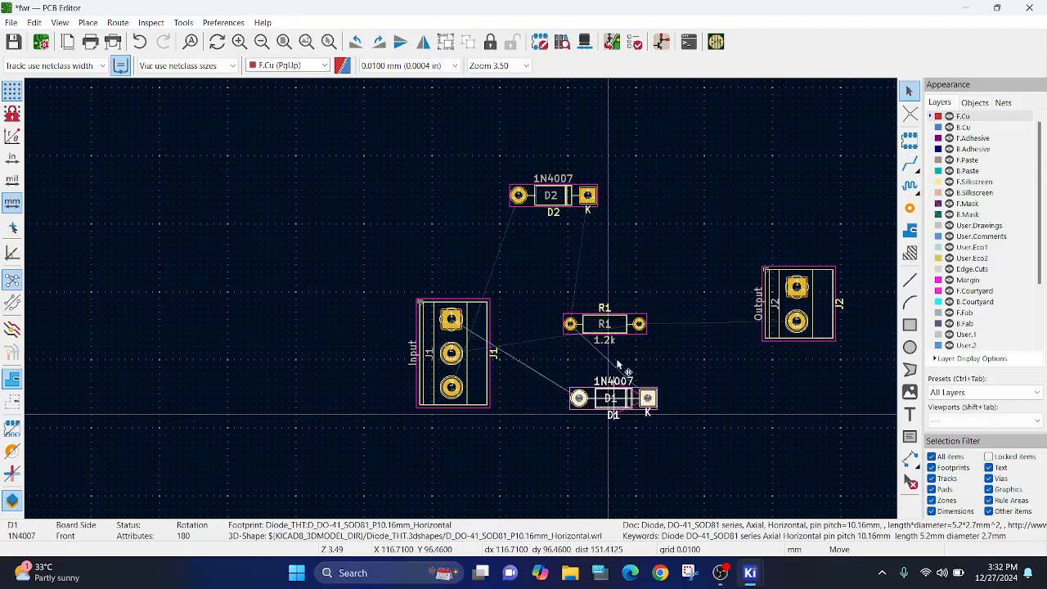
# Stack D1 above and D2 below R1, reviewing D2 and J2 properties, with J2 on the right.
pyautogui.moveTo(614, 400); pyautogui.dragTo(630, 262)
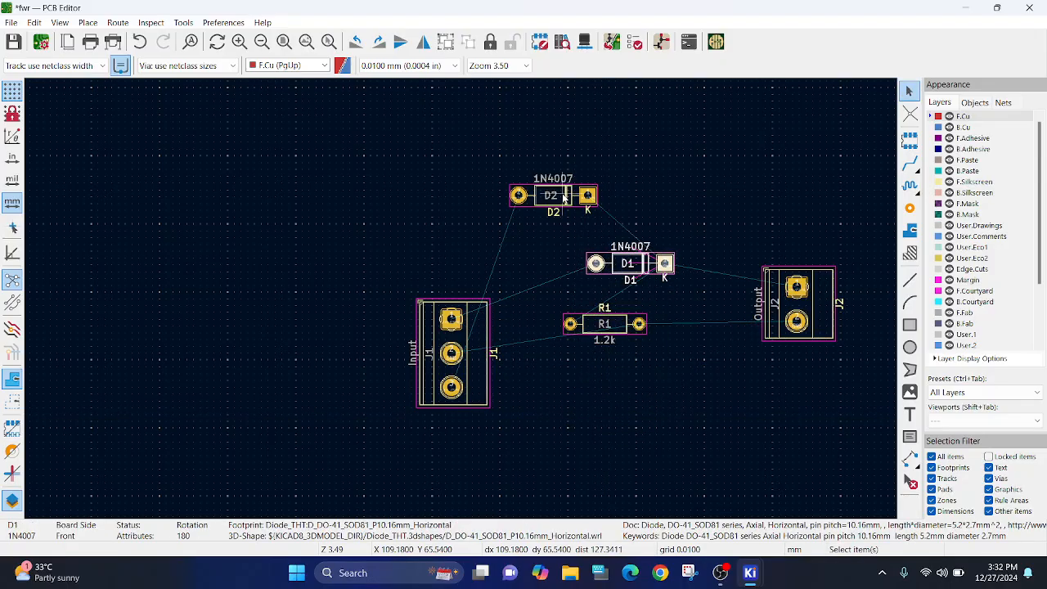
pyautogui.moveTo(553, 195); pyautogui.dragTo(622, 424)
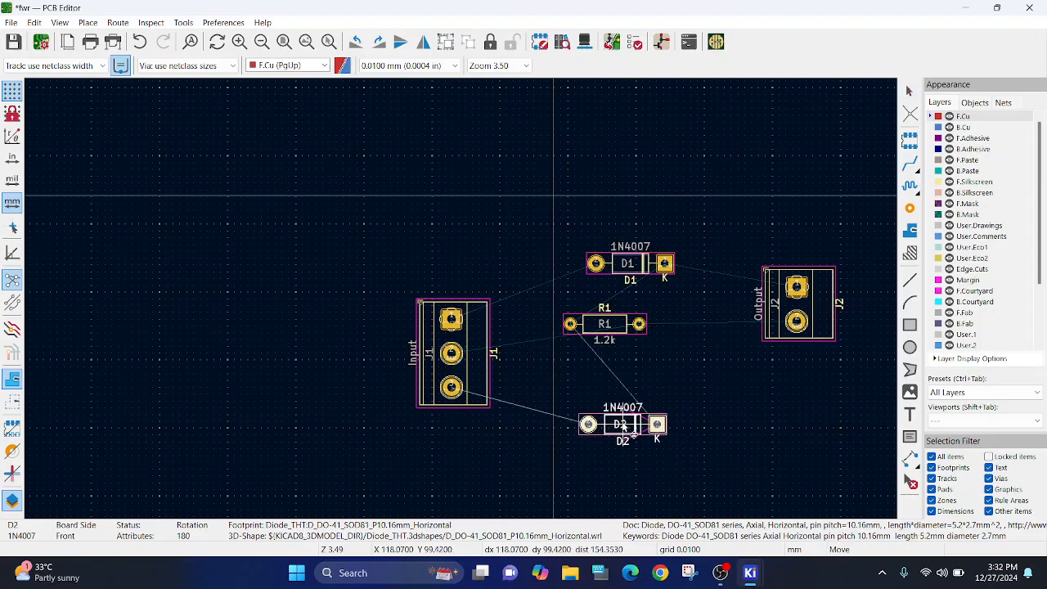
pyautogui.click(605, 324)
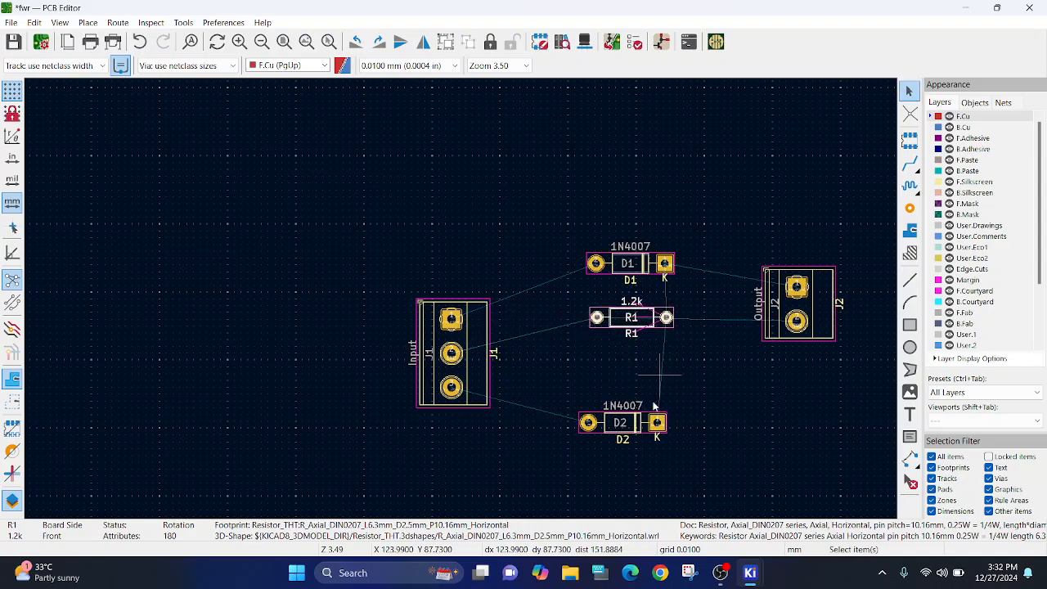
pyautogui.click(622, 422)
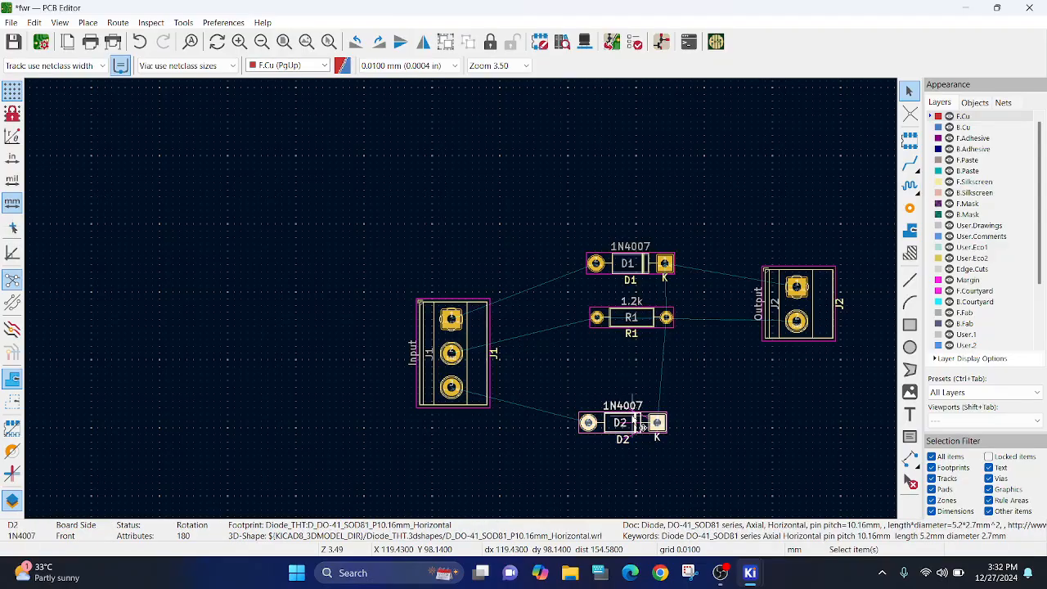
pyautogui.doubleClick(622, 423)
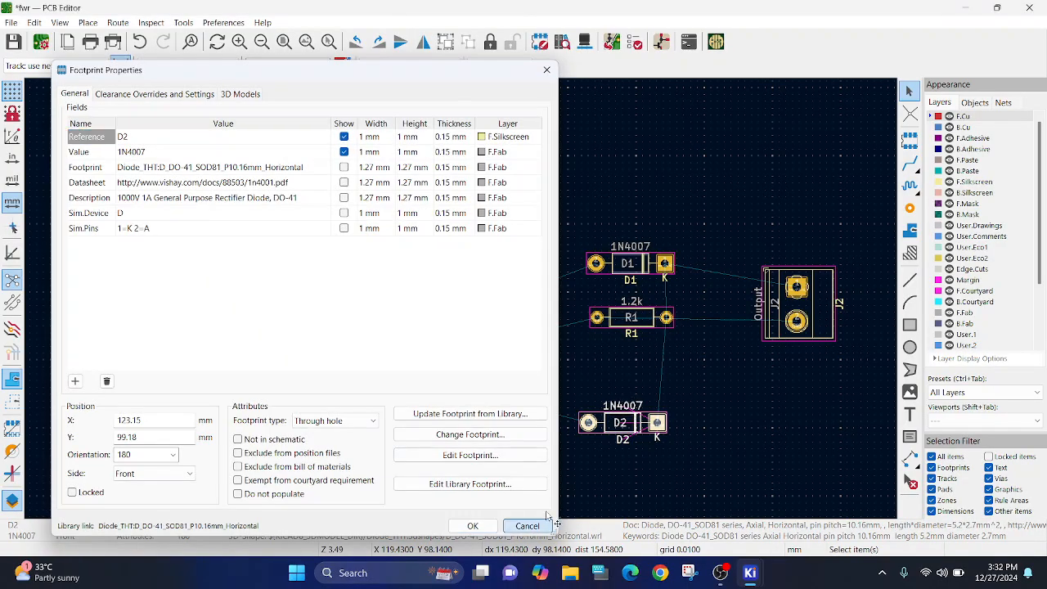
pyautogui.click(471, 526)
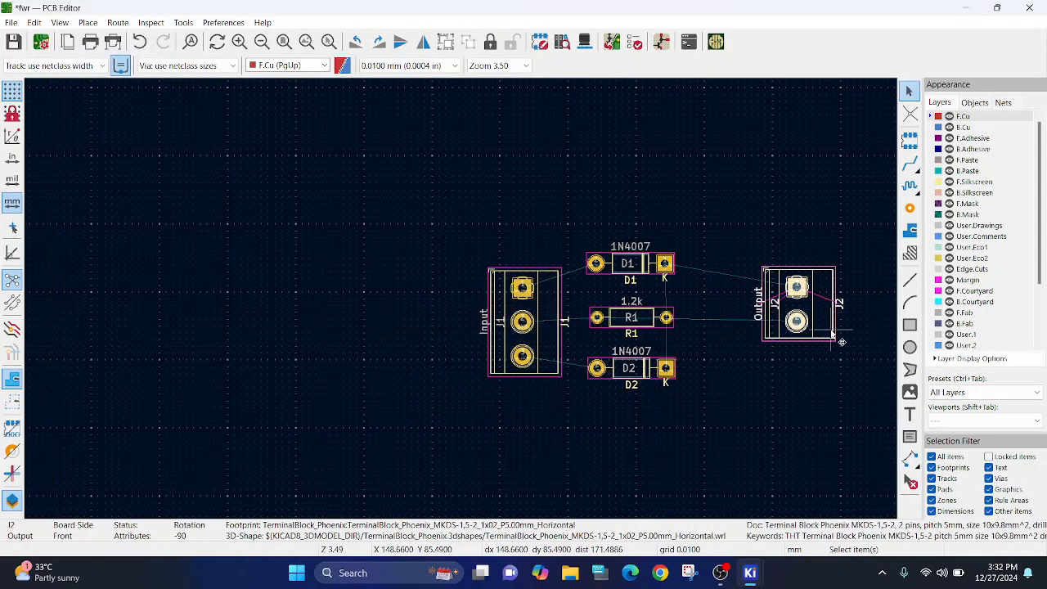
pyautogui.doubleClick(798, 308)
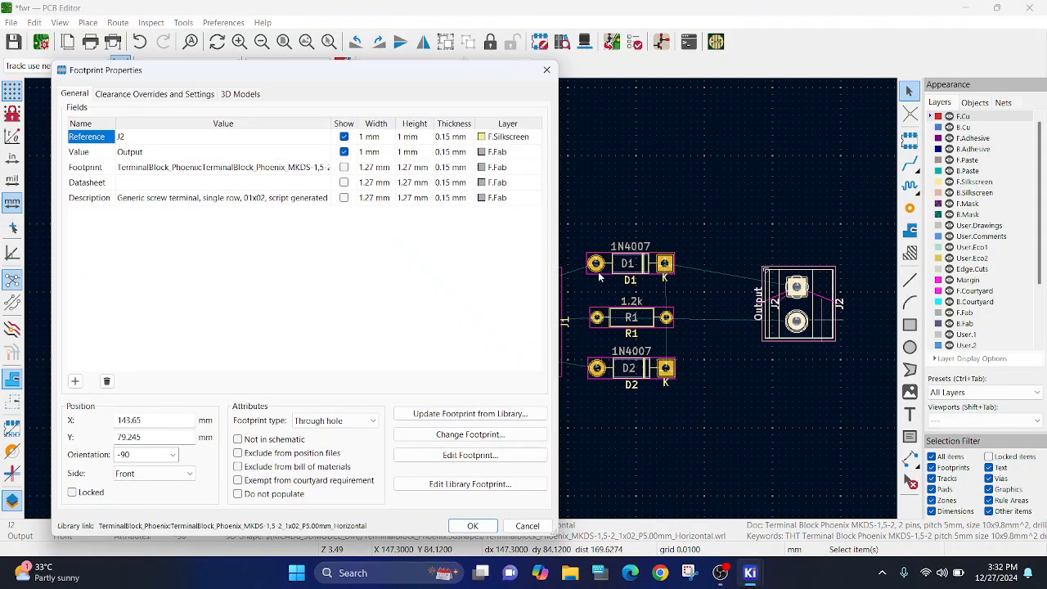
pyautogui.click(473, 525)
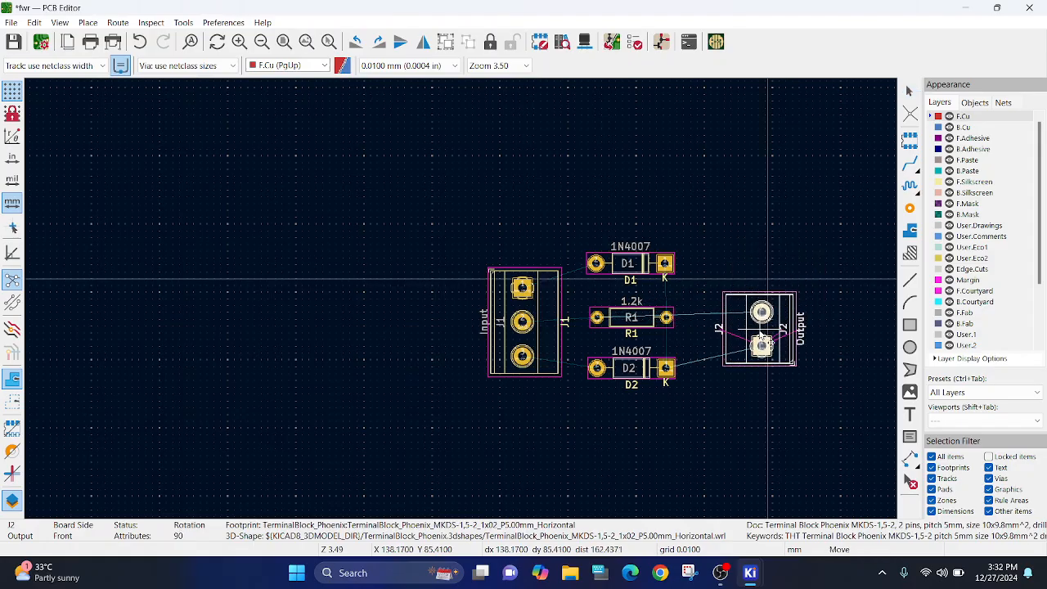
pyautogui.scroll(3)
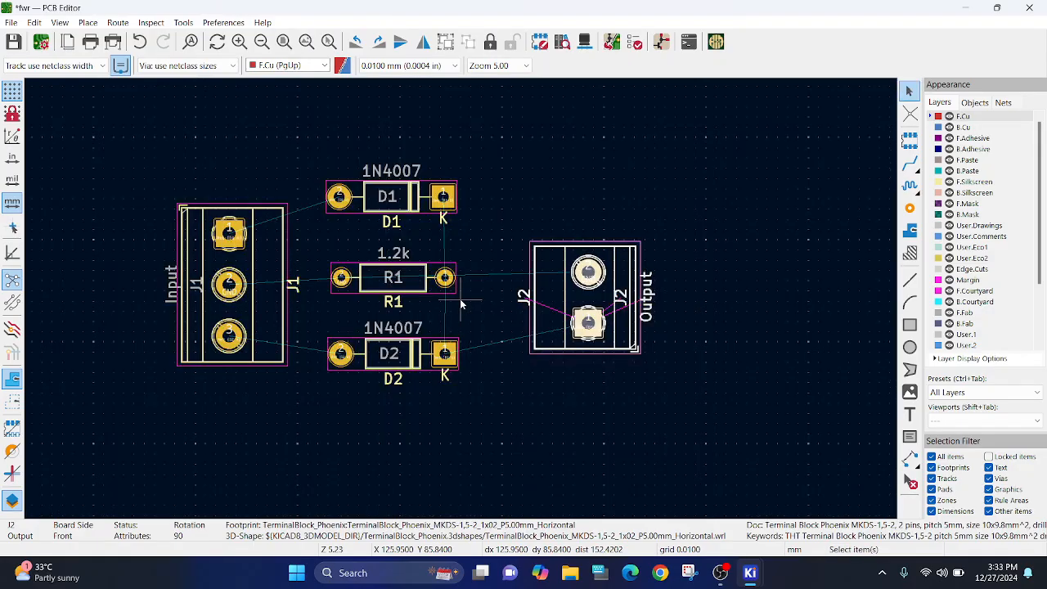
pyautogui.scroll(3)
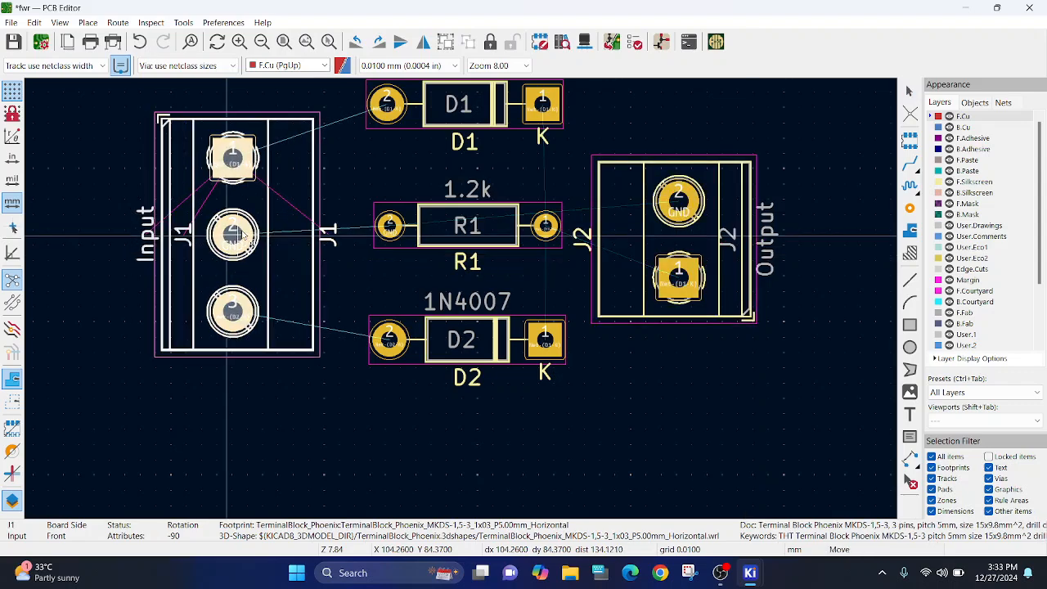
pyautogui.scroll(-3)
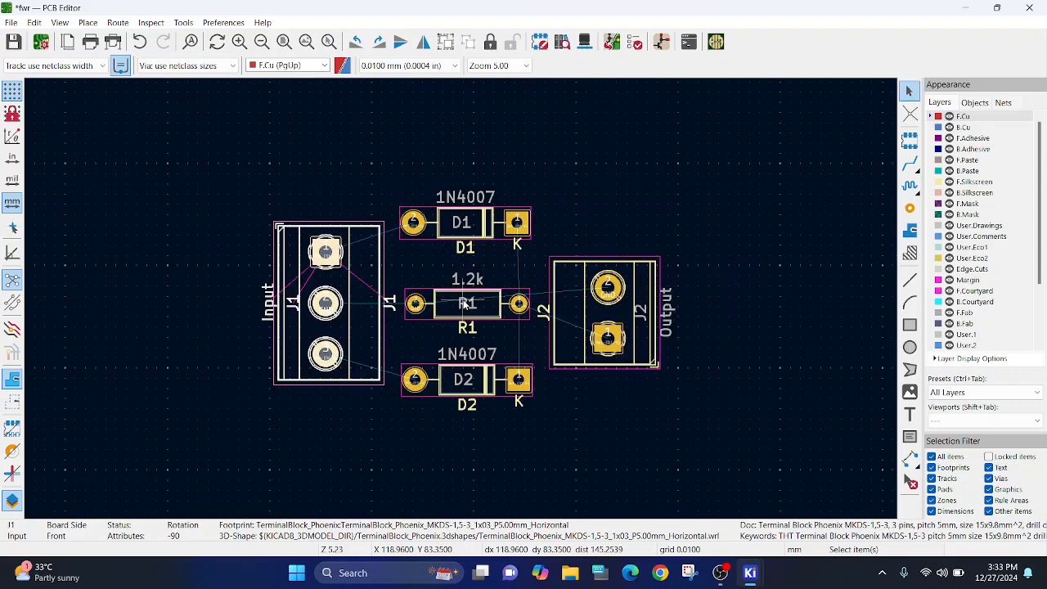
pyautogui.moveTo(495, 405)
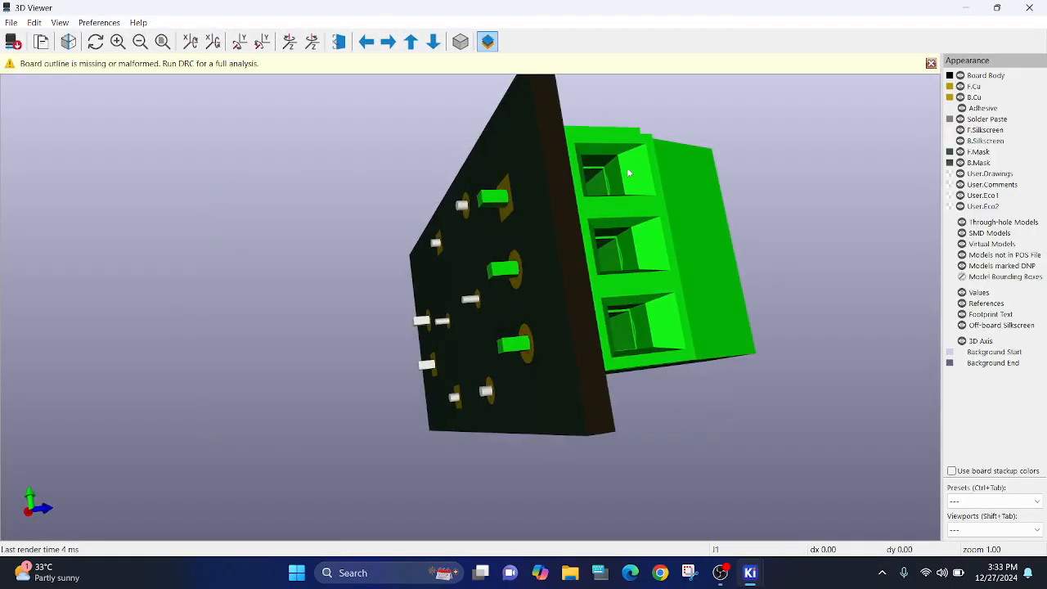
# Orbit the 3D board model to inspect the green terminal block connectors.
pyautogui.moveTo(630, 171); pyautogui.dragTo(539, 413)
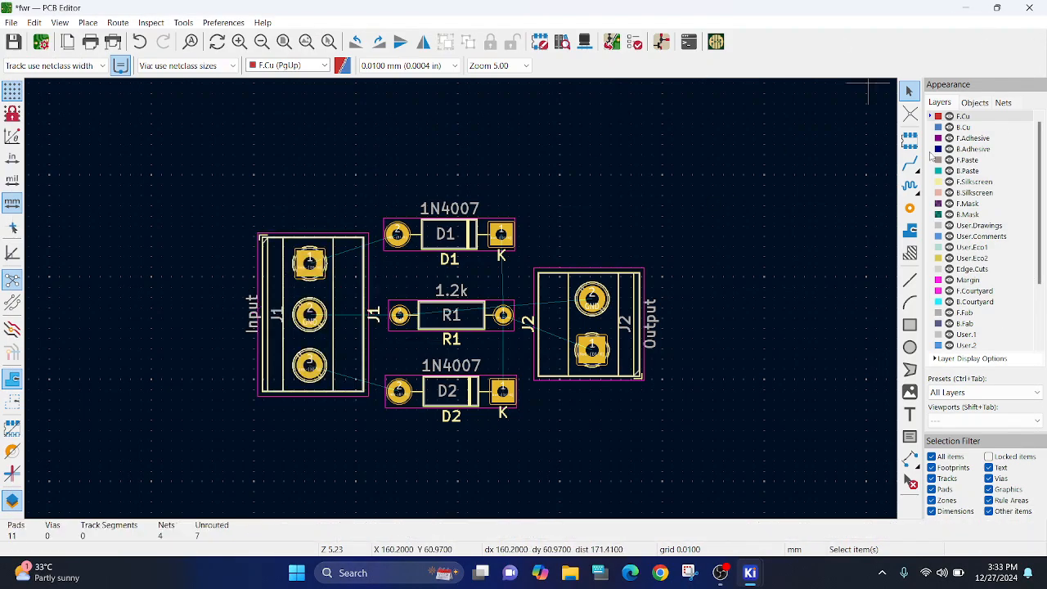
# Route B.Cu tracks from J1's outer pins to D1 and D2 and join both diode cathodes toward J2.
pyautogui.click(910, 164)
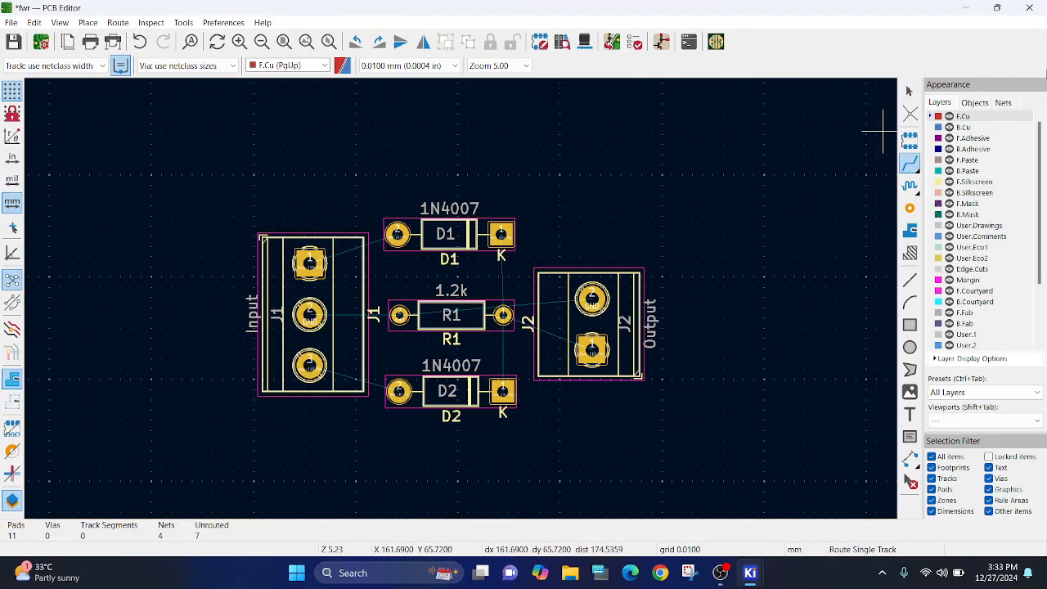
pyautogui.moveTo(963, 128)
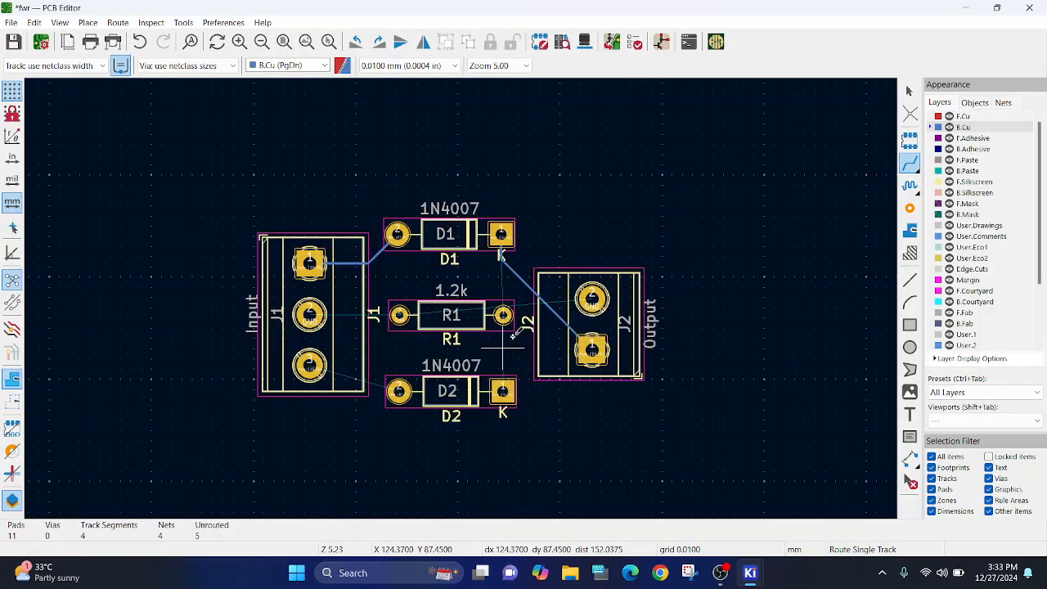
pyautogui.click(503, 234)
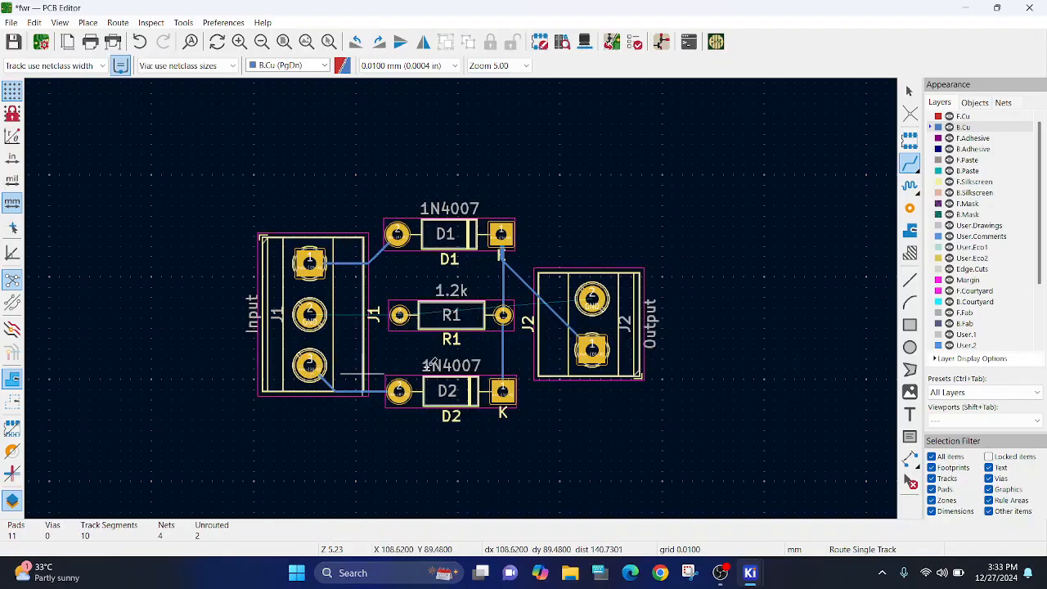
pyautogui.scroll(3)
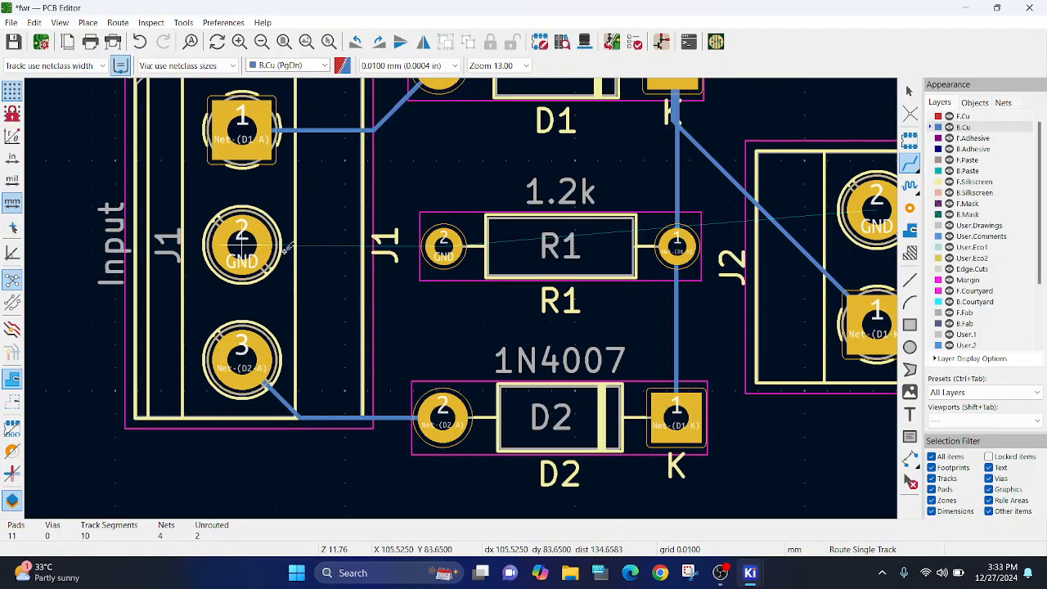
pyautogui.scroll(-3)
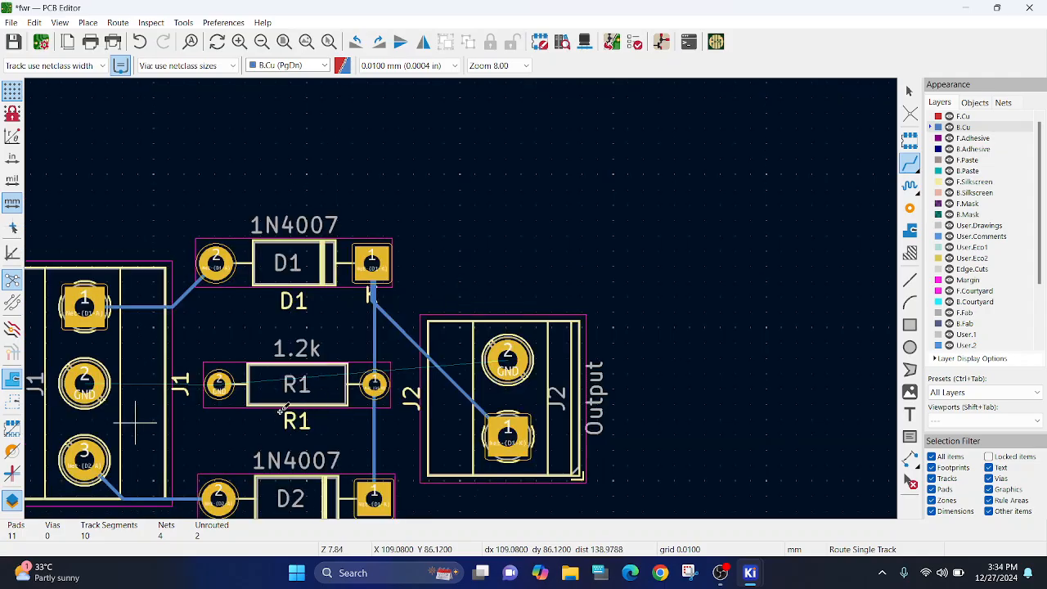
pyautogui.moveTo(309, 367)
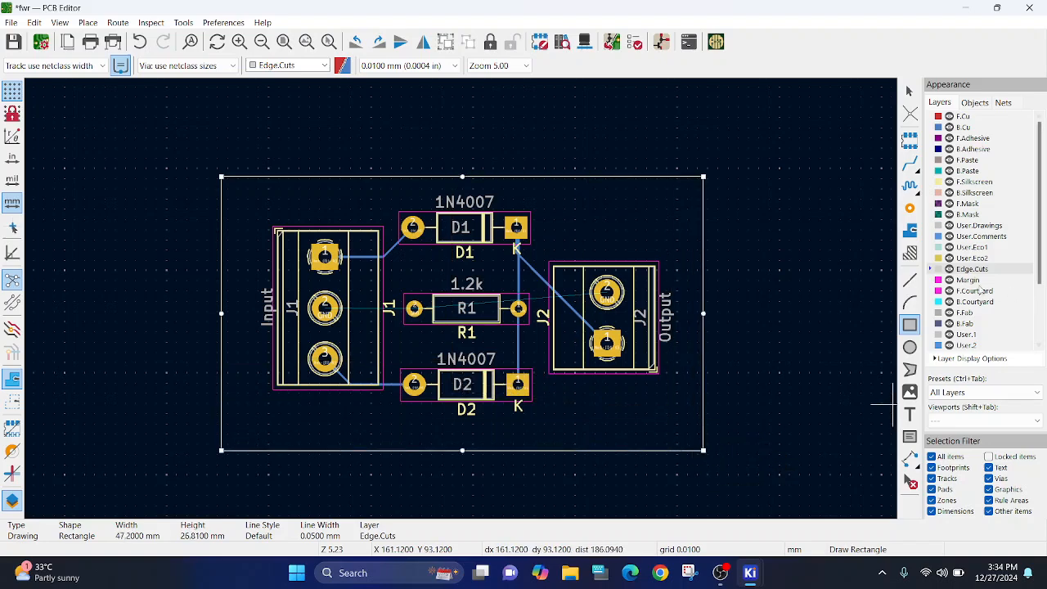
# Draw a rectangular Edge.Cuts outline and add a filled GND copper zone on B.Cu.
pyautogui.click(909, 92)
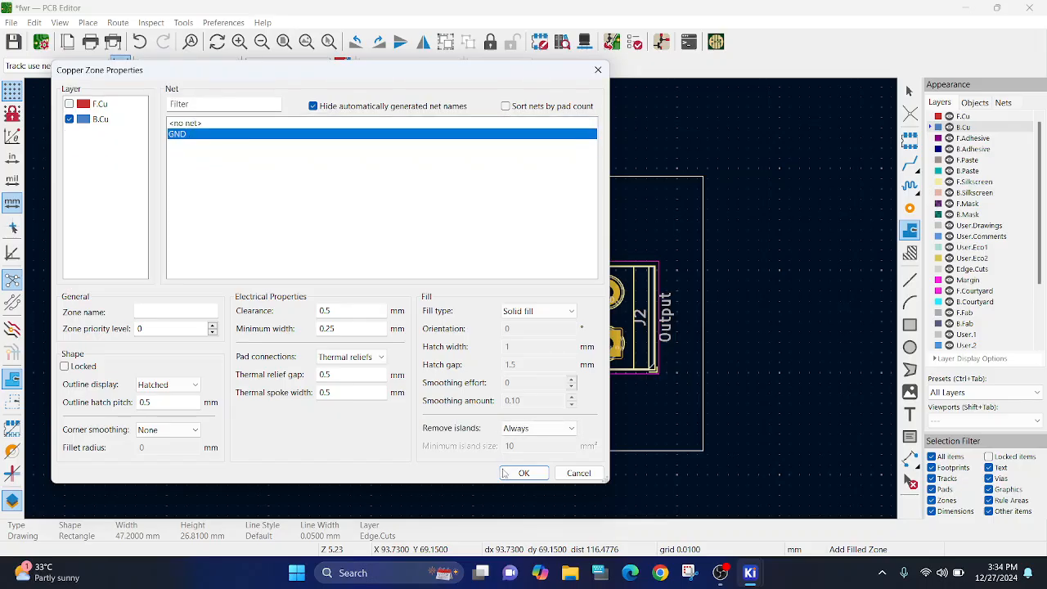
pyautogui.click(524, 473)
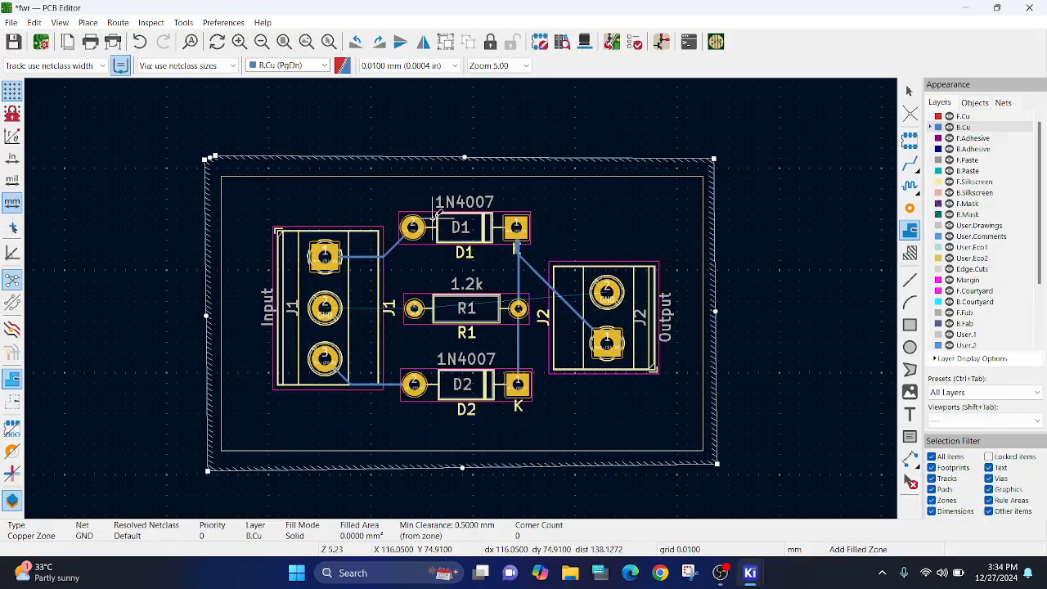
pyautogui.press('b')
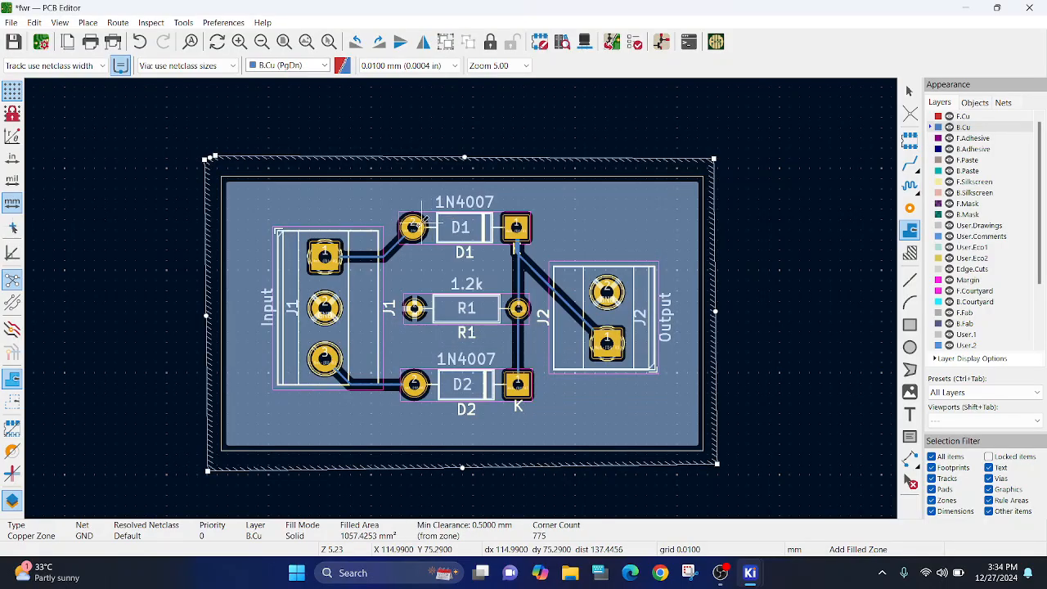
pyautogui.moveTo(412, 308)
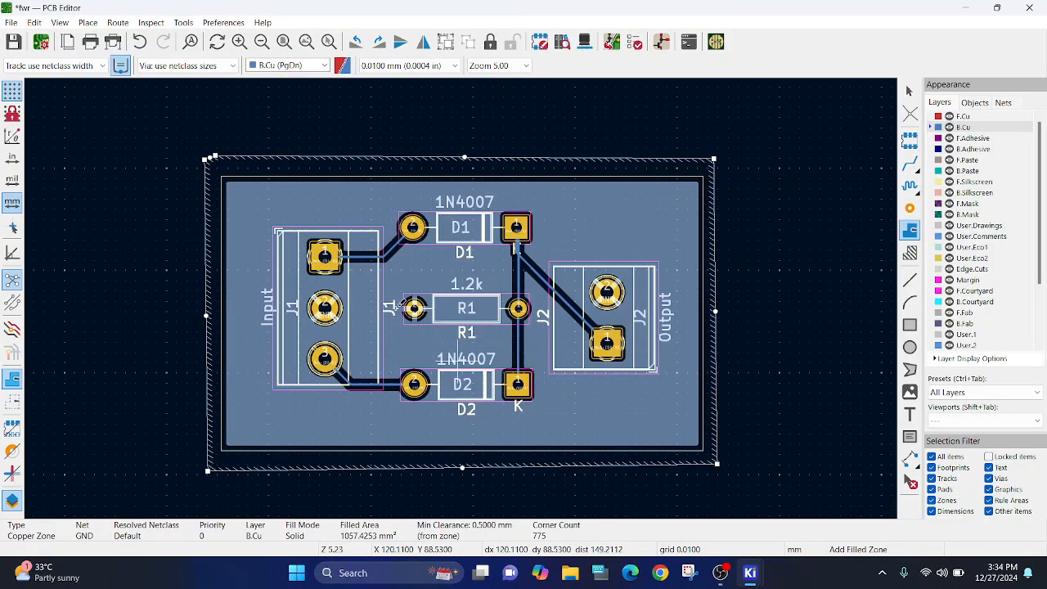
pyautogui.scroll(3)
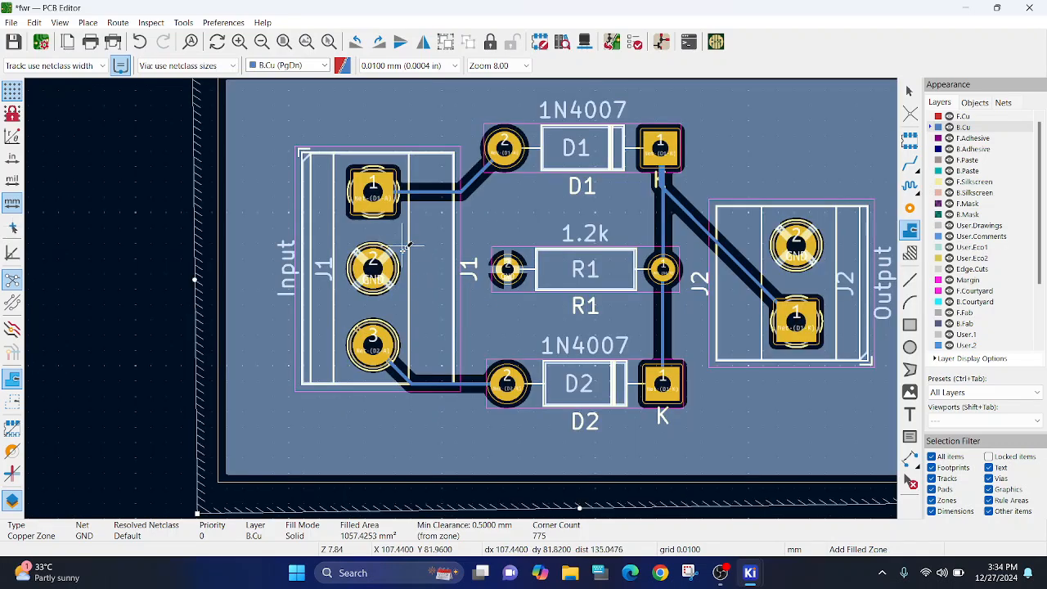
pyautogui.moveTo(753, 90)
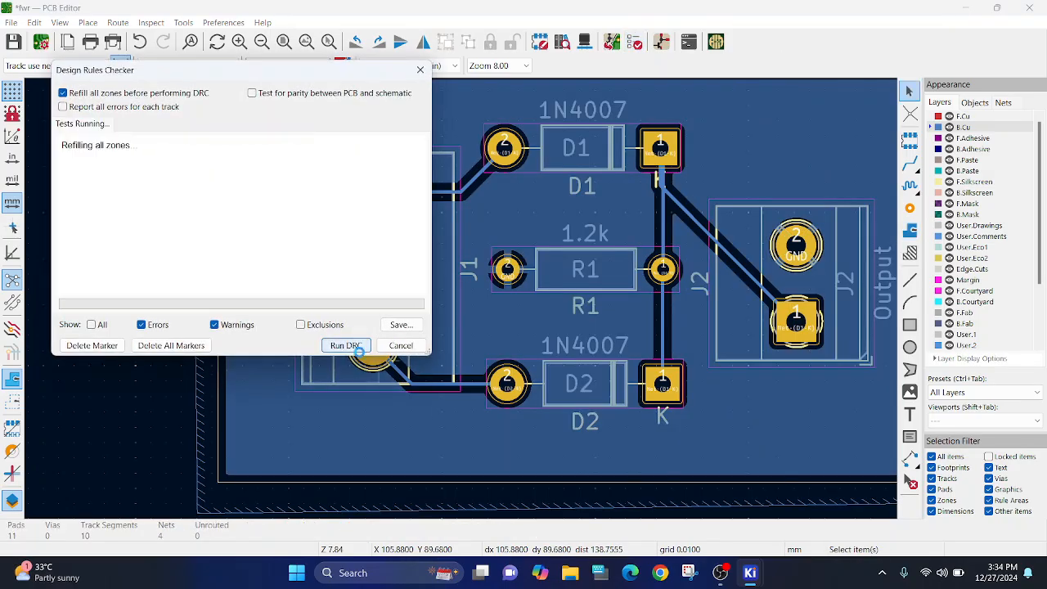
# Run the design rule check, confirming zero errors and warnings, and dismiss the results.
pyautogui.click(345, 344)
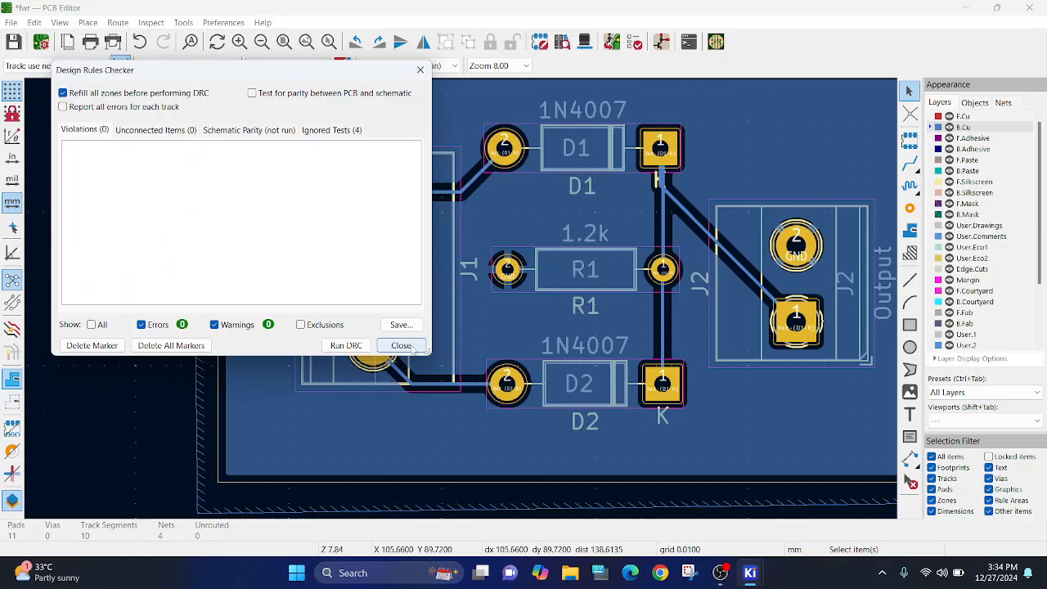
pyautogui.click(401, 344)
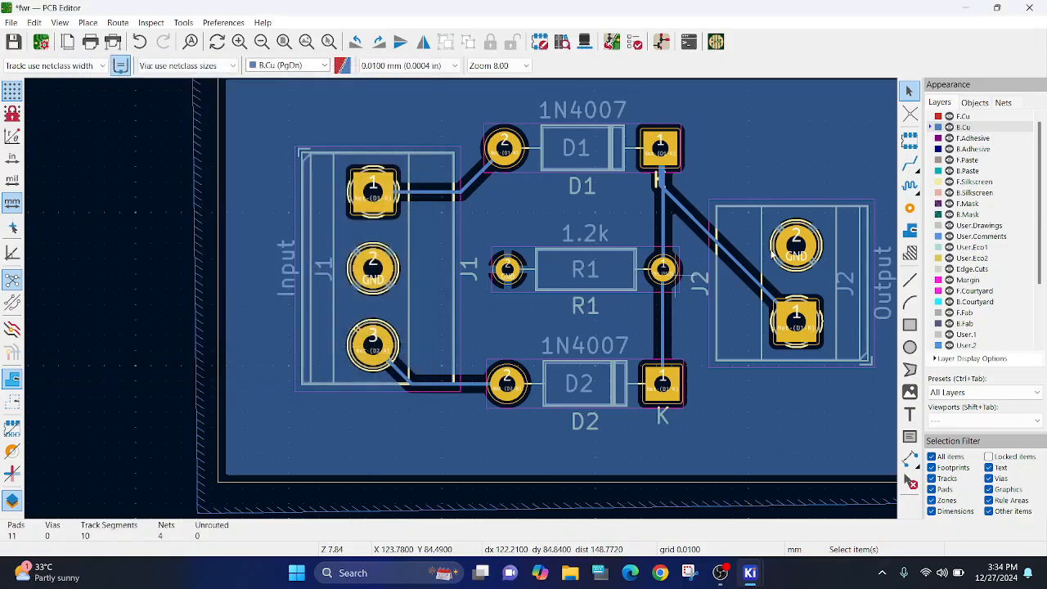
pyautogui.scroll(-3)
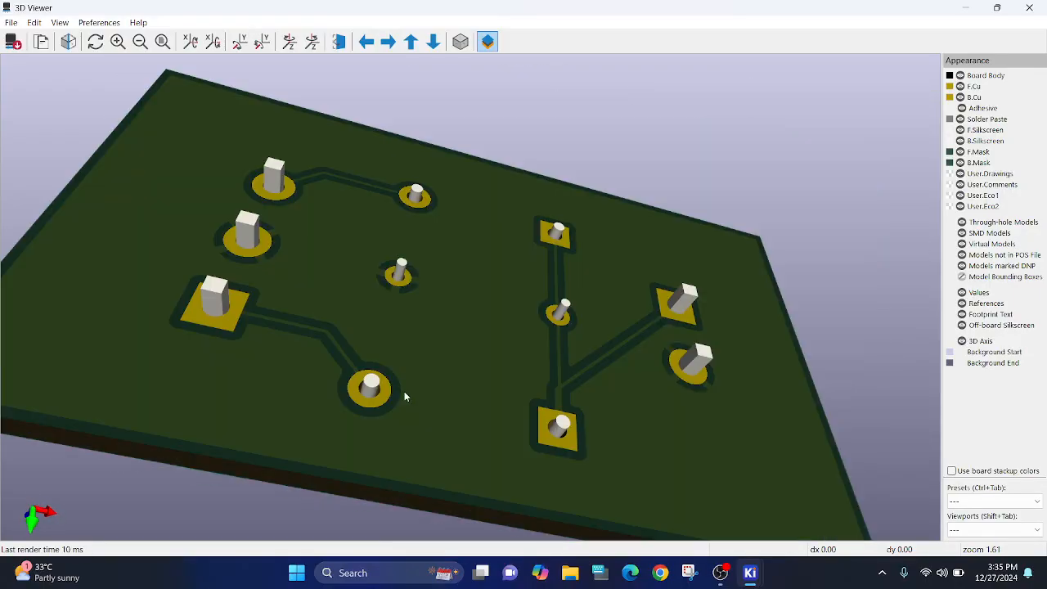
# Rotate the 3D board to face its underside, showing tracks, pads and the ground pour.
pyautogui.moveTo(403, 396); pyautogui.dragTo(284, 339)
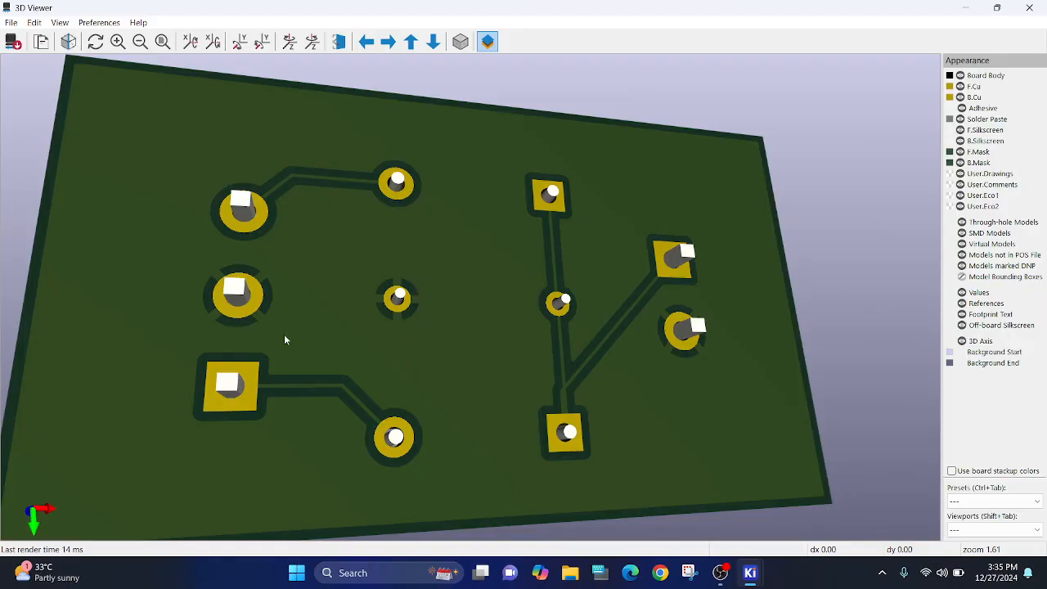
pyautogui.moveTo(685, 342)
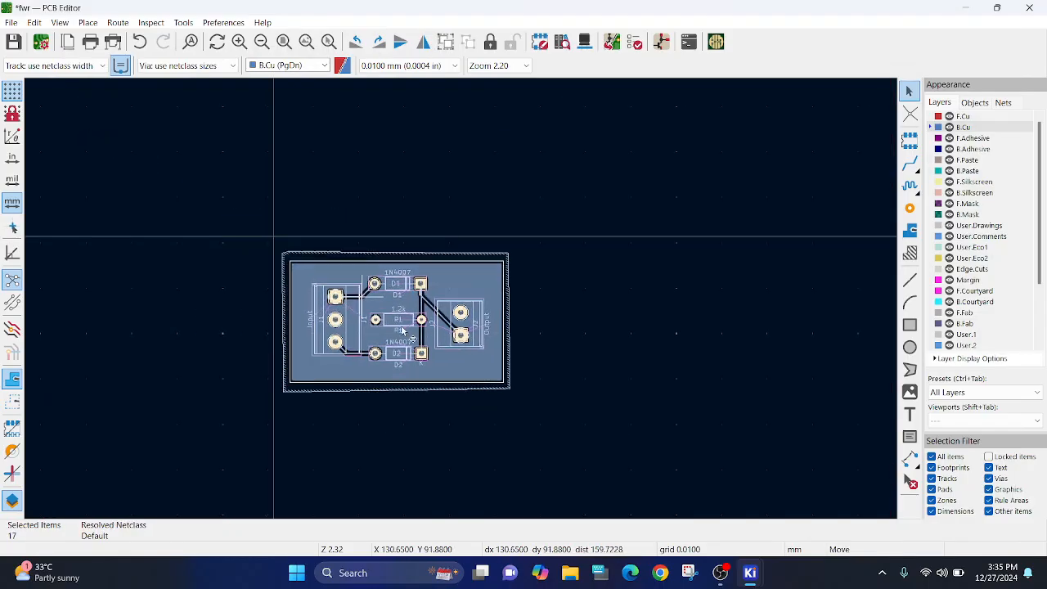
# Zoom the page to inspect the board sitting above the title block.
pyautogui.scroll(-3)
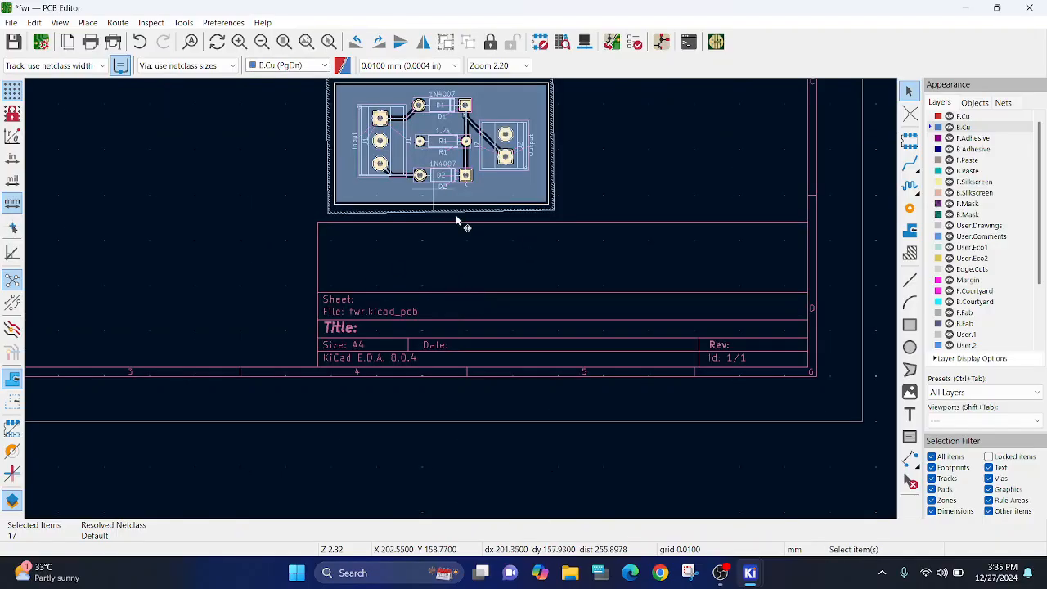
pyautogui.scroll(3)
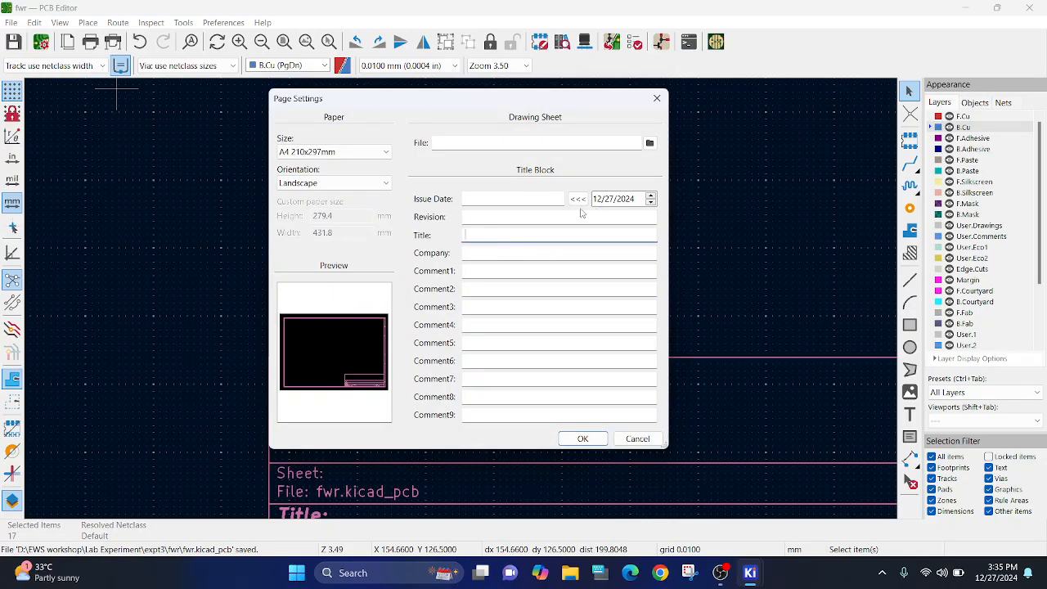
# Set the issue date to today, revision v1, title 'Cert rectifier' and company 'Goa engineering college'.
pyautogui.click(578, 200)
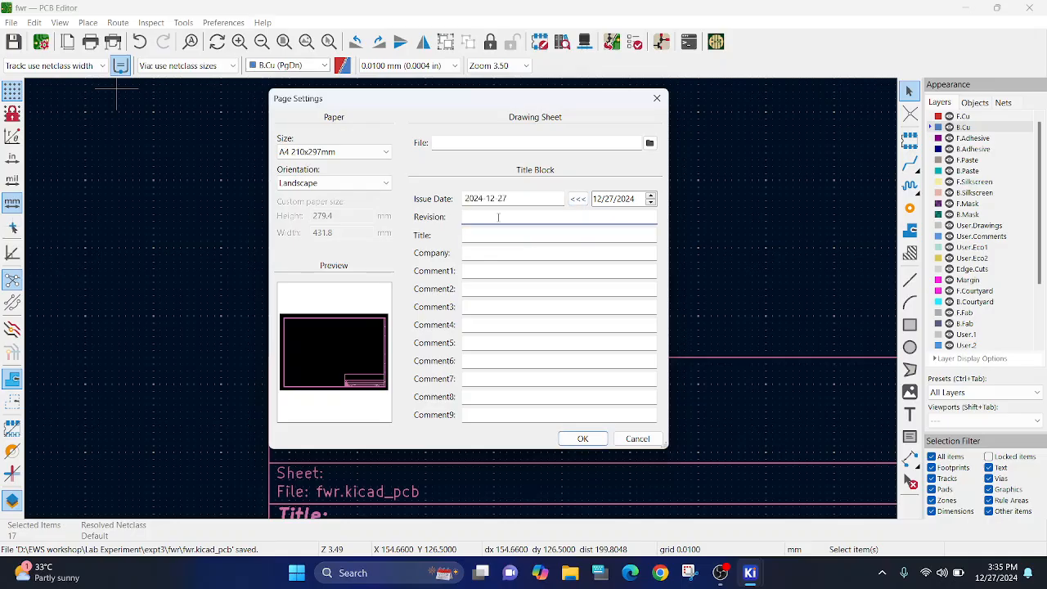
pyautogui.write('v1')
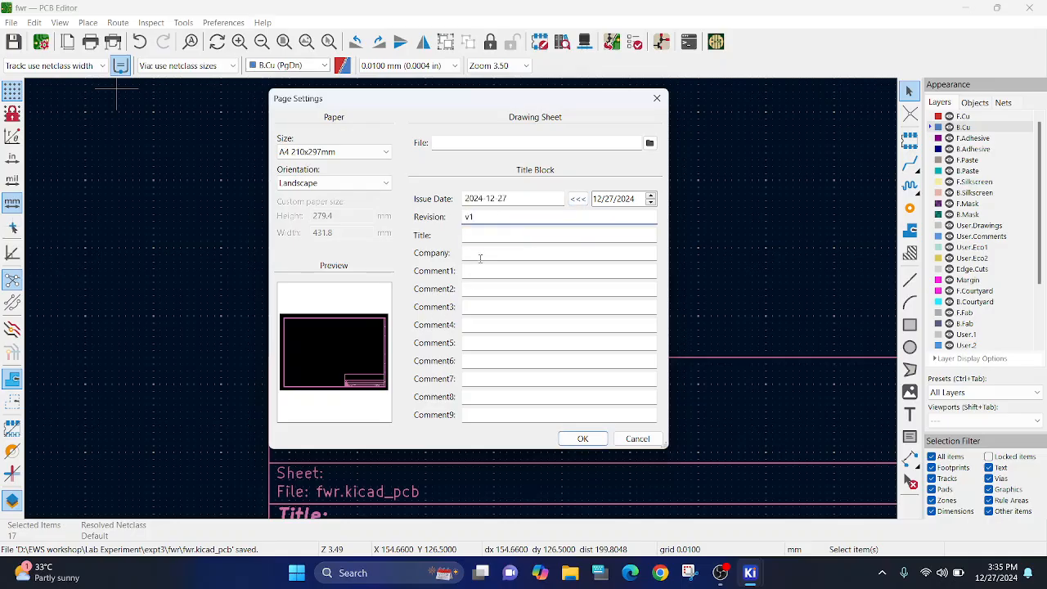
pyautogui.click(559, 236)
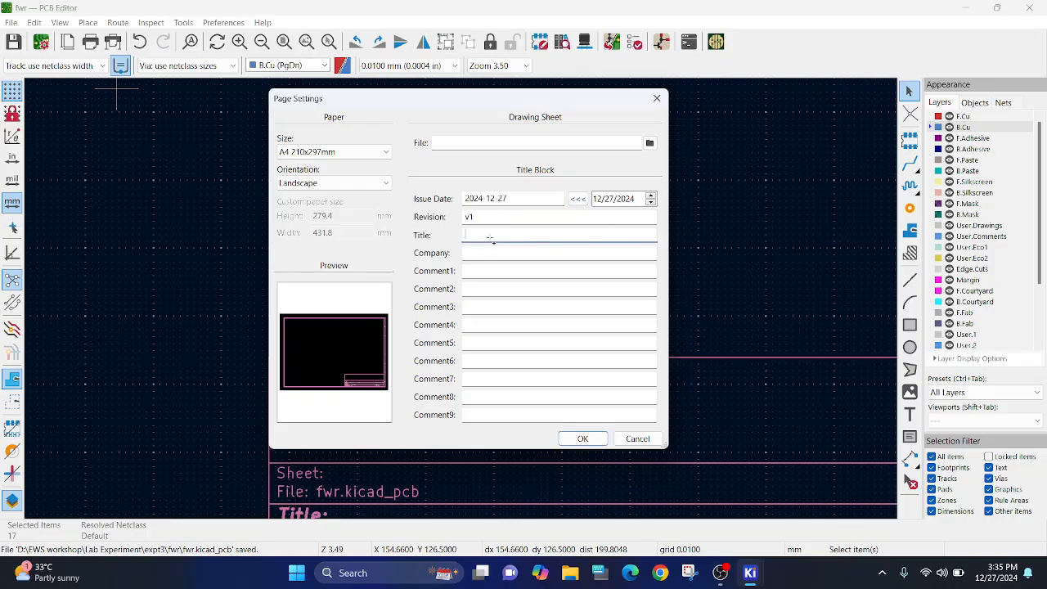
pyautogui.write('Cert')
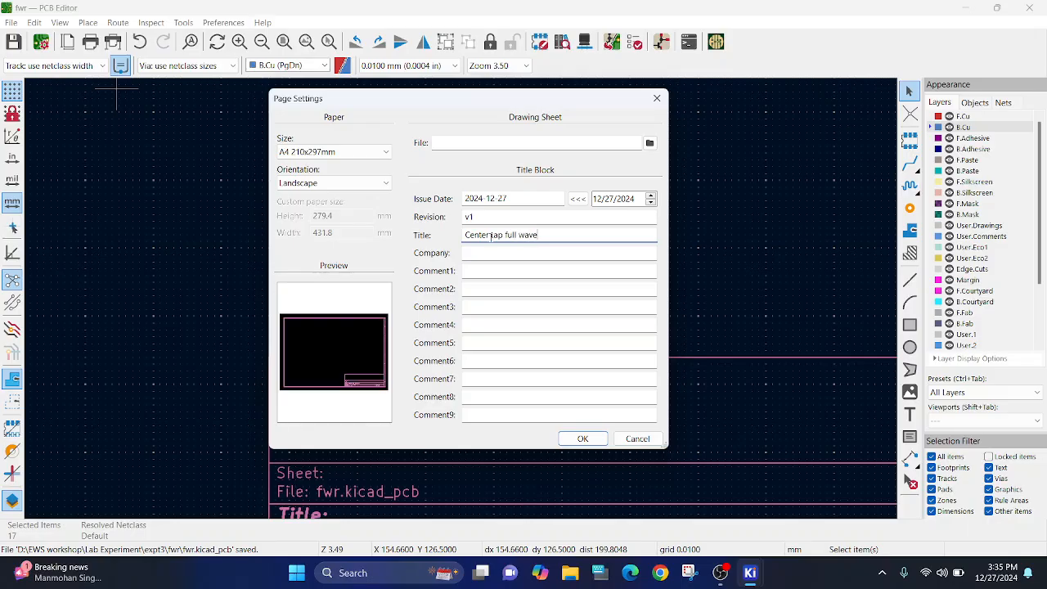
pyautogui.write('recti')
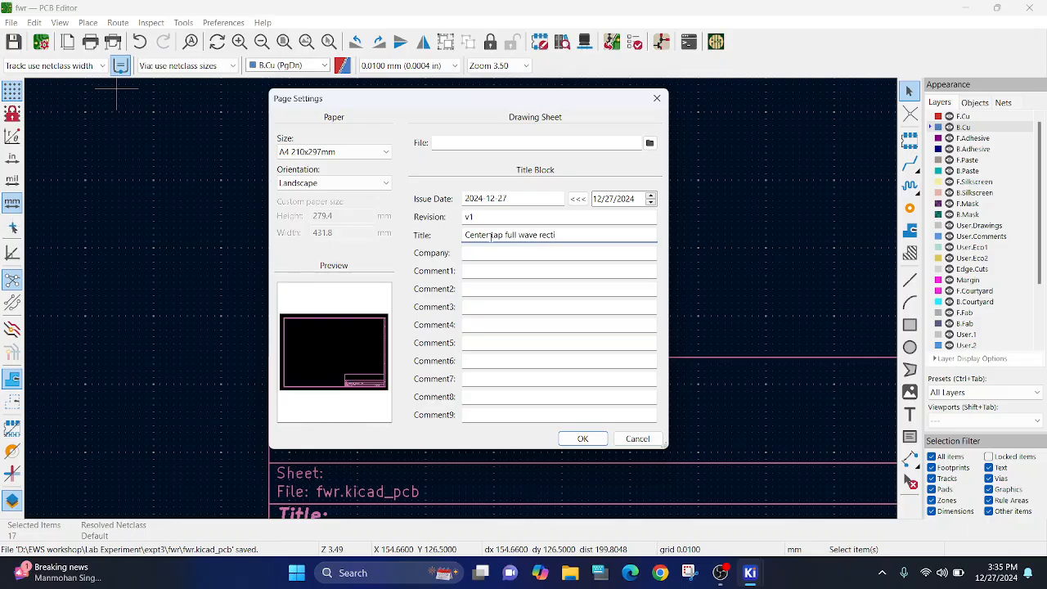
pyautogui.write('fier')
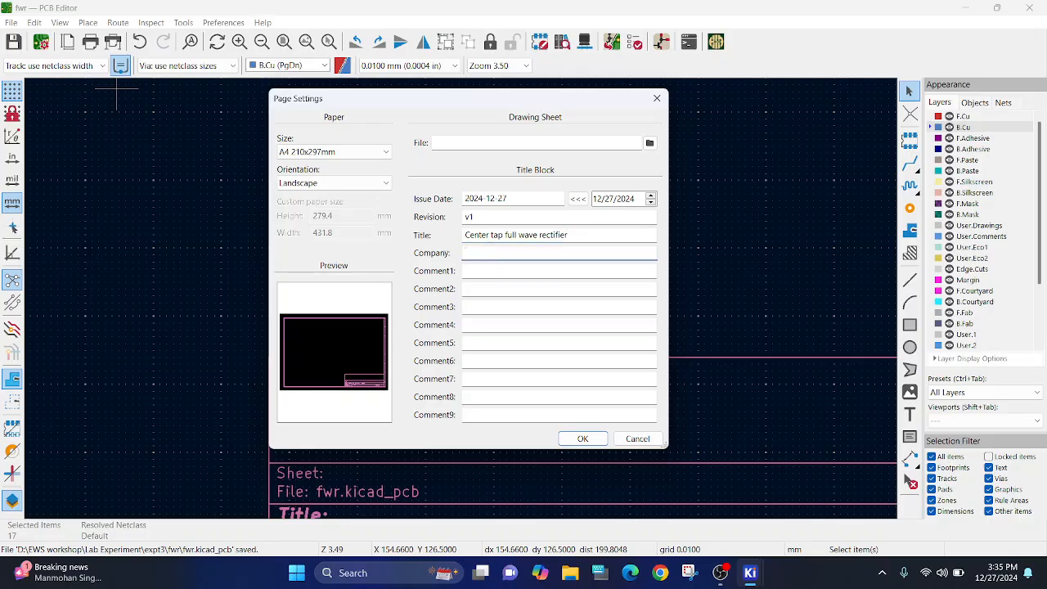
pyautogui.write('Goa engine')
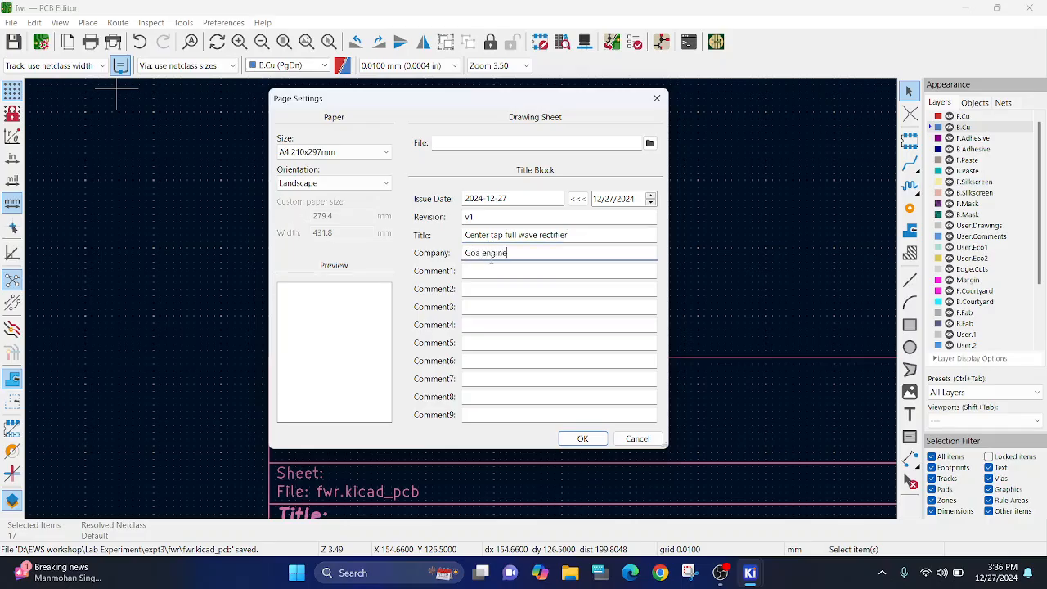
pyautogui.write('ering')
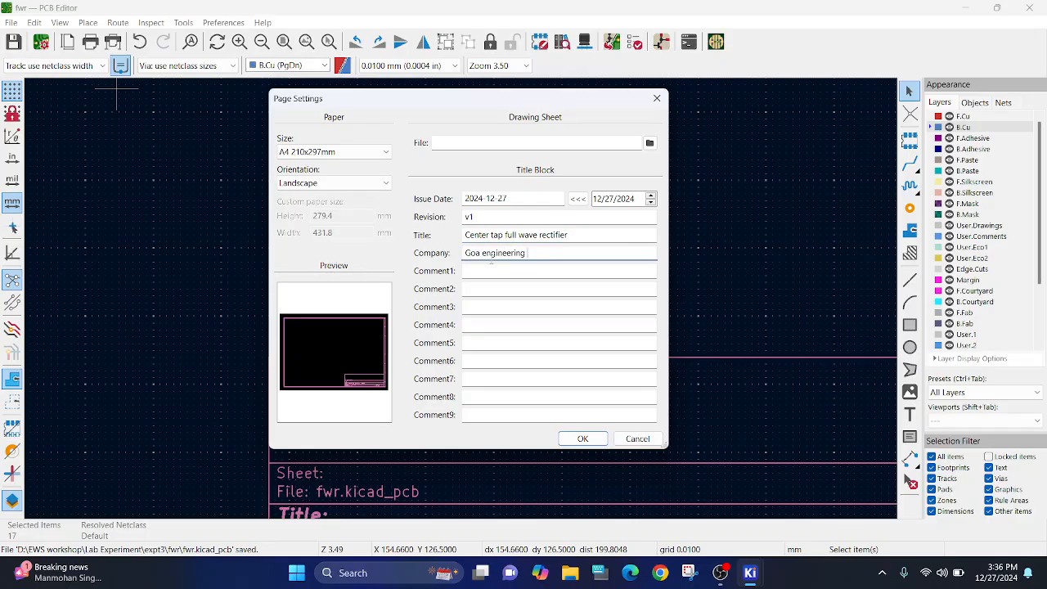
pyautogui.write('college')
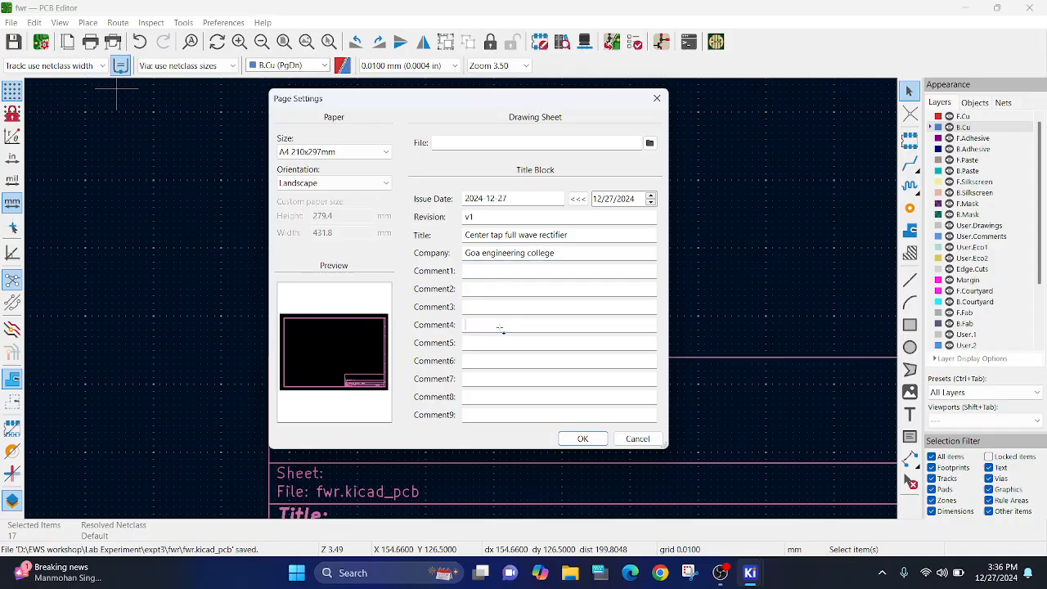
pyautogui.write('Niraj')
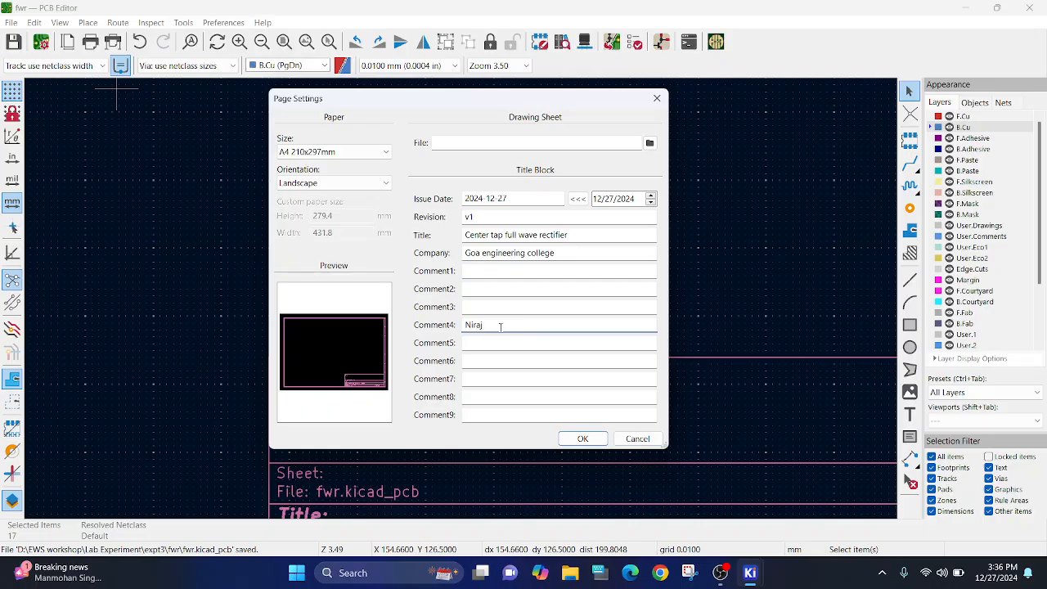
pyautogui.write('Gavde')
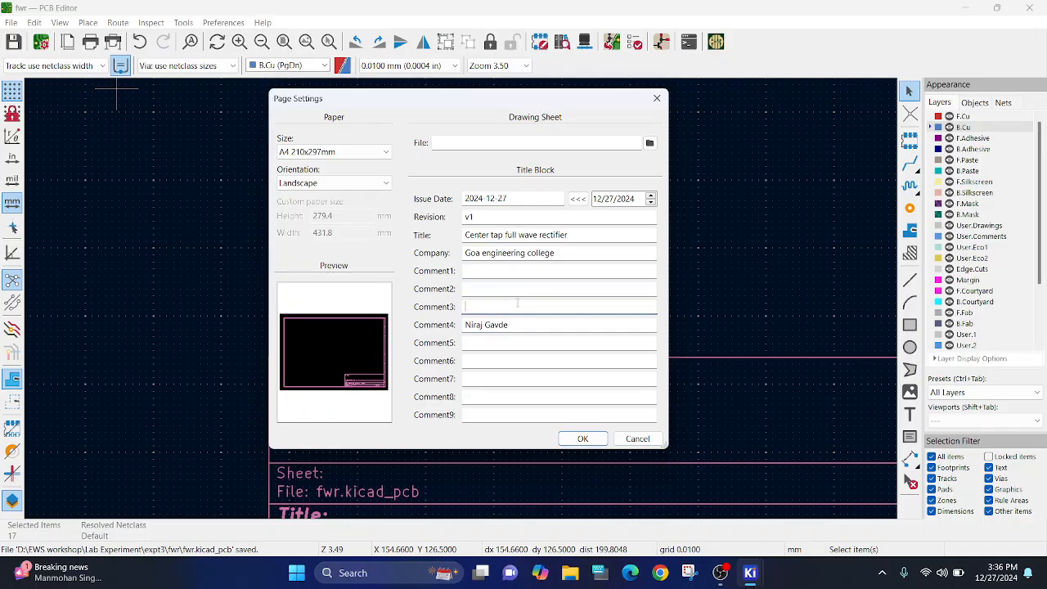
pyautogui.write('182')
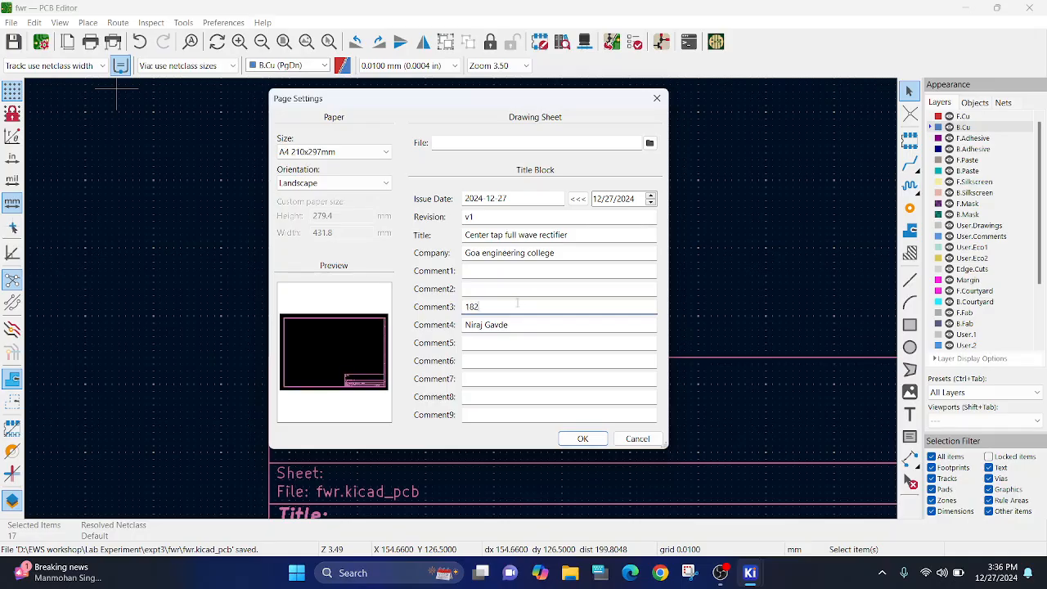
pyautogui.write('114004')
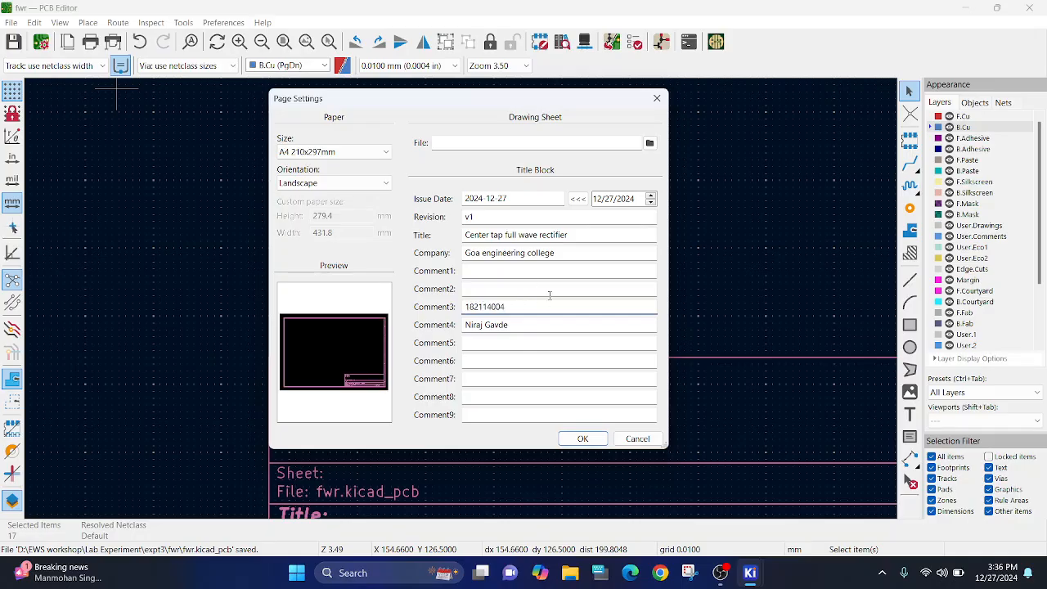
pyautogui.write('Batch')
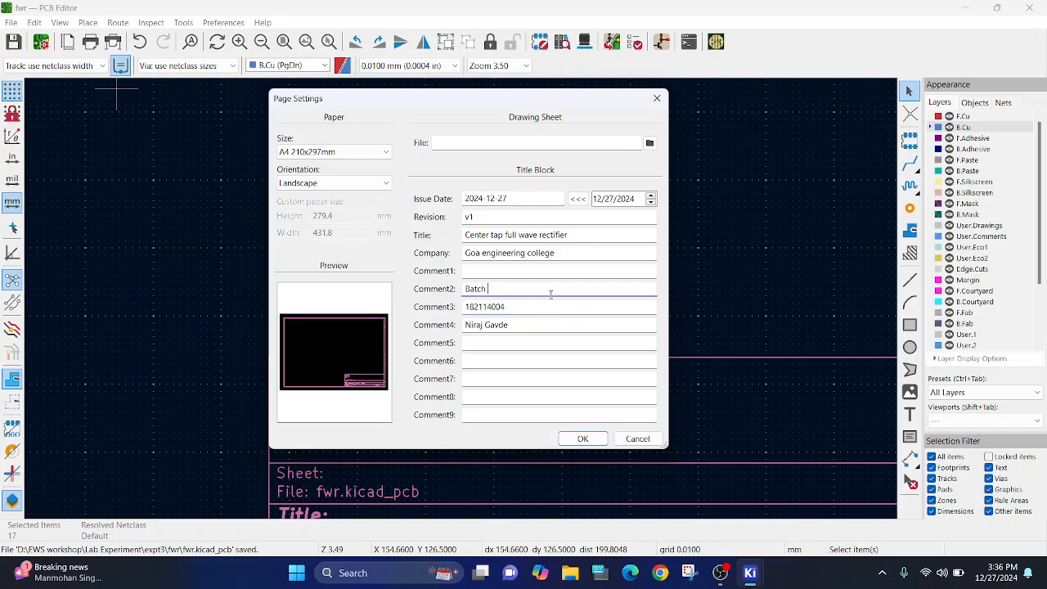
pyautogui.write('A')
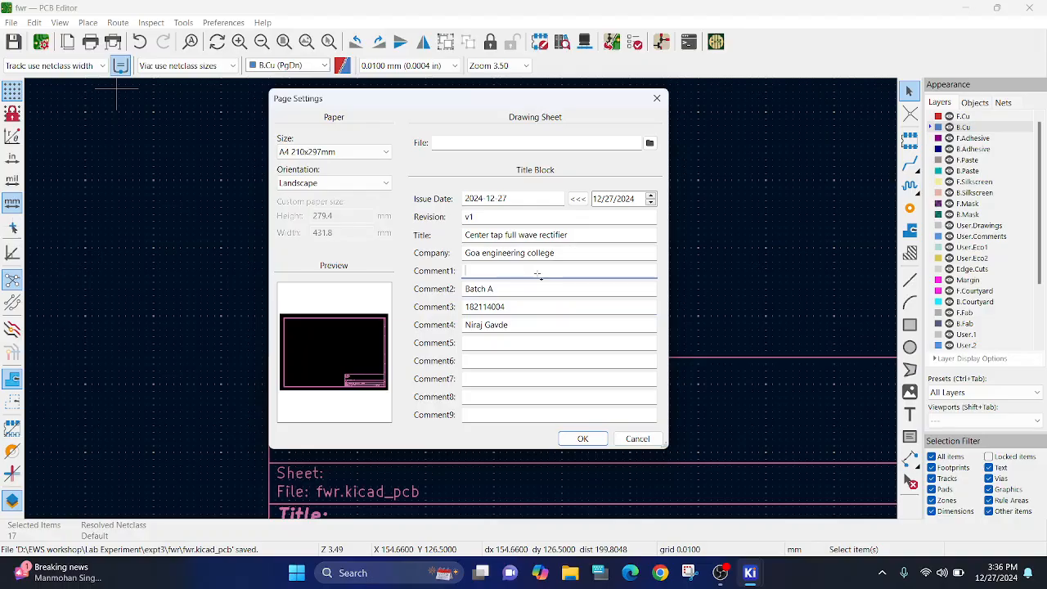
pyautogui.write('ETC')
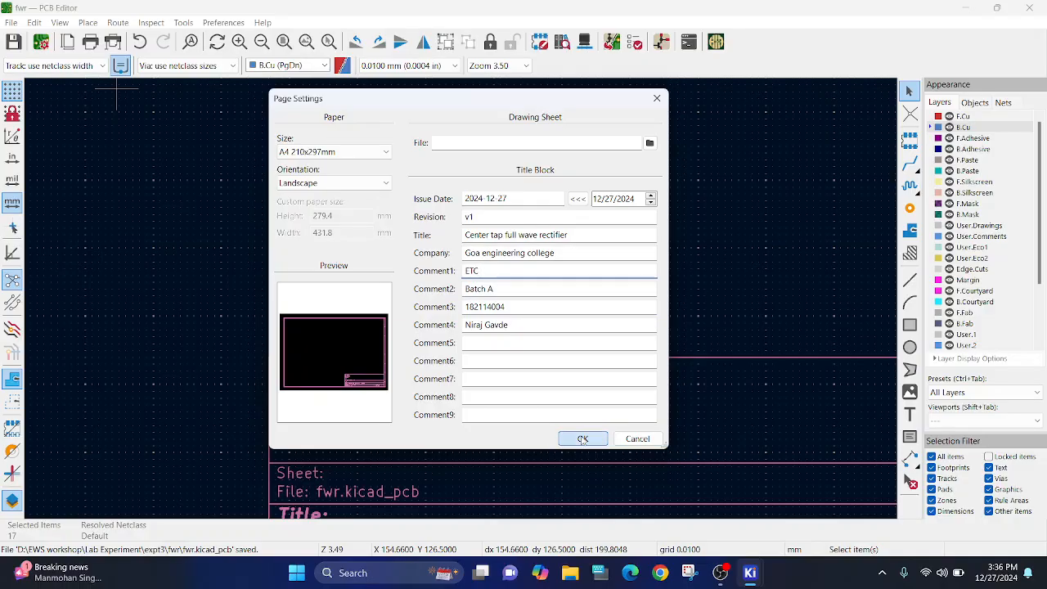
pyautogui.click(582, 438)
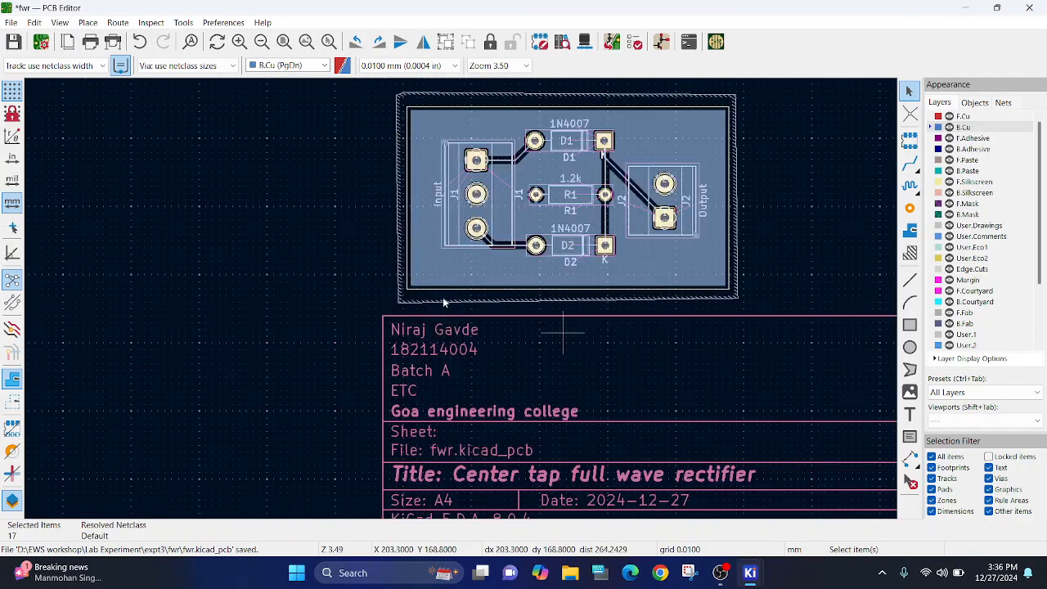
pyautogui.scroll(-3)
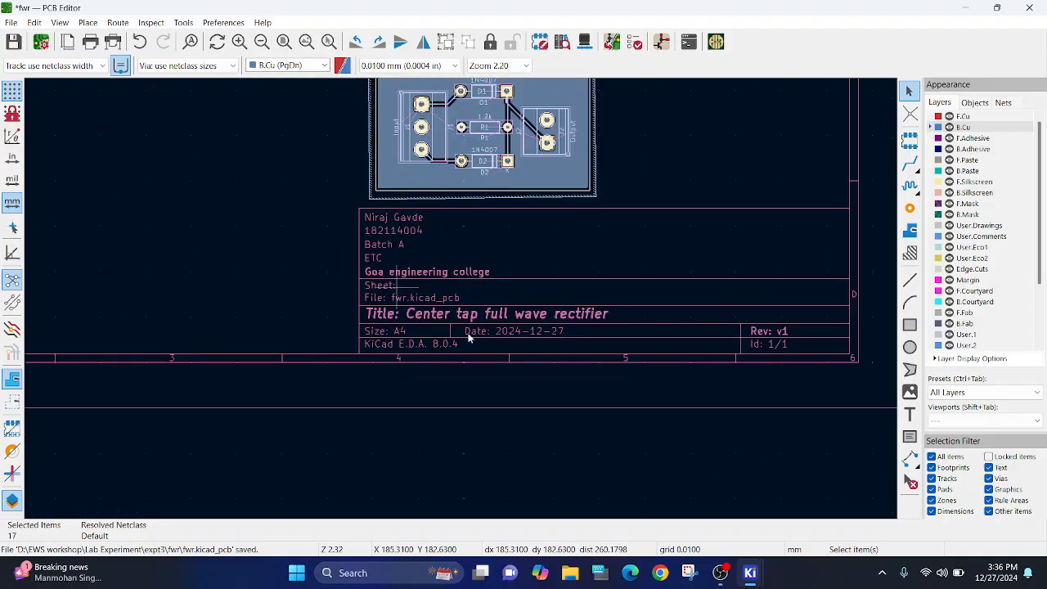
pyautogui.moveTo(179, 90)
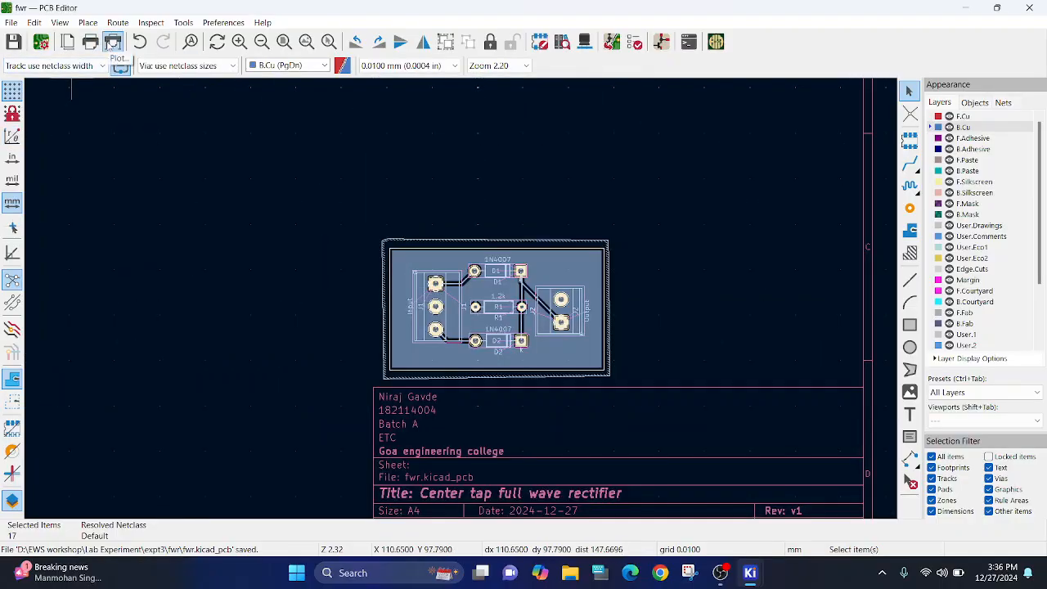
# In the Plot window, create a new Gerber folder in the project and select it as the output directory.
pyautogui.click(113, 43)
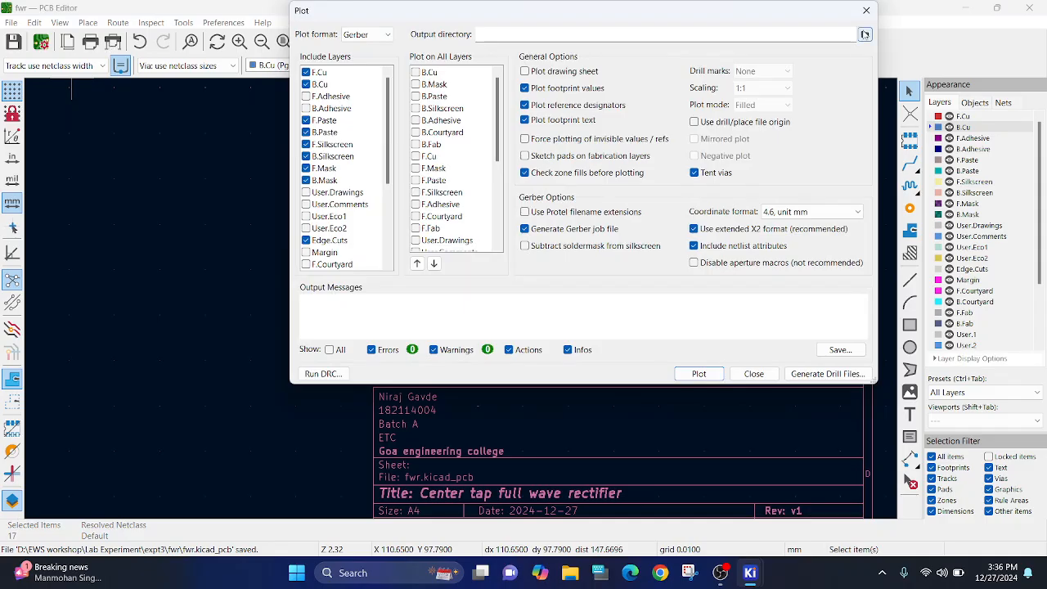
pyautogui.click(864, 34)
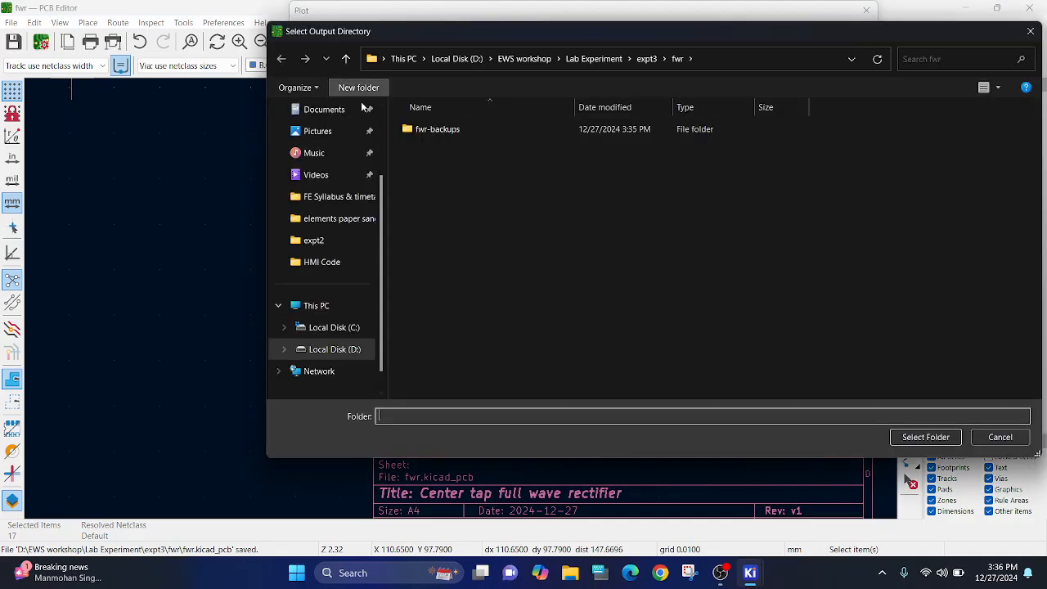
pyautogui.click(359, 89)
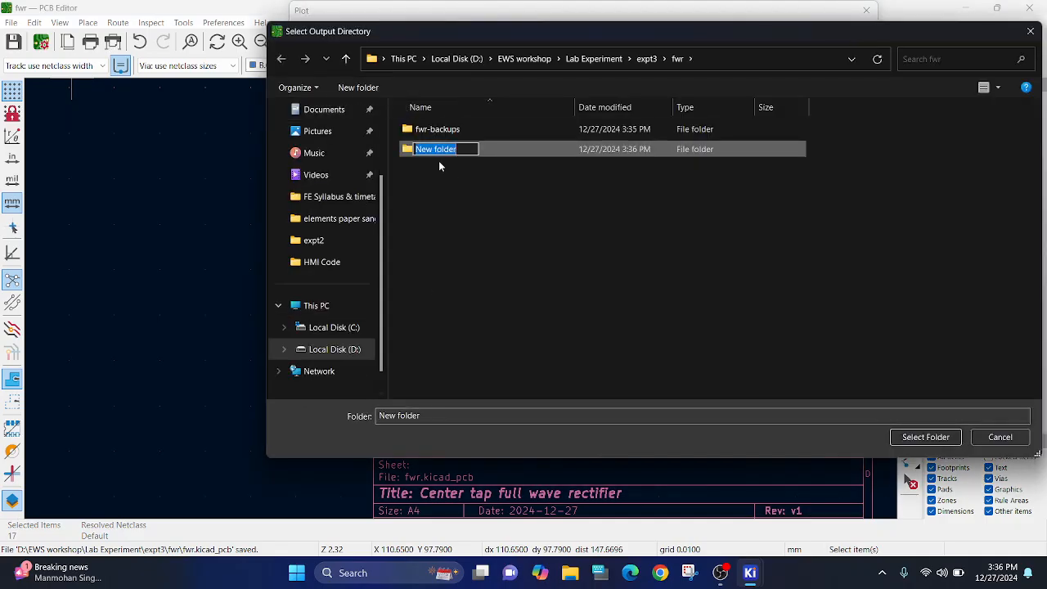
pyautogui.write('Gern')
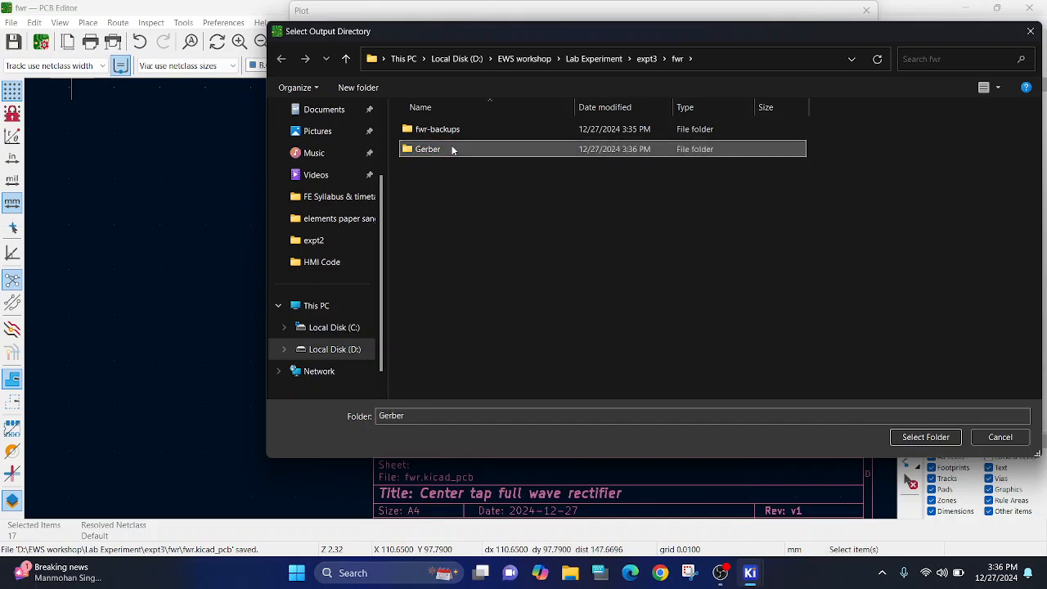
pyautogui.doubleClick(427, 149)
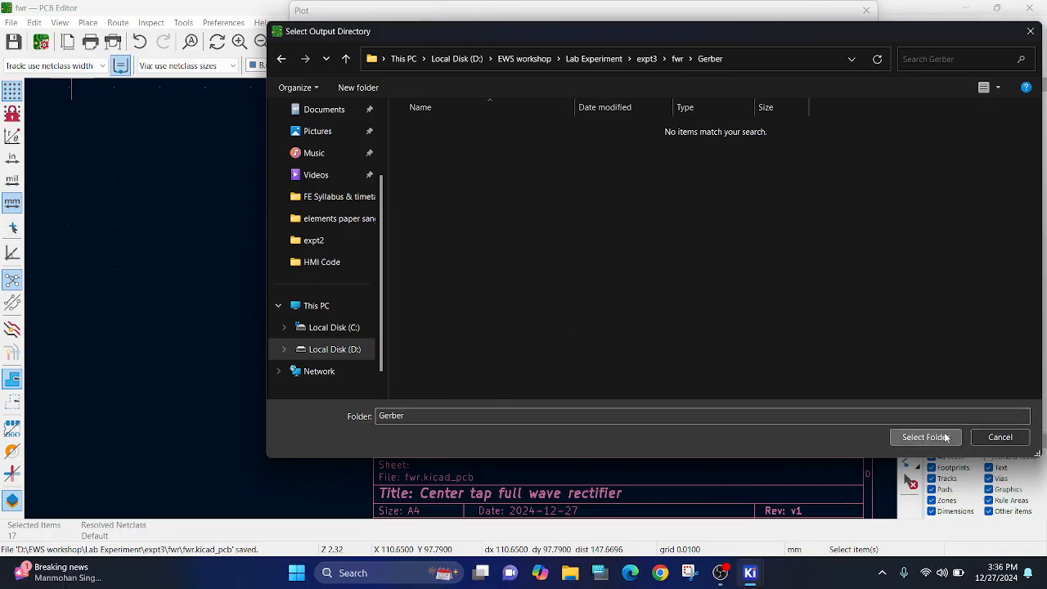
pyautogui.click(926, 437)
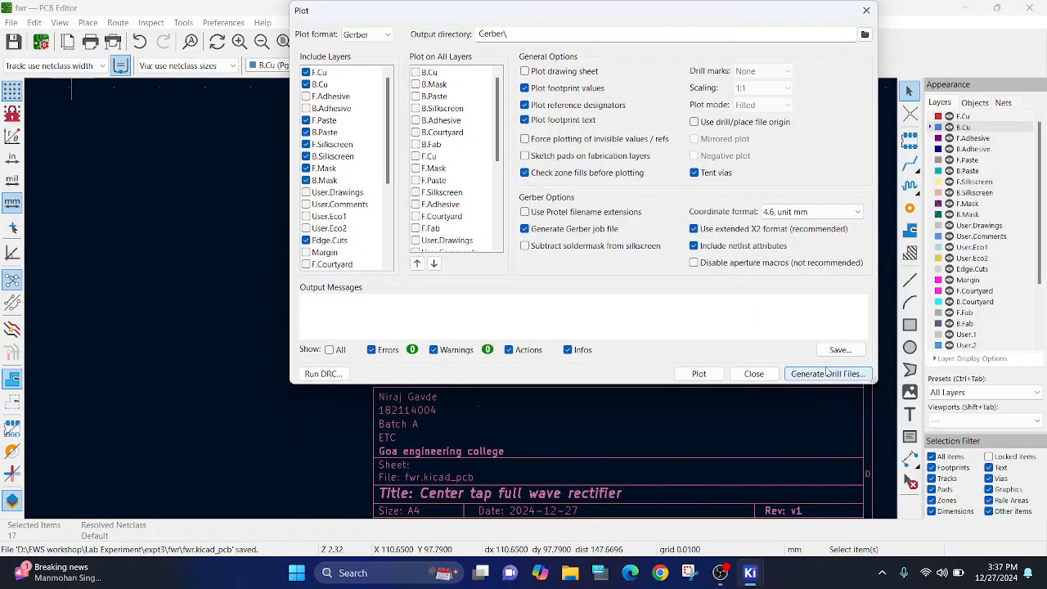
# Generate the drill files and plot the Gerber layers into the Gerber folder, then close the plot window.
pyautogui.click(828, 373)
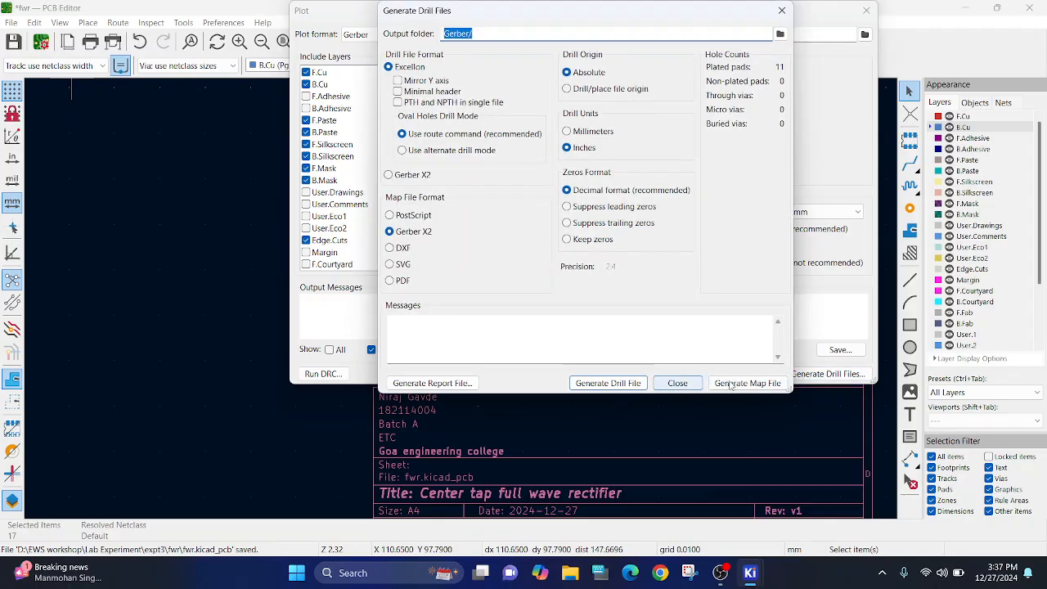
pyautogui.click(608, 383)
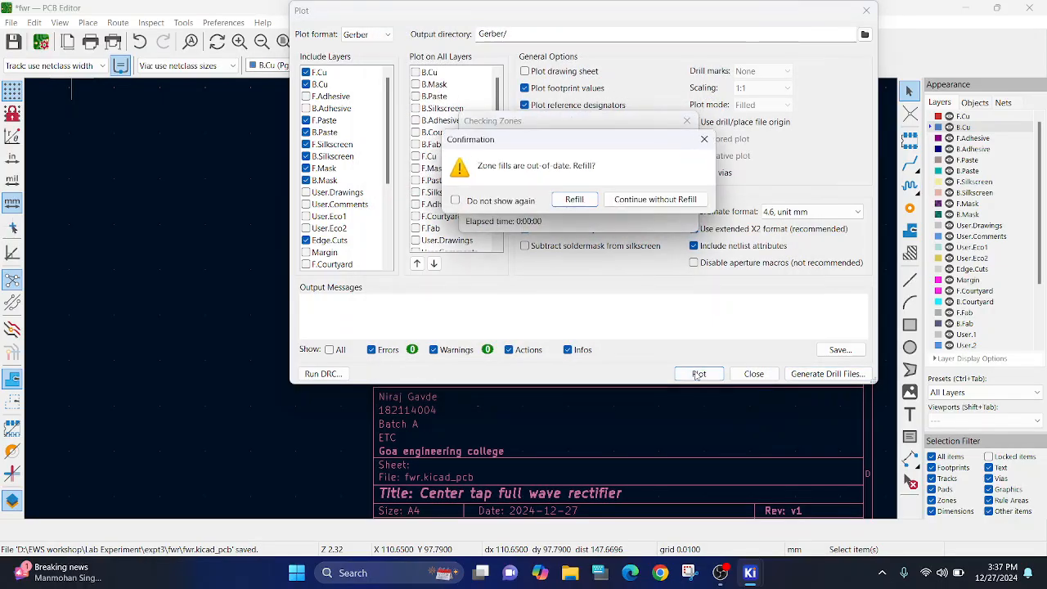
pyautogui.click(655, 200)
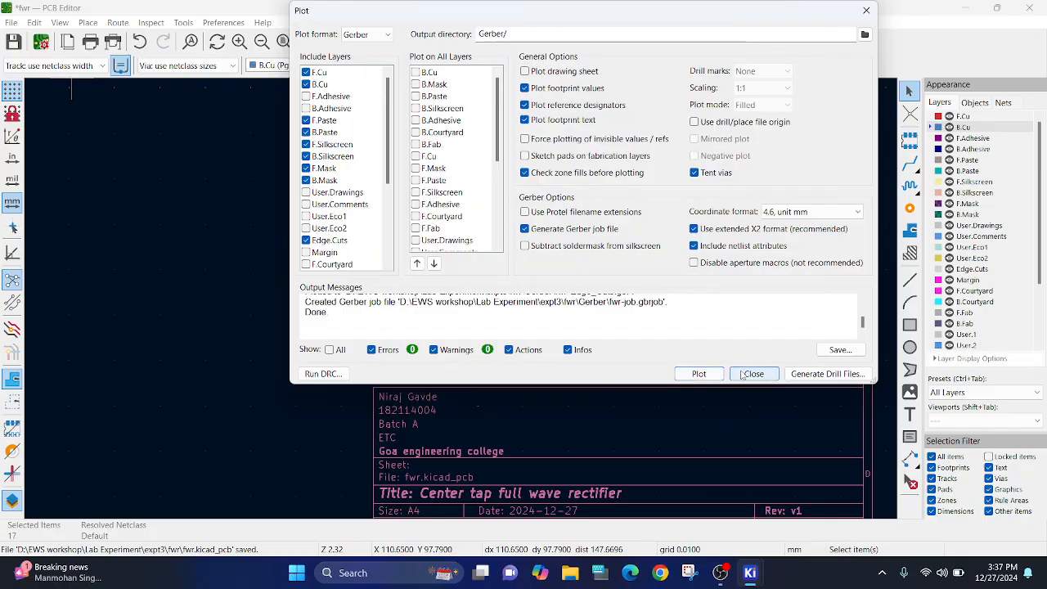
pyautogui.click(752, 373)
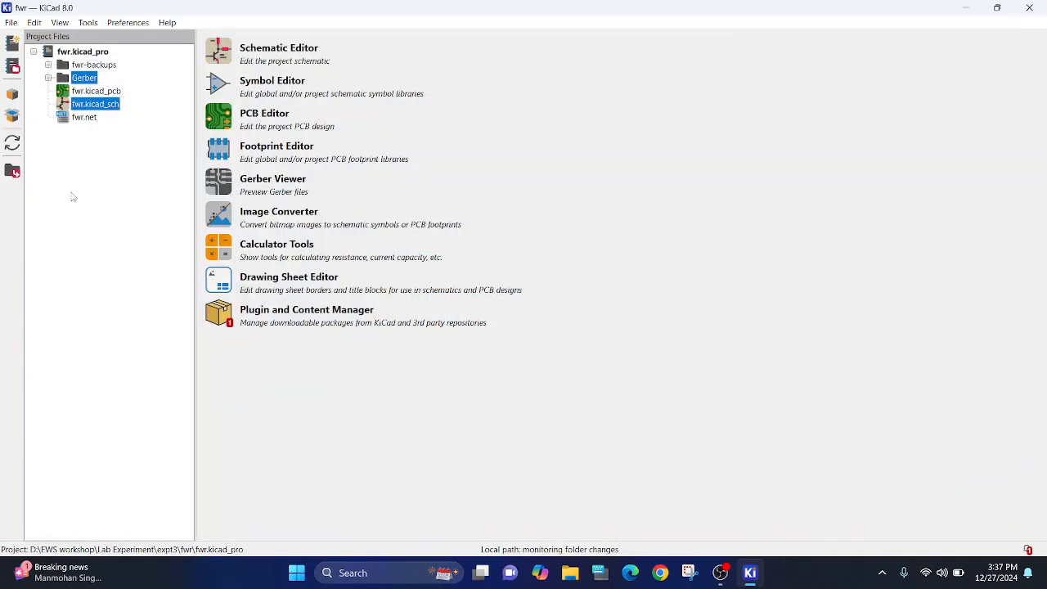
pyautogui.moveTo(99, 190)
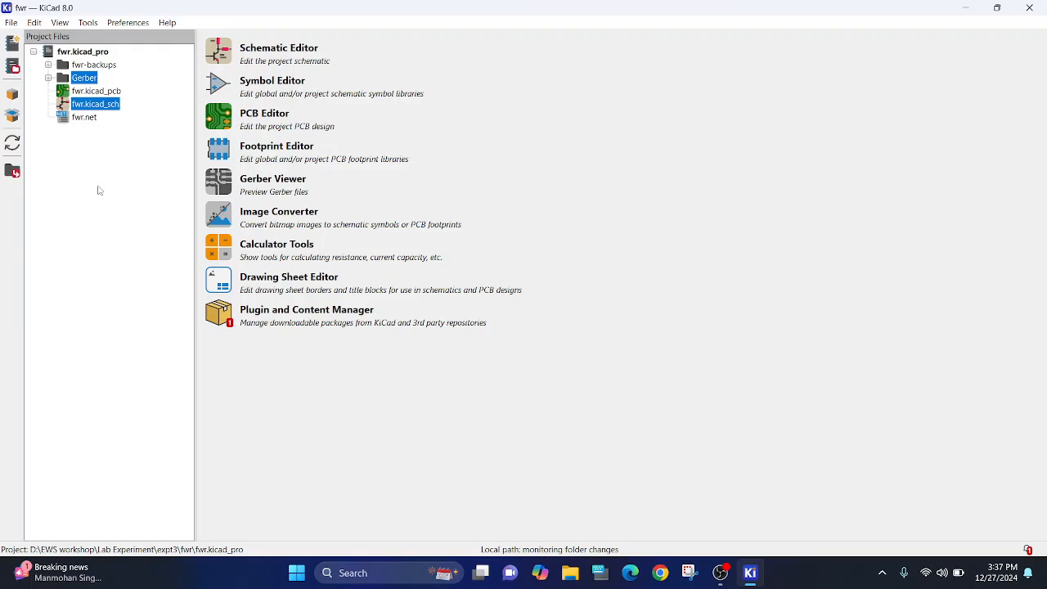
# Expand the Gerber folder and view fwr-B_Cu.gbr in the Gerber viewer.
pyautogui.click(49, 78)
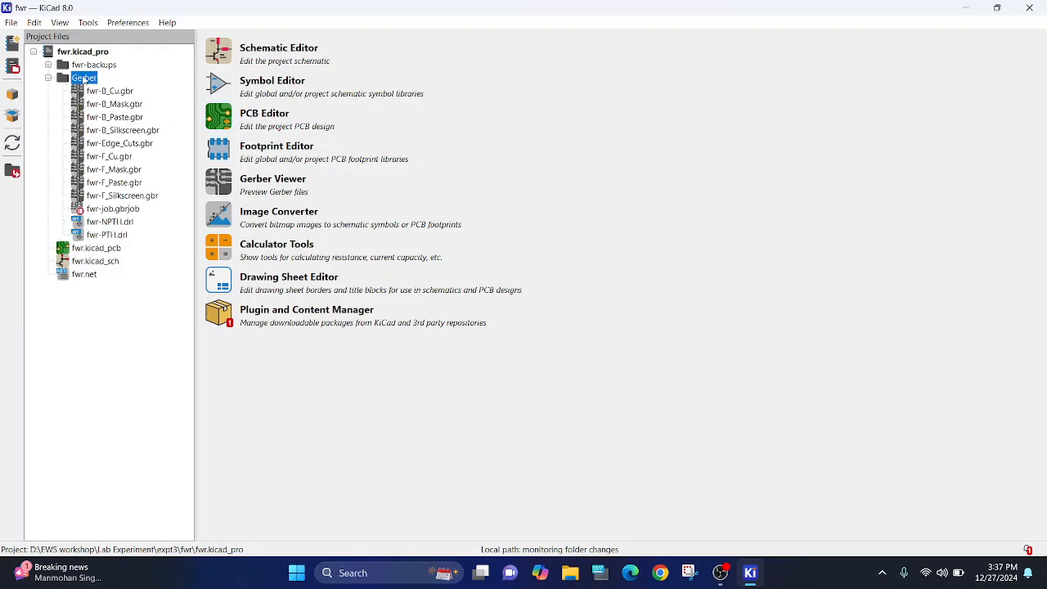
pyautogui.click(110, 92)
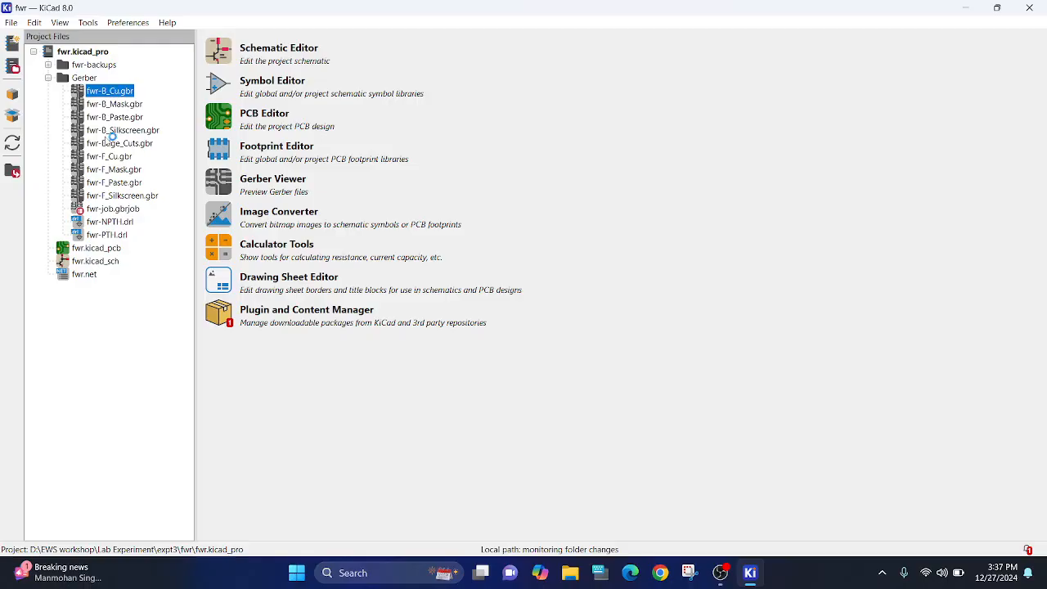
pyautogui.doubleClick(110, 90)
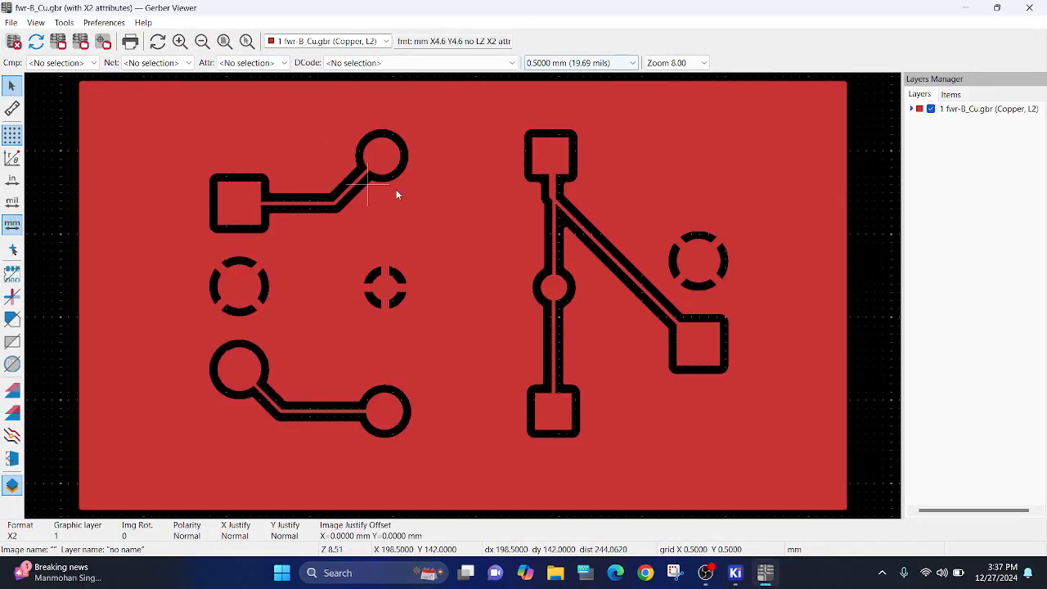
# Load the Excellon drill file fwr-PTH.drl over the back copper layer.
pyautogui.click(12, 23)
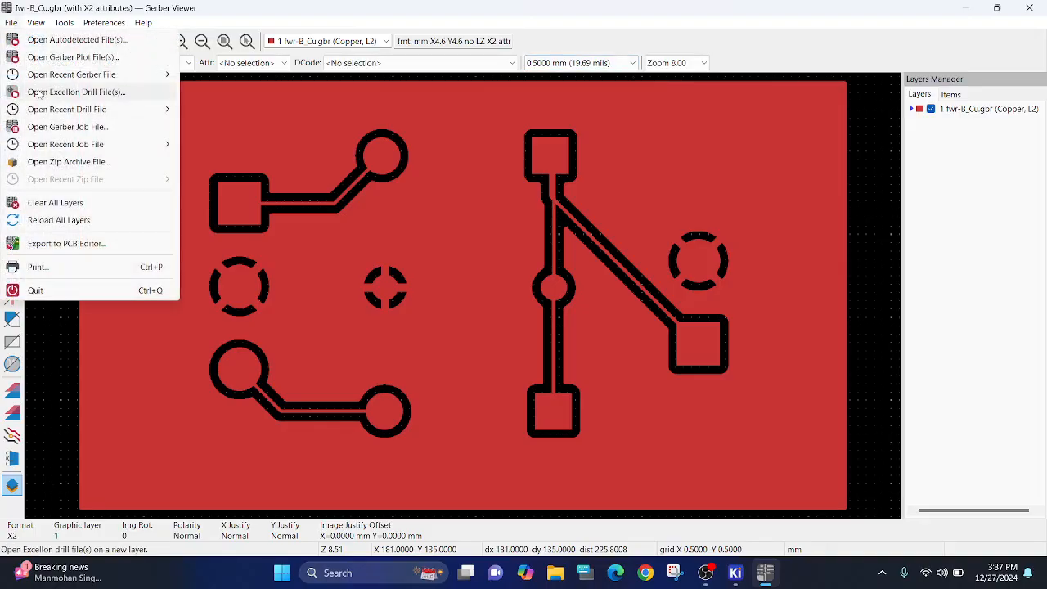
pyautogui.click(75, 92)
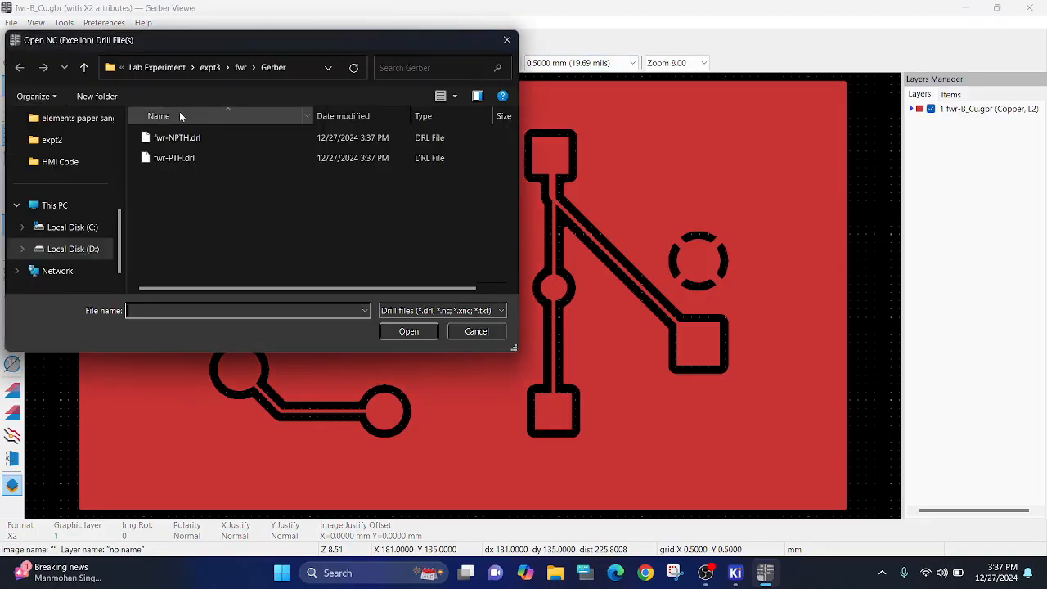
pyautogui.click(175, 157)
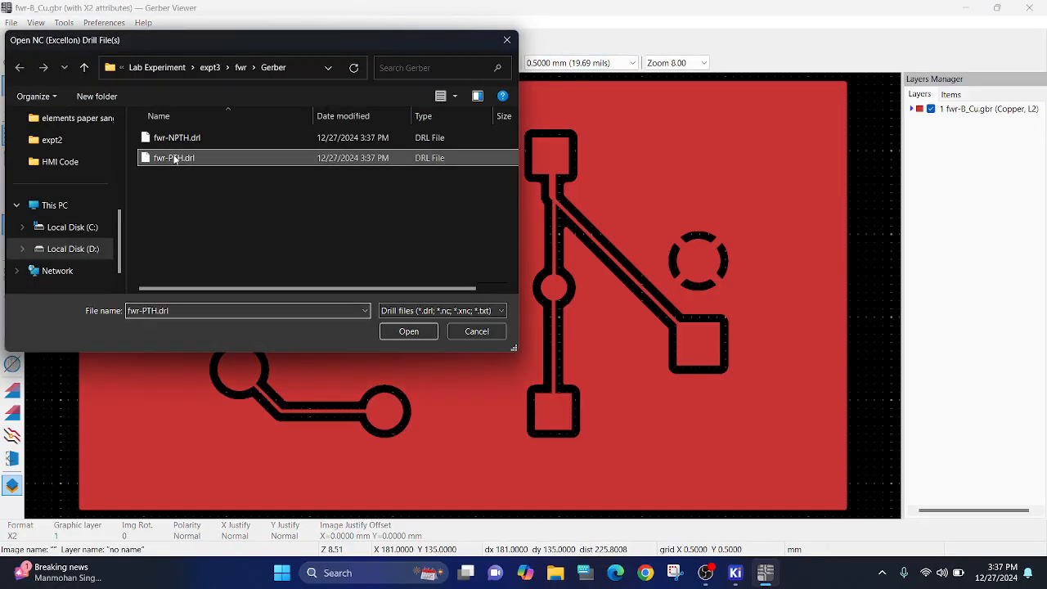
pyautogui.click(409, 331)
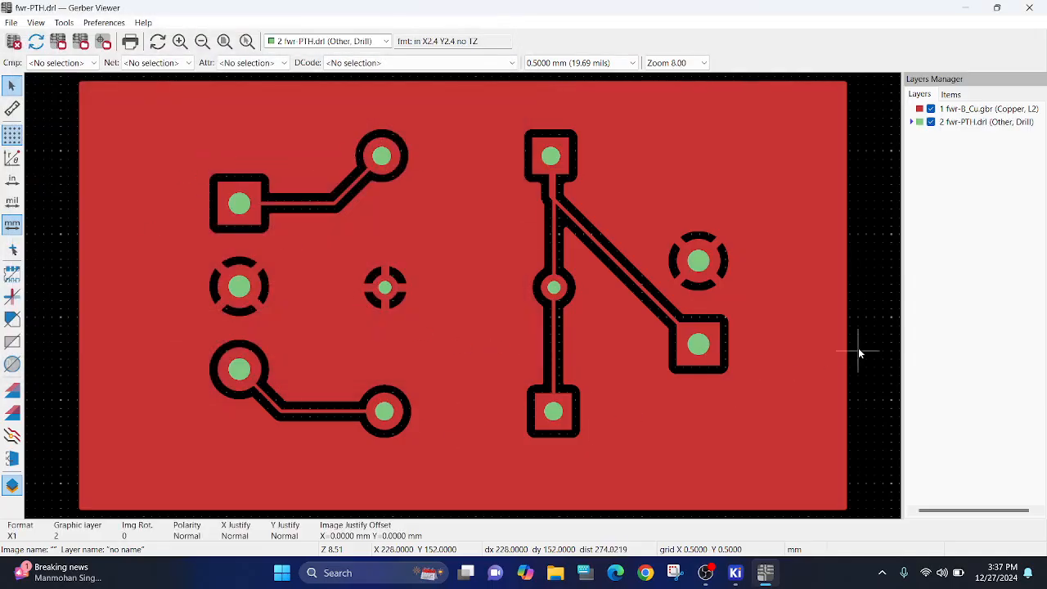
pyautogui.moveTo(579, 127)
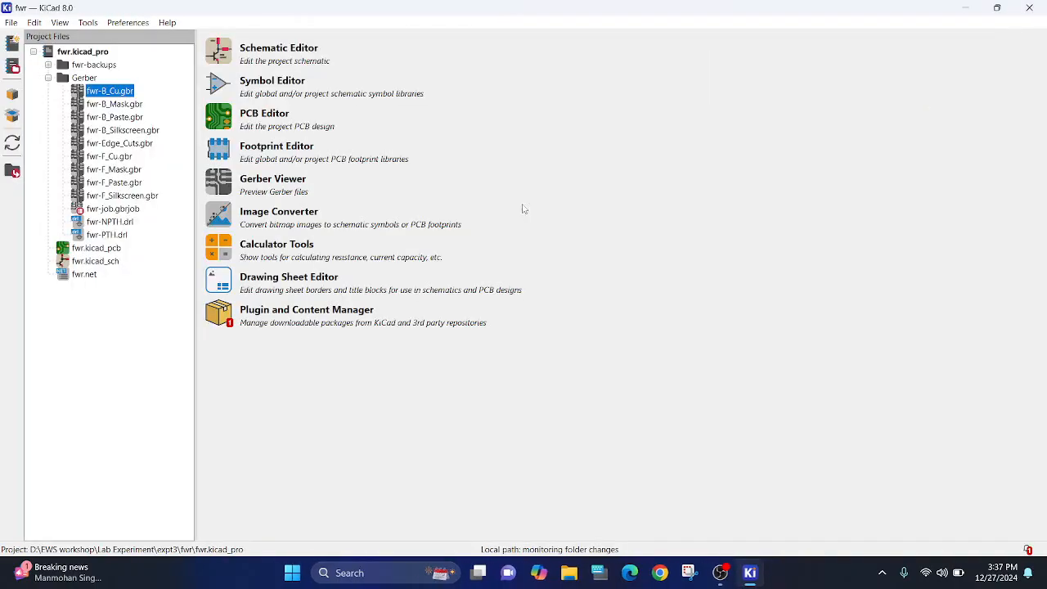
pyautogui.moveTo(723, 559)
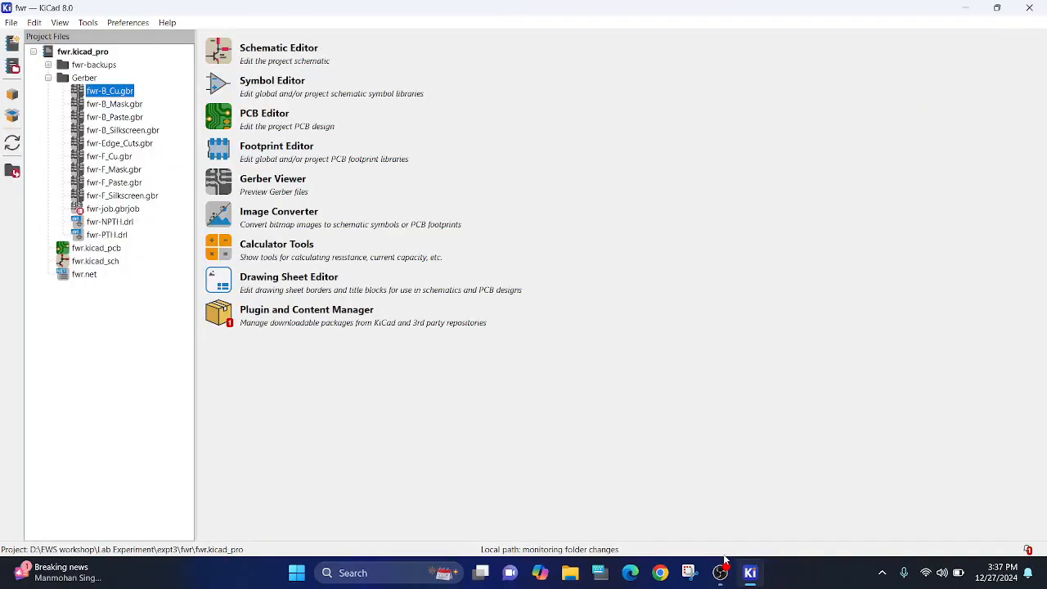
pyautogui.moveTo(331, 409)
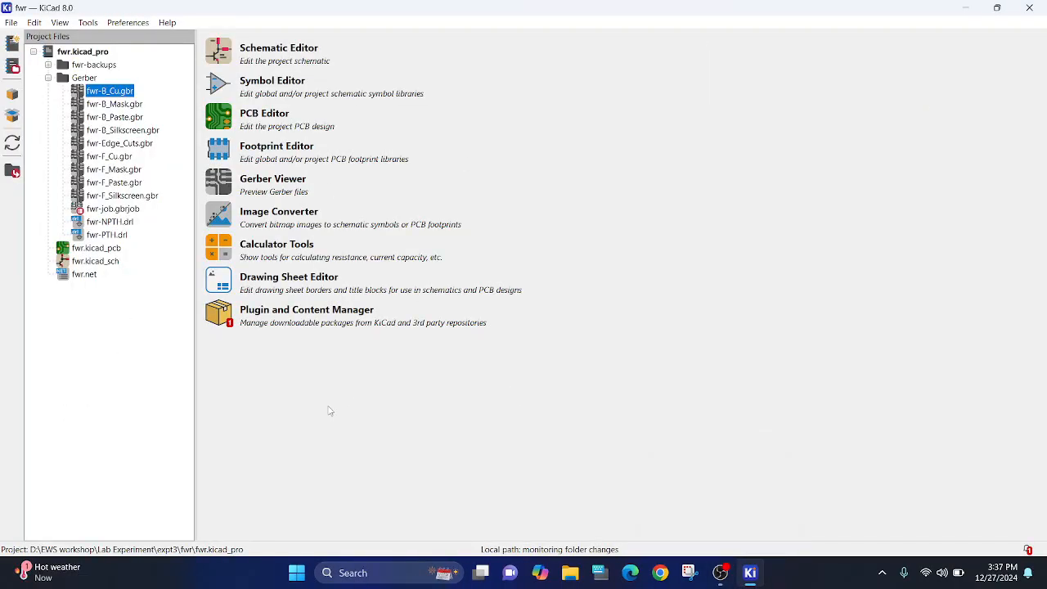
pyautogui.moveTo(679, 537)
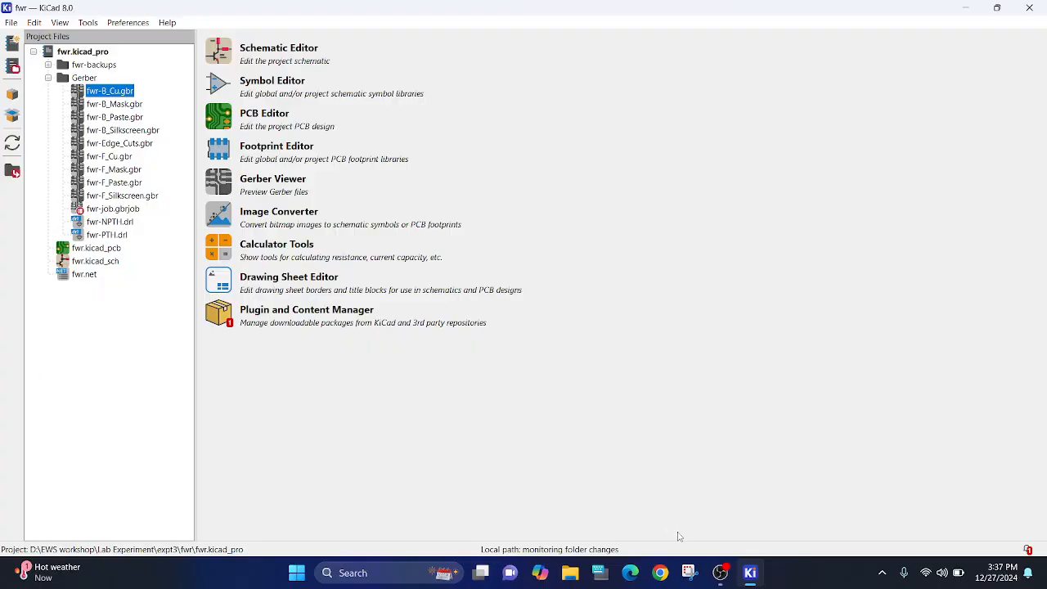
# Launch the Schematic Editor for the fwr project from the project manager.
pyautogui.click(720, 573)
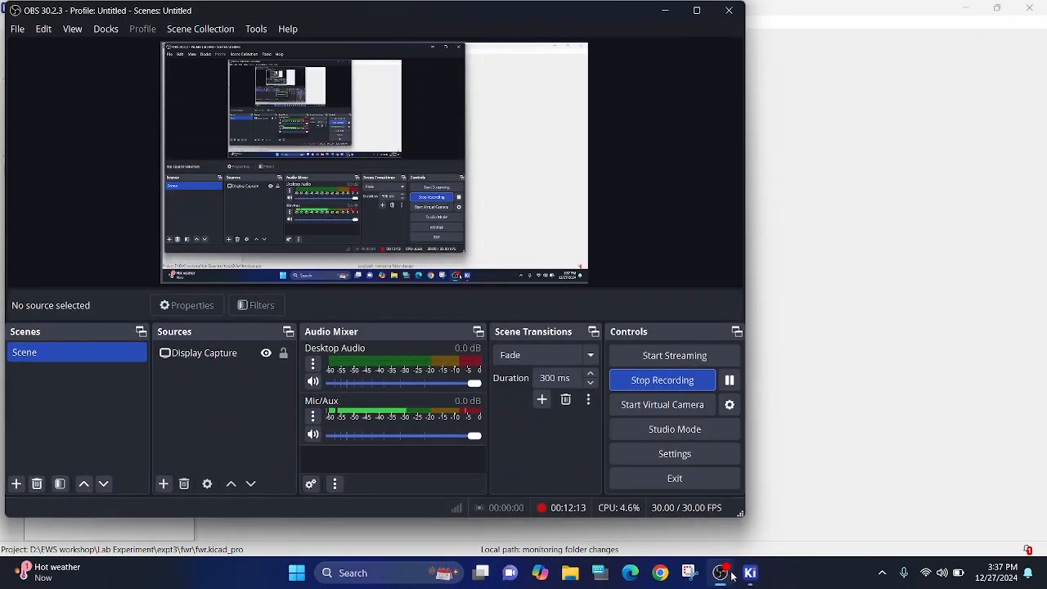
pyautogui.click(750, 573)
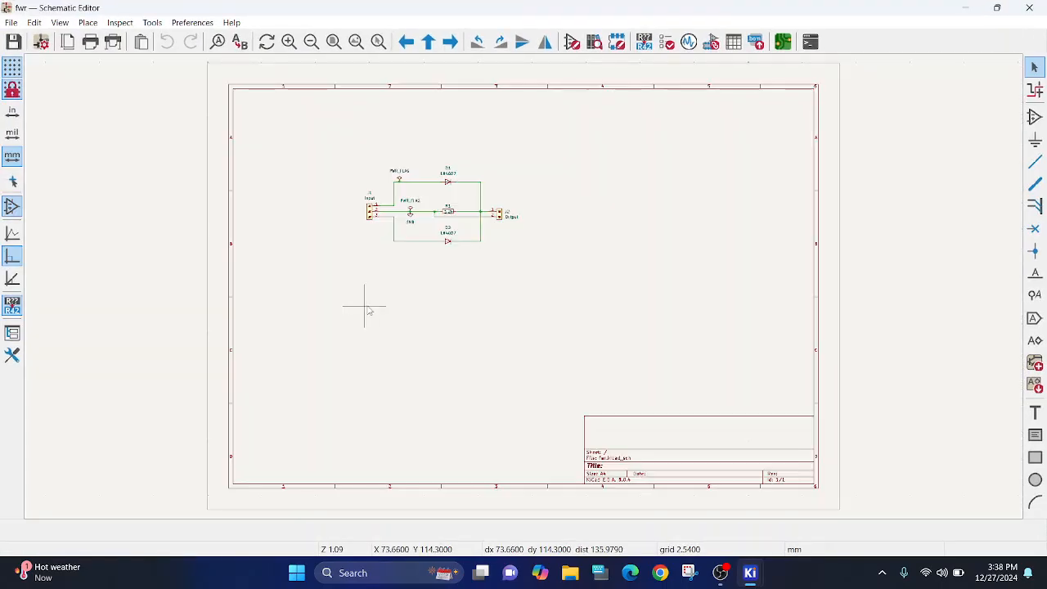
# Exclude the Input terminal J1 and Output terminal J2 from simulation via their Symbol Properties.
pyautogui.scroll(3)
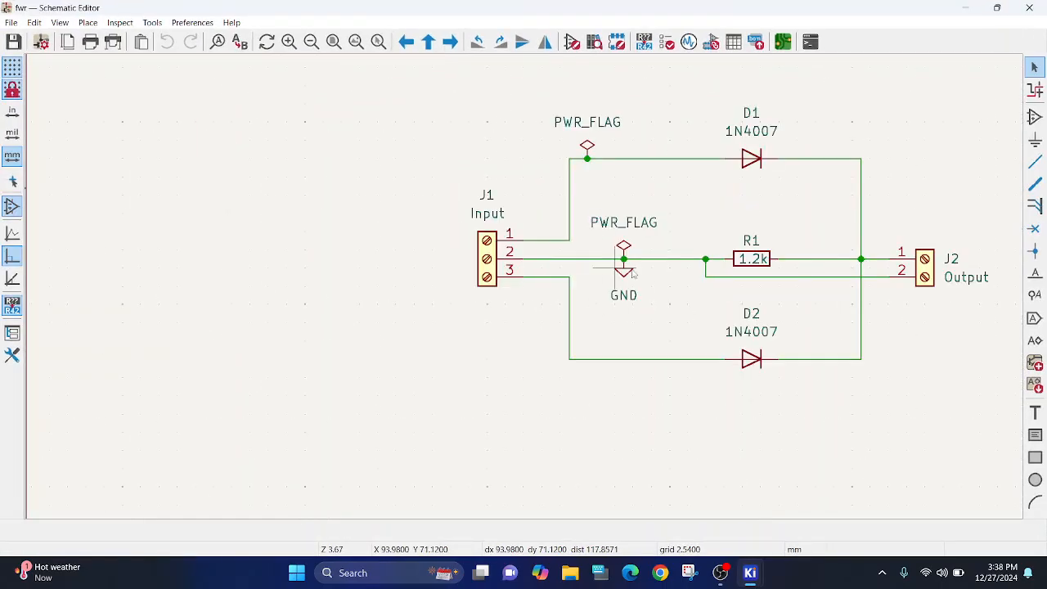
pyautogui.moveTo(635, 304)
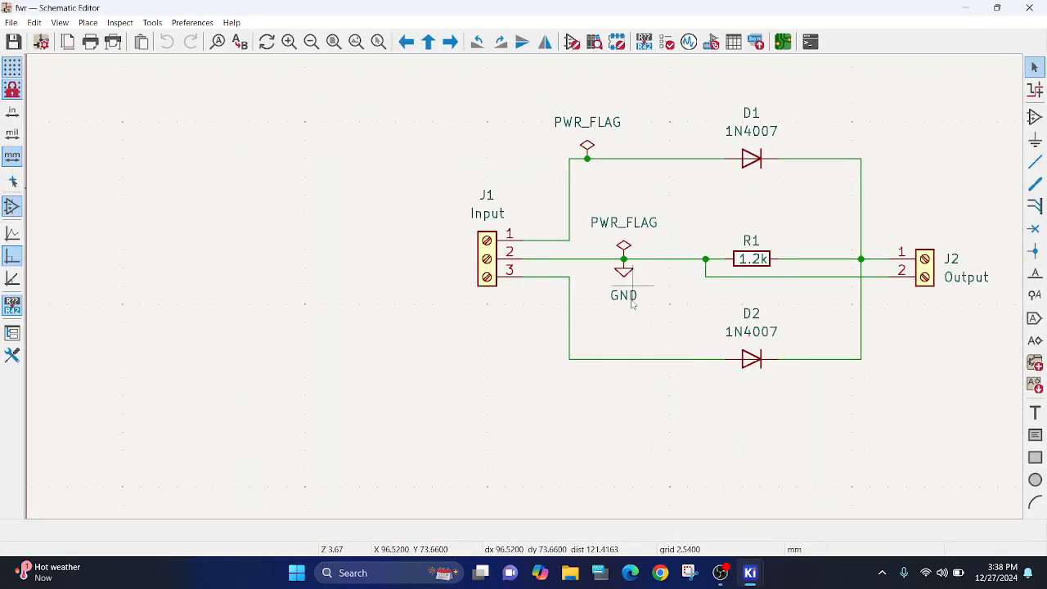
pyautogui.moveTo(412, 212)
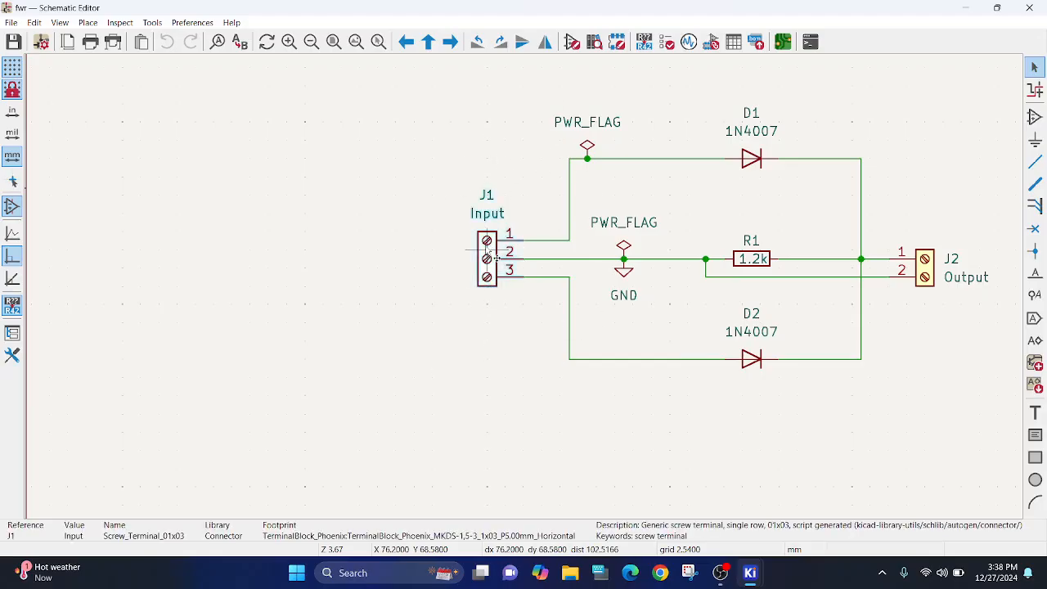
pyautogui.doubleClick(486, 259)
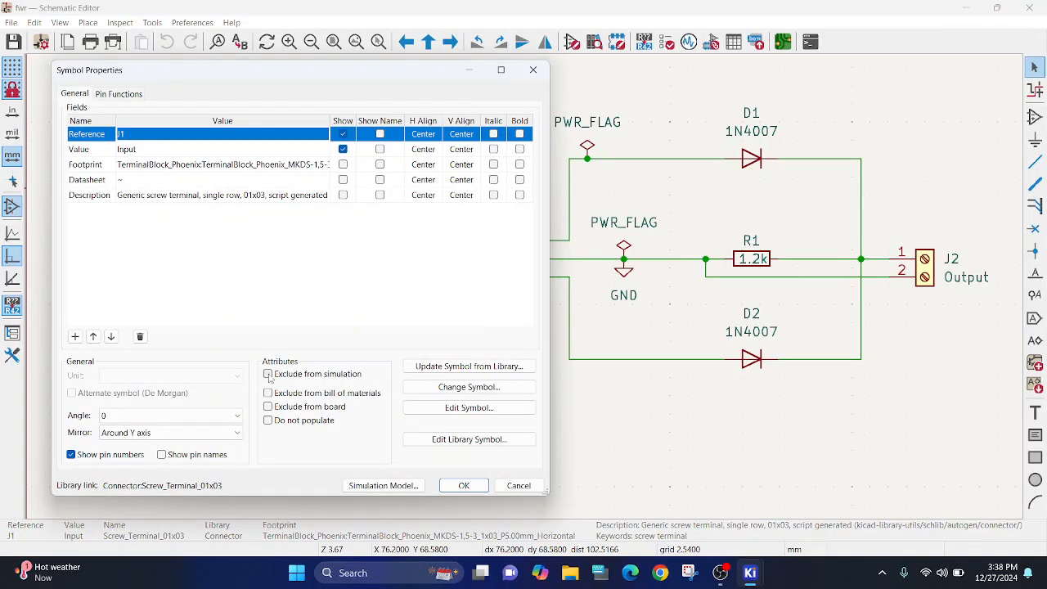
pyautogui.click(464, 484)
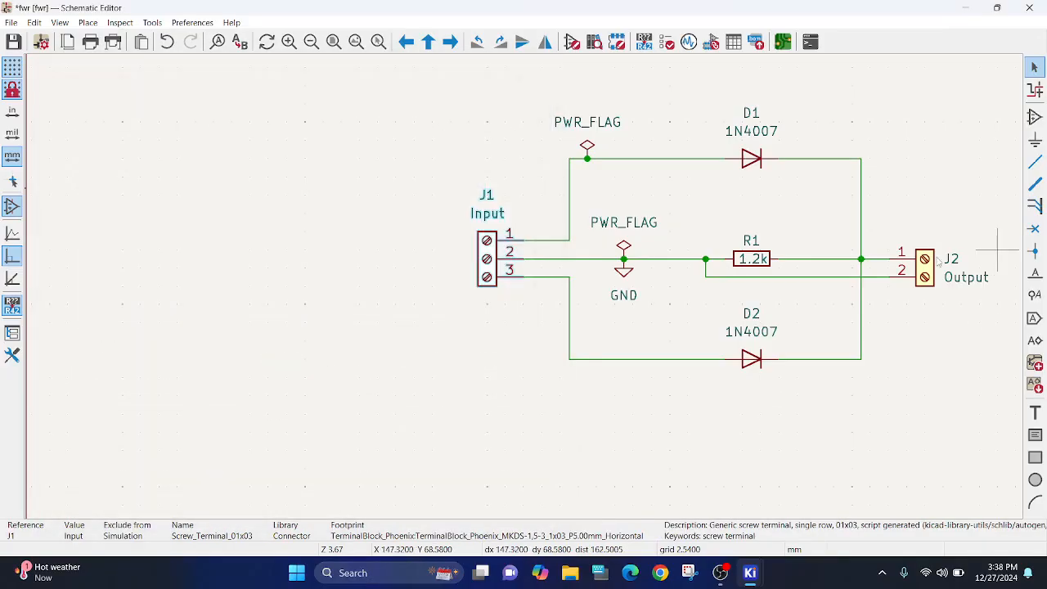
pyautogui.doubleClick(925, 268)
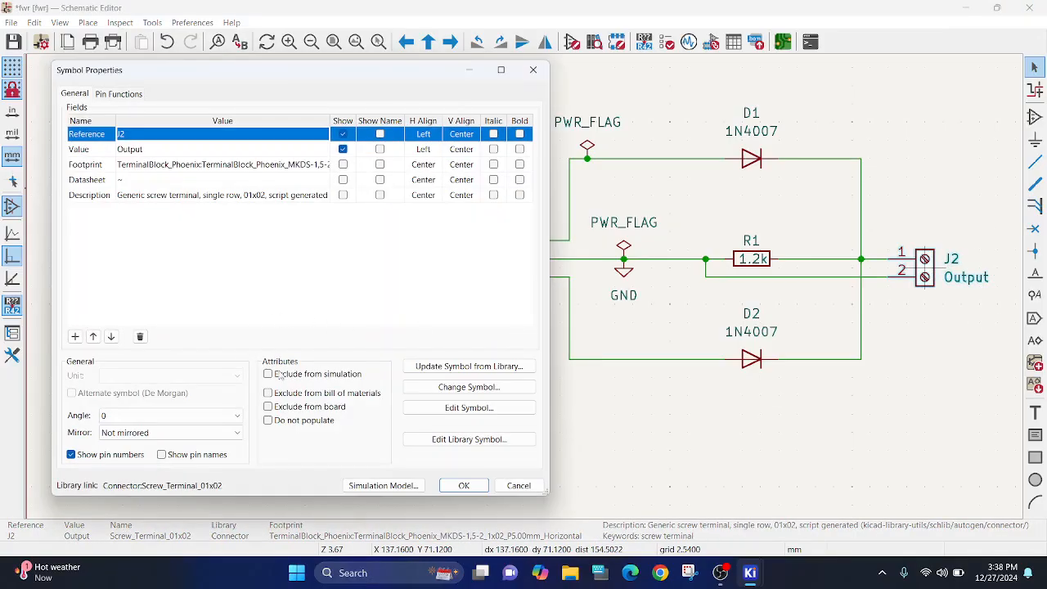
pyautogui.click(463, 485)
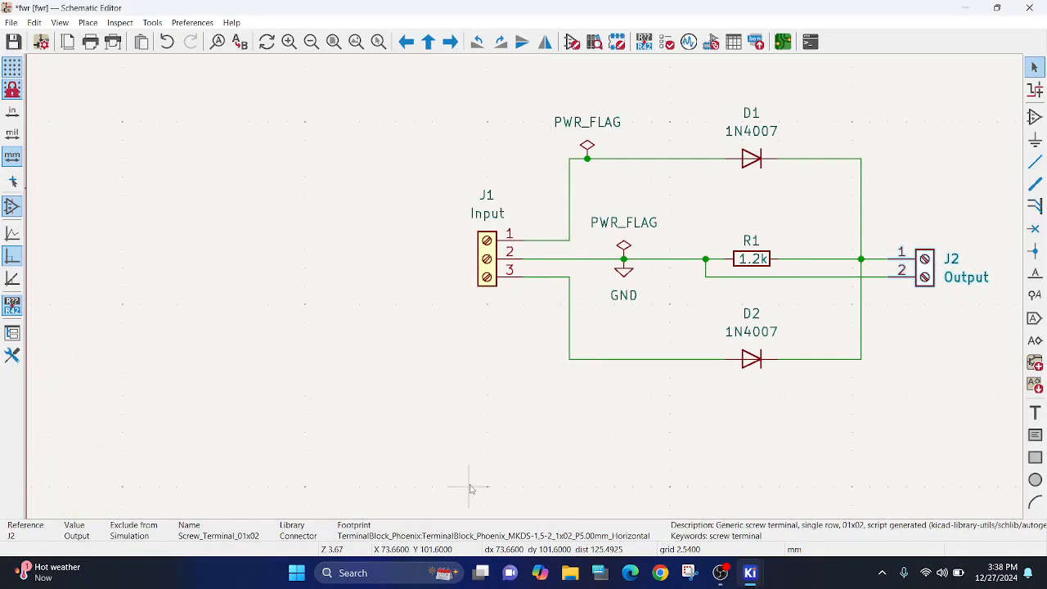
pyautogui.click(1034, 118)
pyautogui.write('vsin')
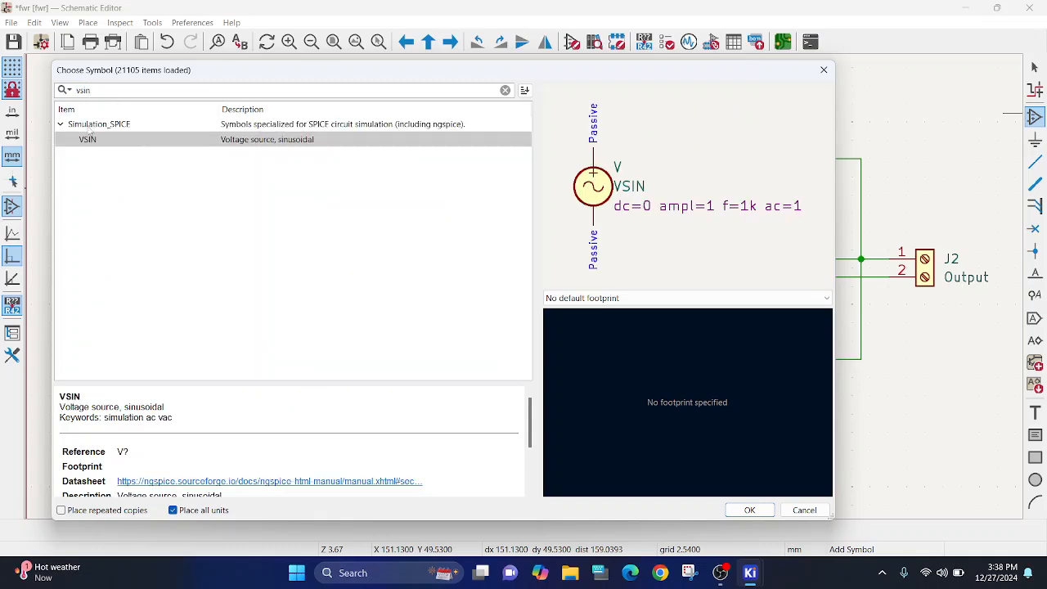
# Choose the VSIN sinusoidal source from Simulation_SPICE and place V1 and V2 left of J1.
pyautogui.click(749, 511)
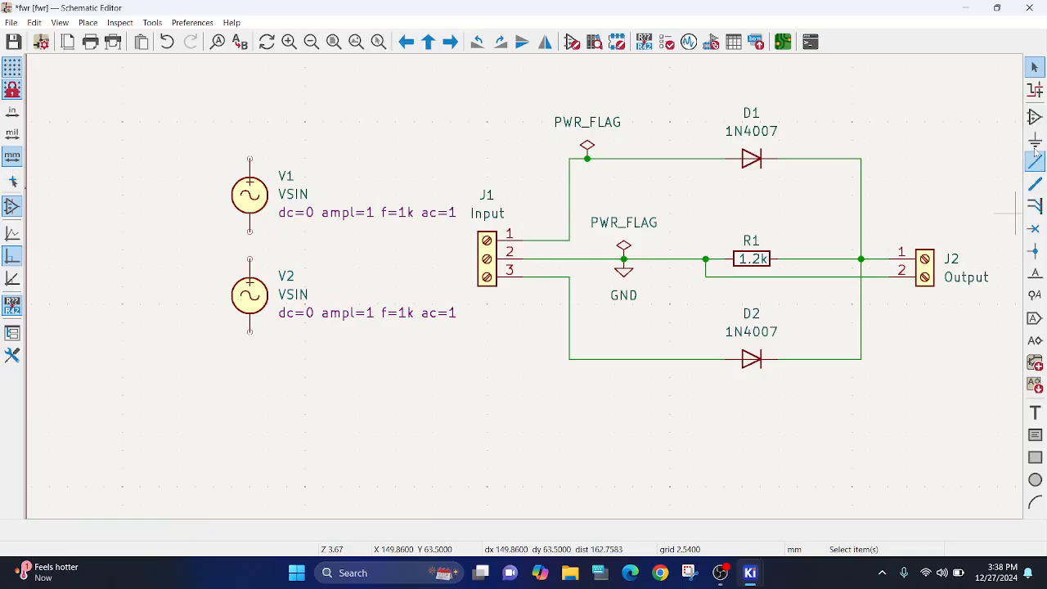
# Wire V1 and V2 into the circuit and set both Sim.Params amplitudes to ampl=9.
pyautogui.click(1035, 162)
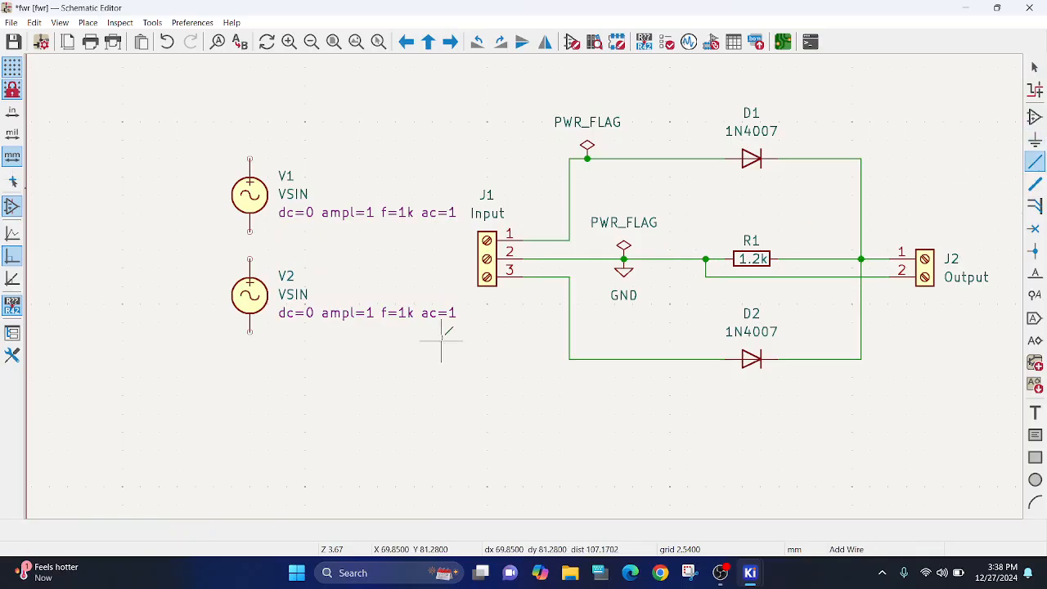
pyautogui.moveTo(249, 331)
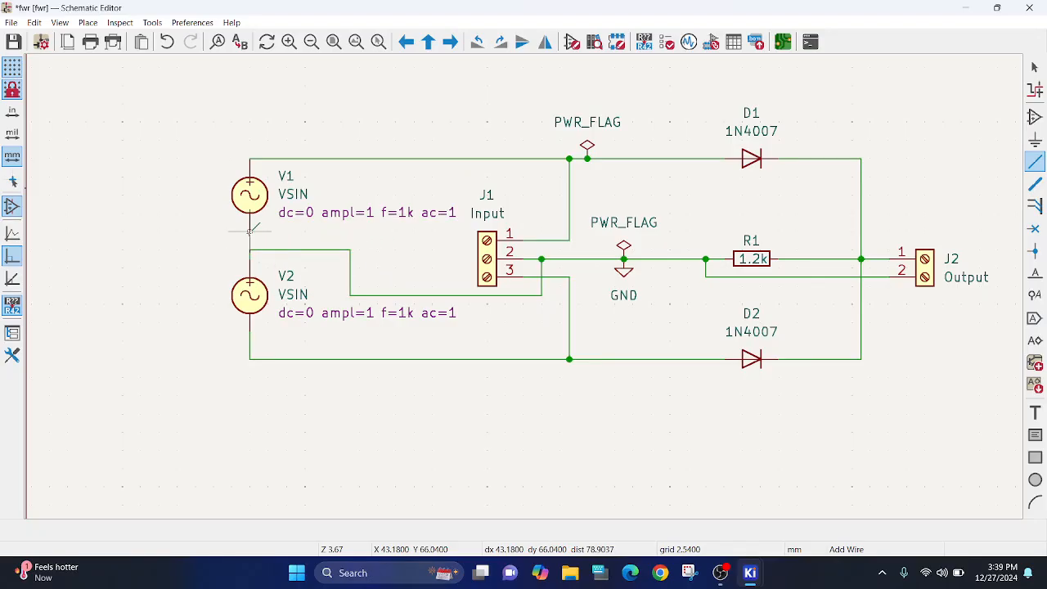
pyautogui.moveTo(249, 246)
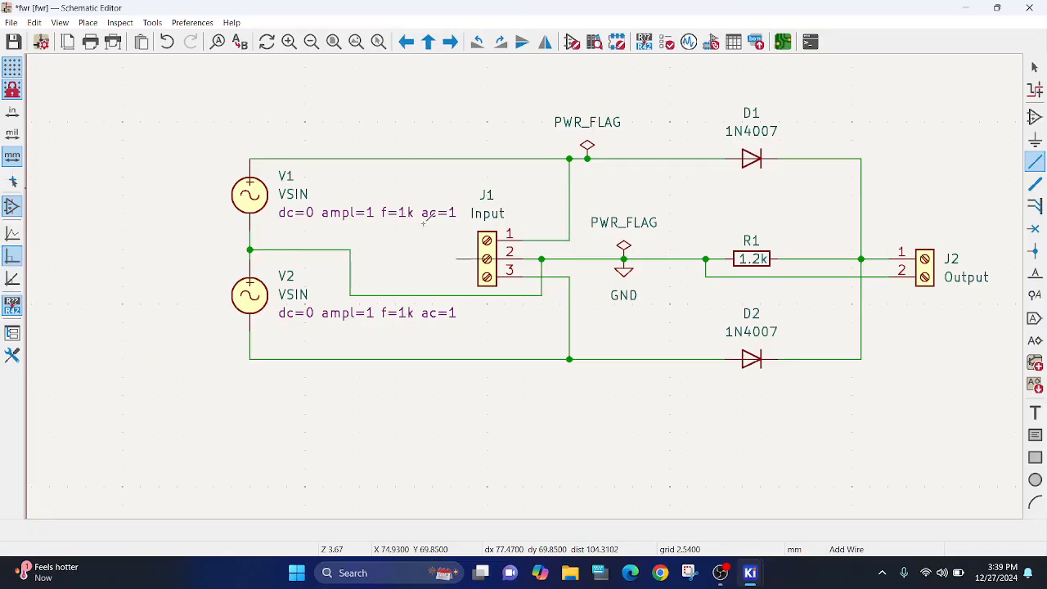
pyautogui.click(367, 213)
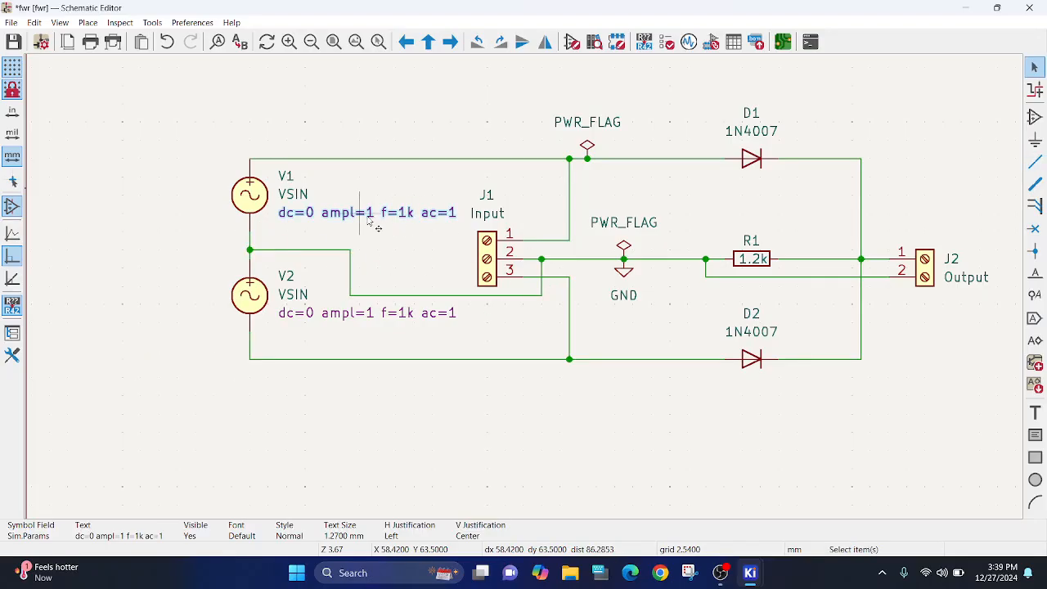
pyautogui.doubleClick(367, 213)
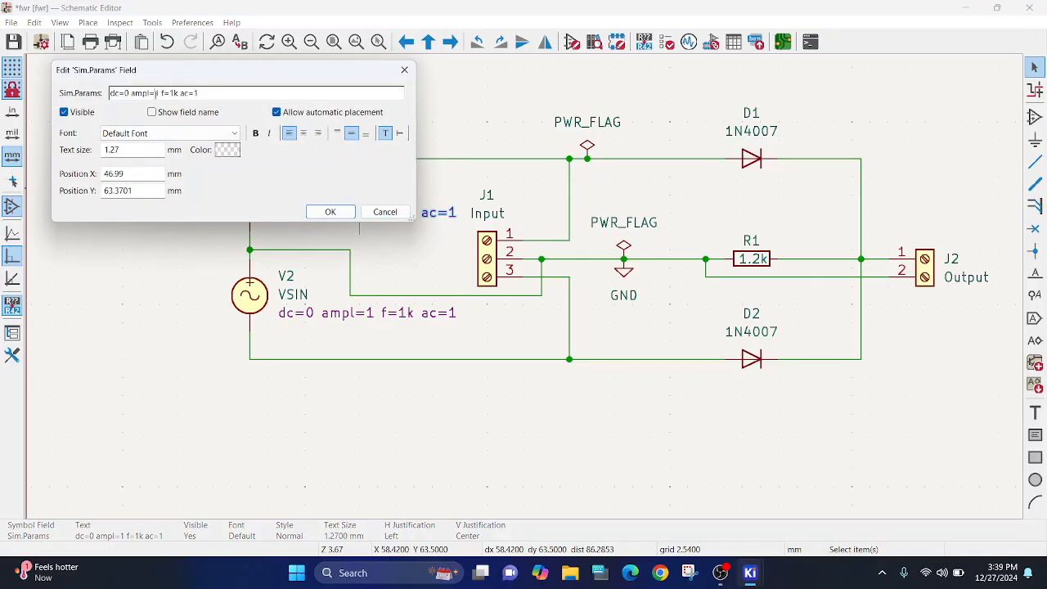
pyautogui.write('9')
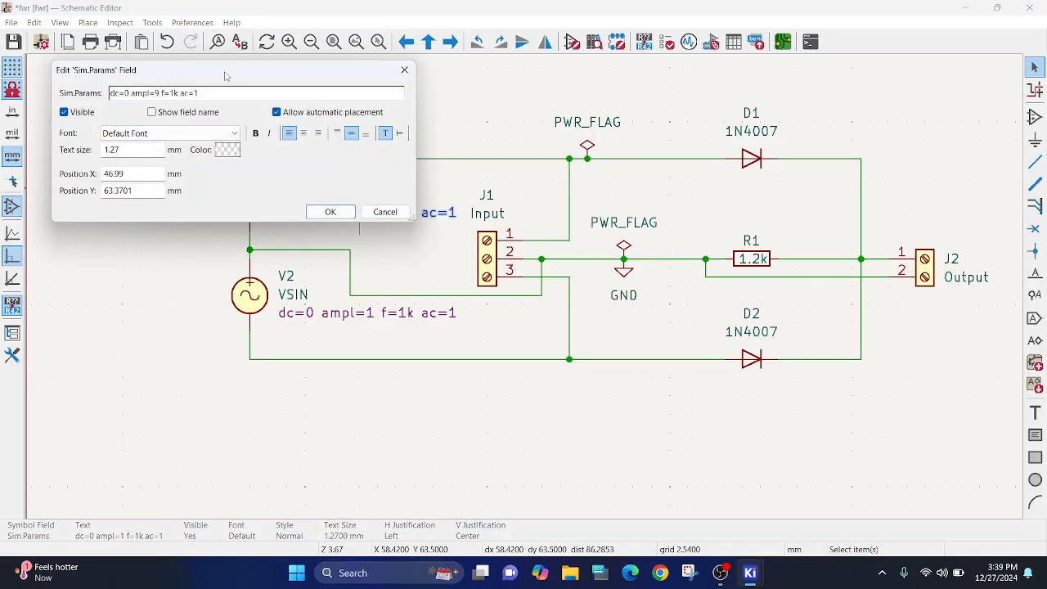
pyautogui.click(331, 213)
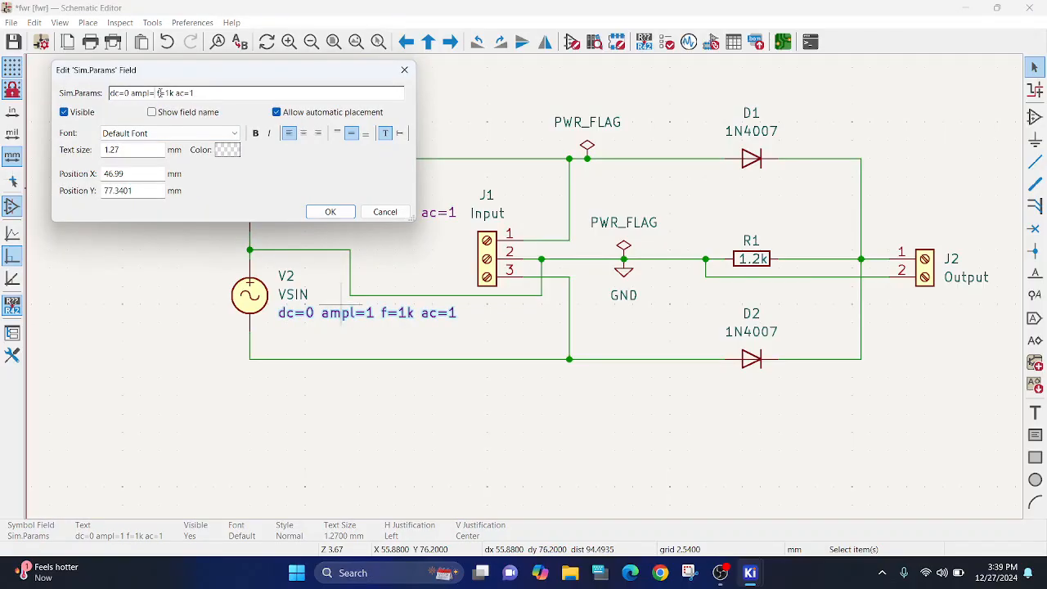
pyautogui.write('9')
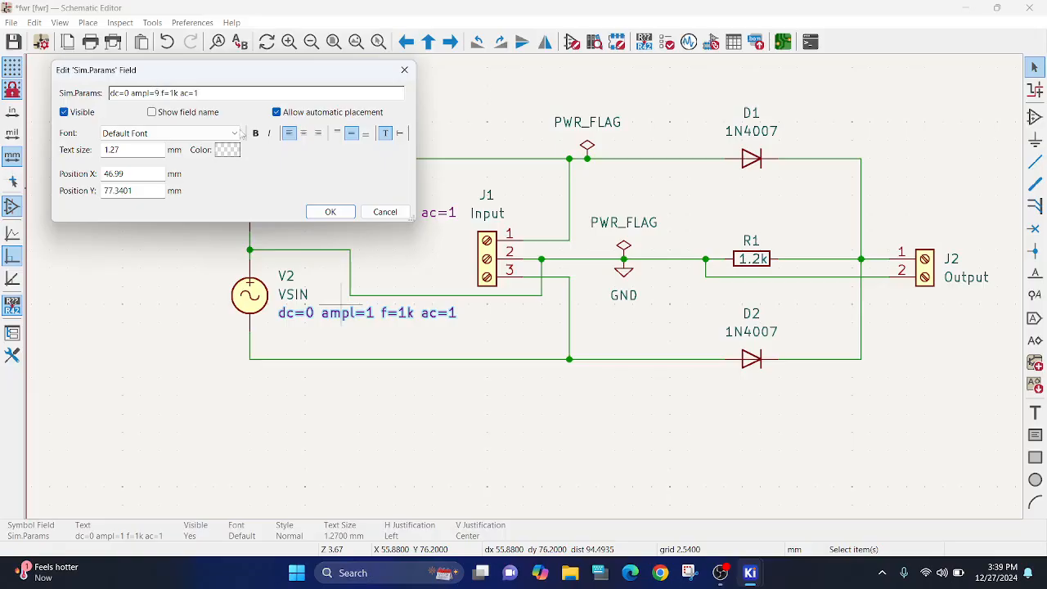
pyautogui.click(330, 211)
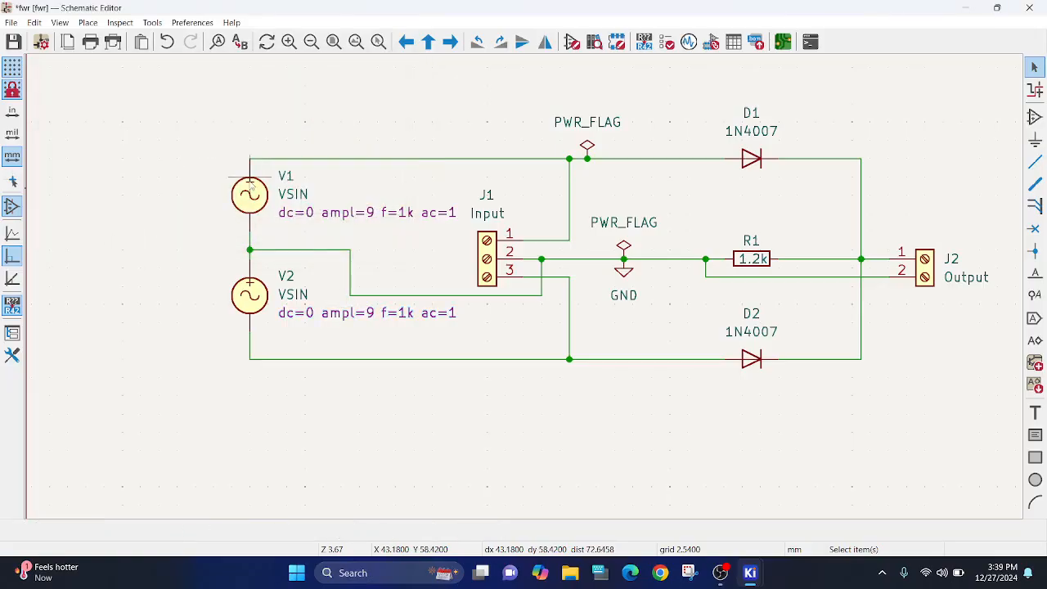
pyautogui.moveTo(487, 265)
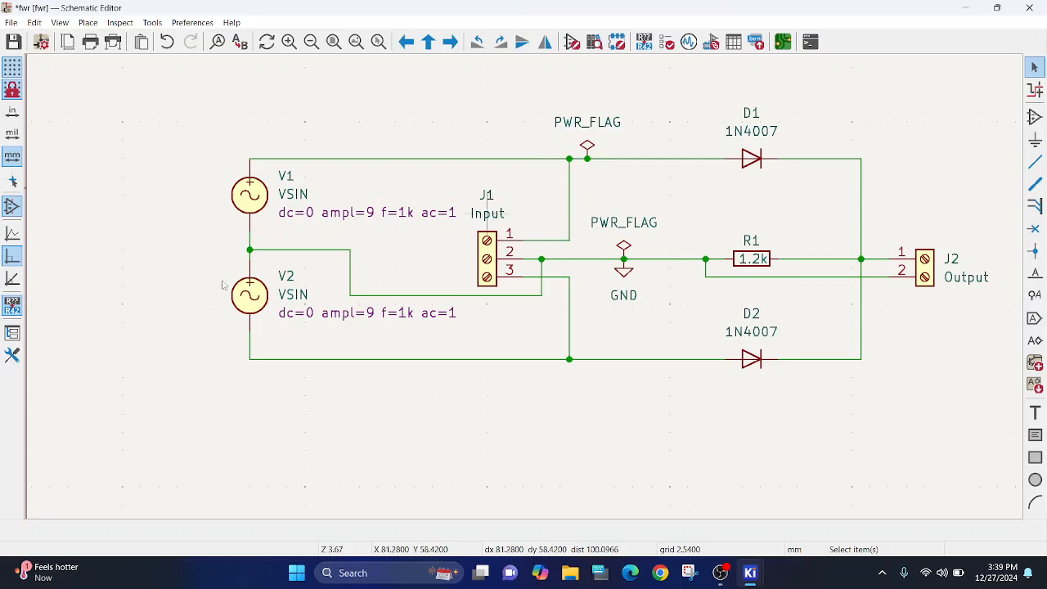
pyautogui.moveTo(596, 339)
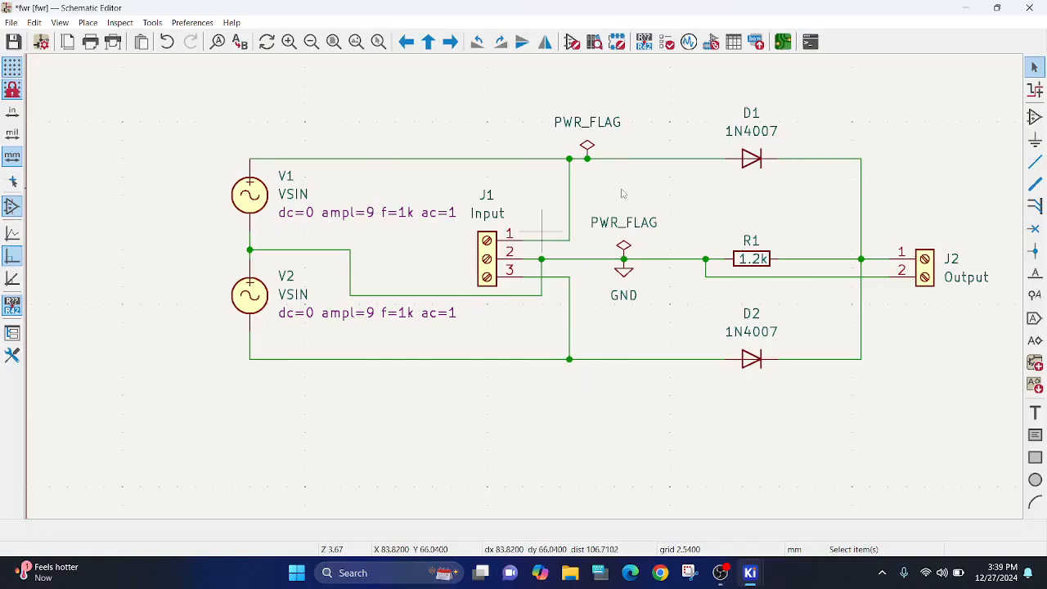
pyautogui.moveTo(814, 285)
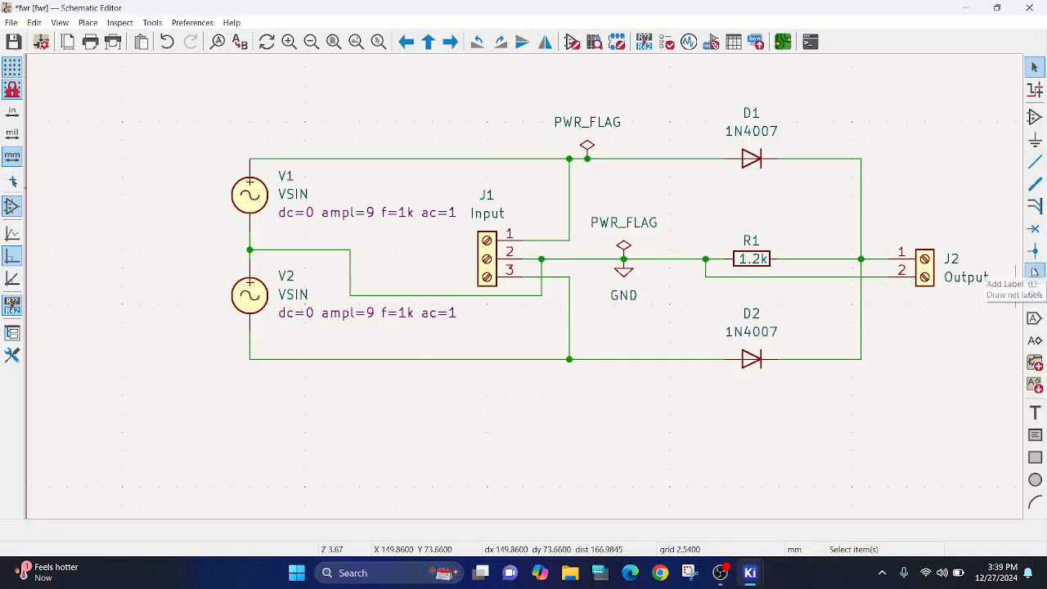
# Add net labels Vin on the input wire and Vout on the wire between R1 and J2.
pyautogui.click(1034, 277)
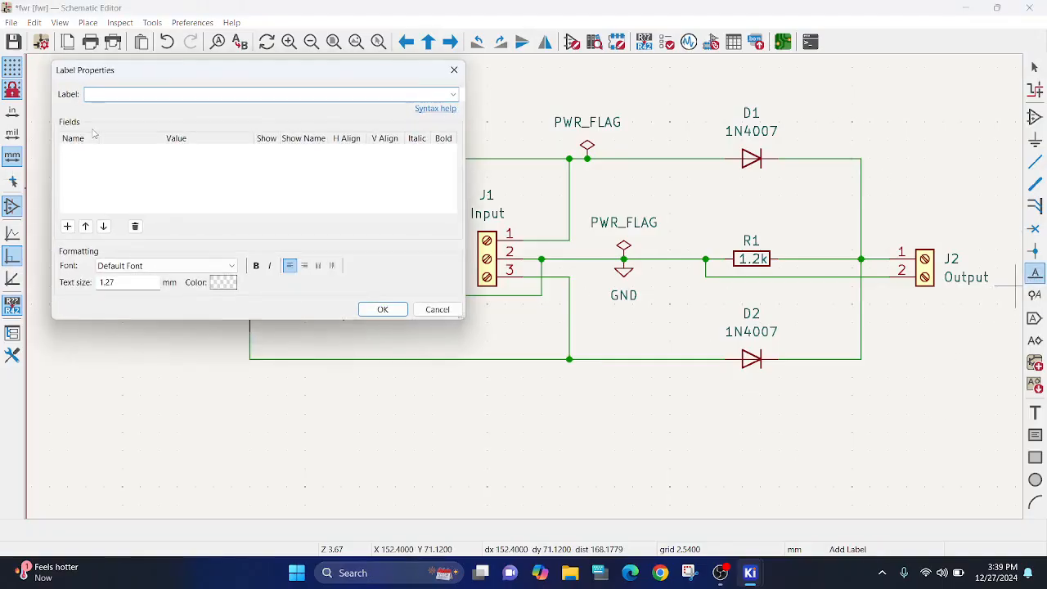
pyautogui.write('Vin')
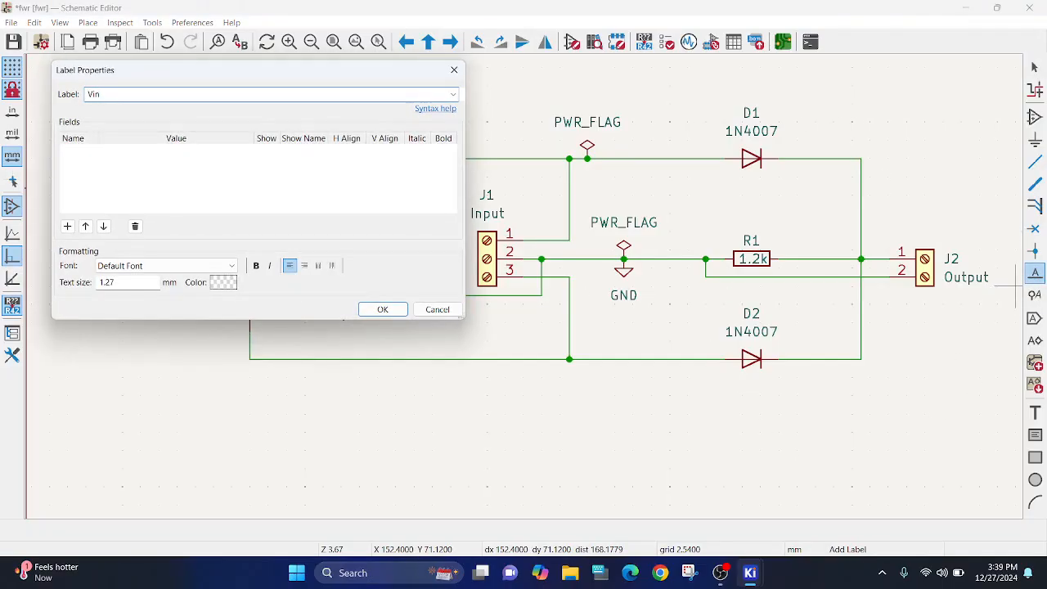
pyautogui.click(383, 308)
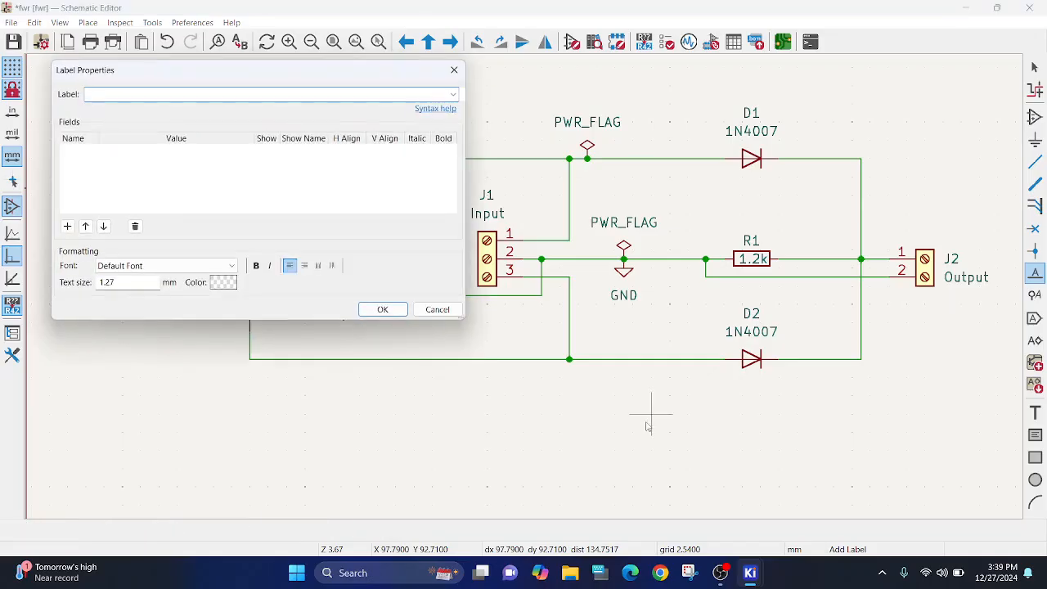
pyautogui.write('Vout')
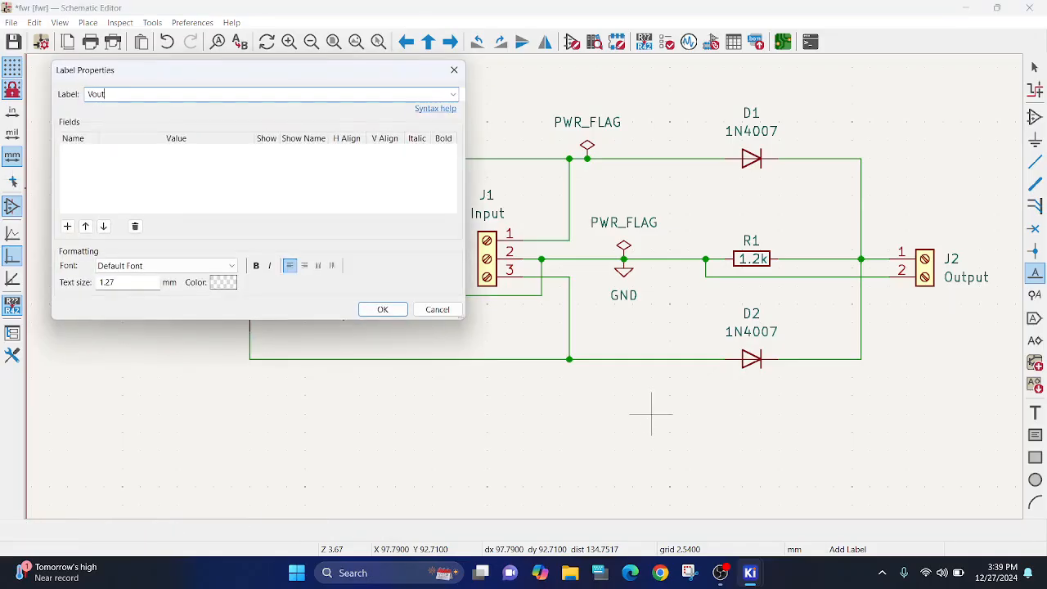
pyautogui.click(383, 309)
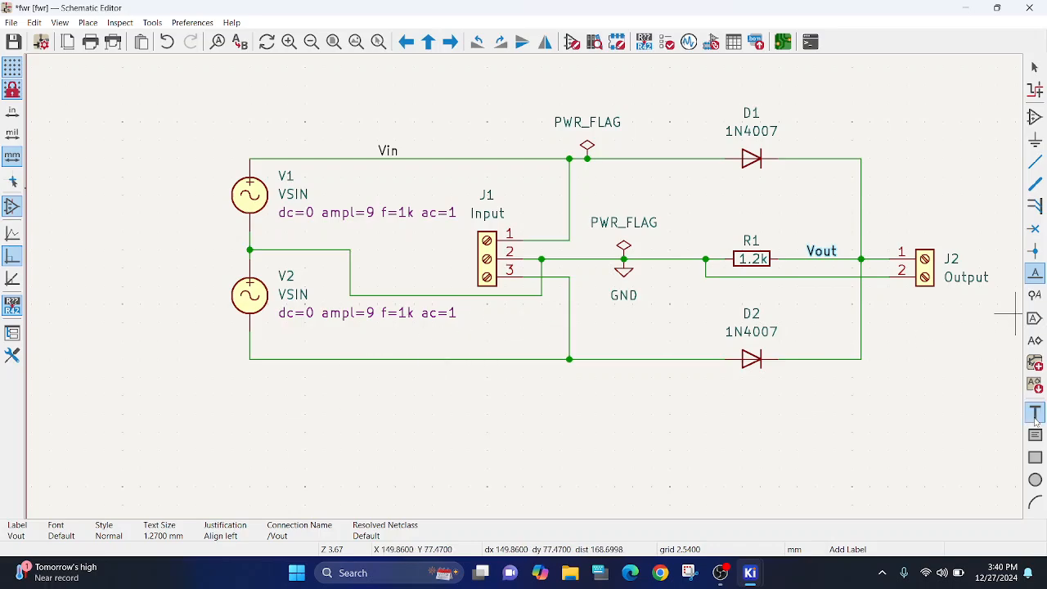
# Place a .tran 1u 10m transient directive as text near J1 and save the schematic.
pyautogui.click(1034, 412)
pyautogui.write('.tran')
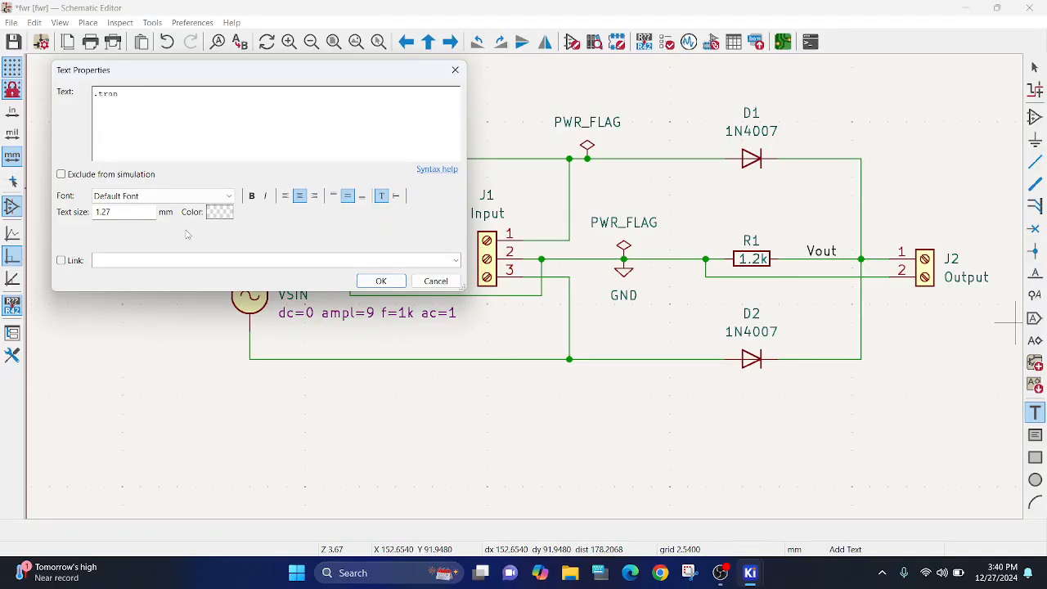
pyautogui.write('1u')
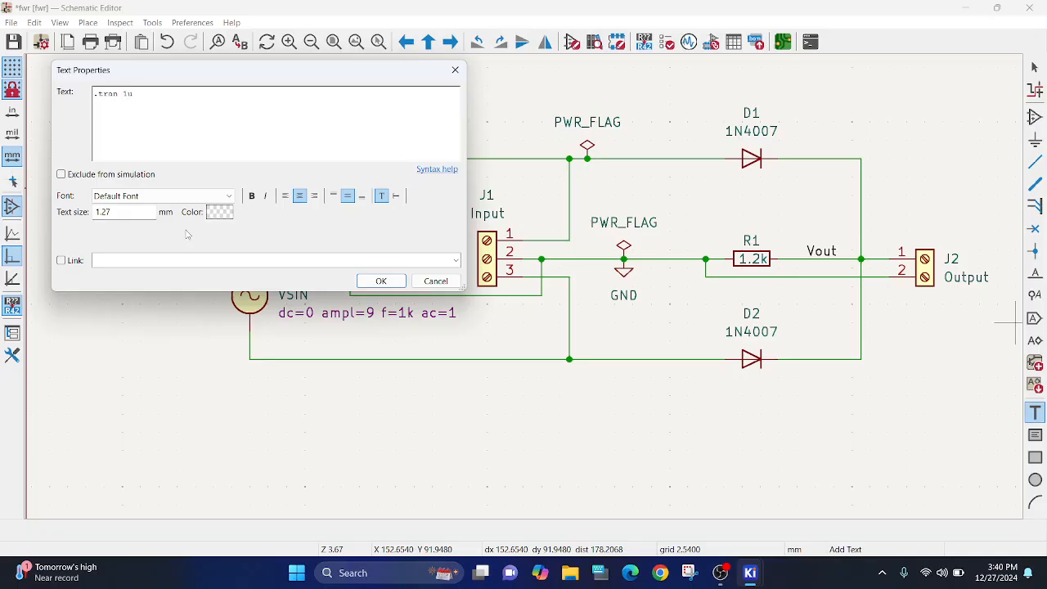
pyautogui.write('10m')
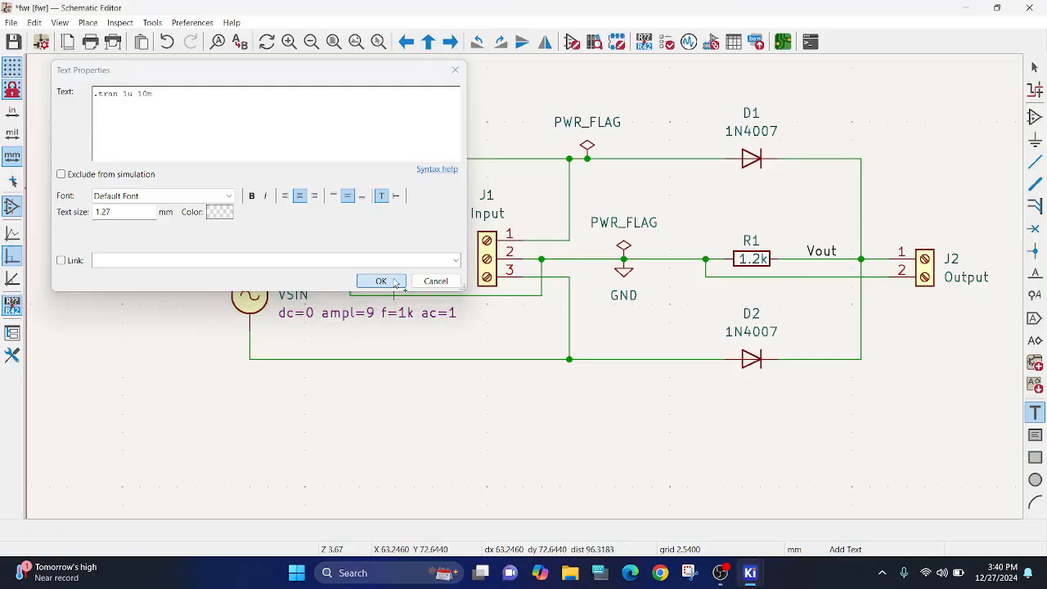
pyautogui.click(380, 281)
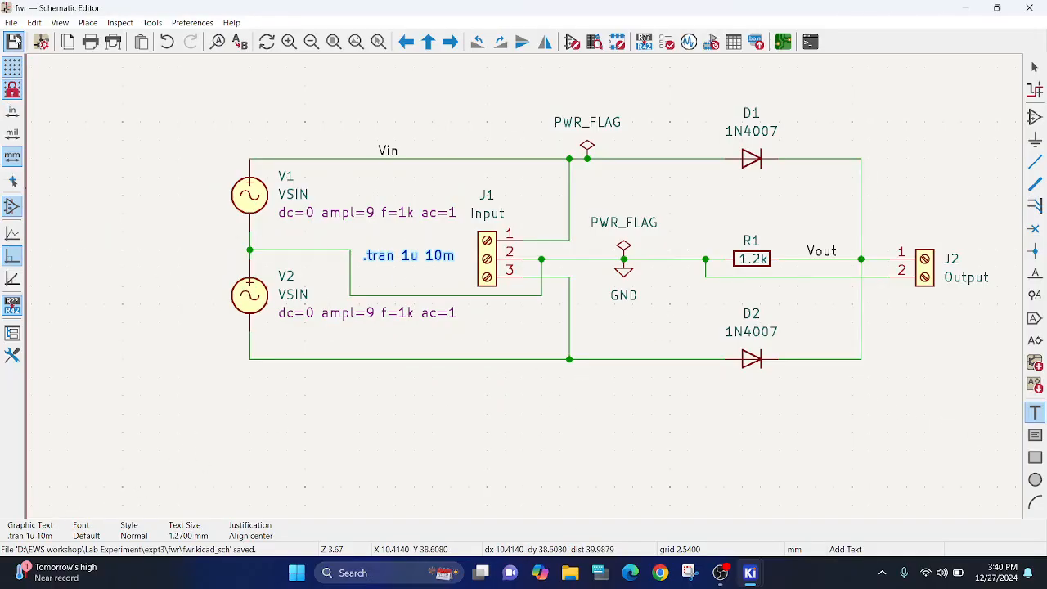
pyautogui.moveTo(953, 292)
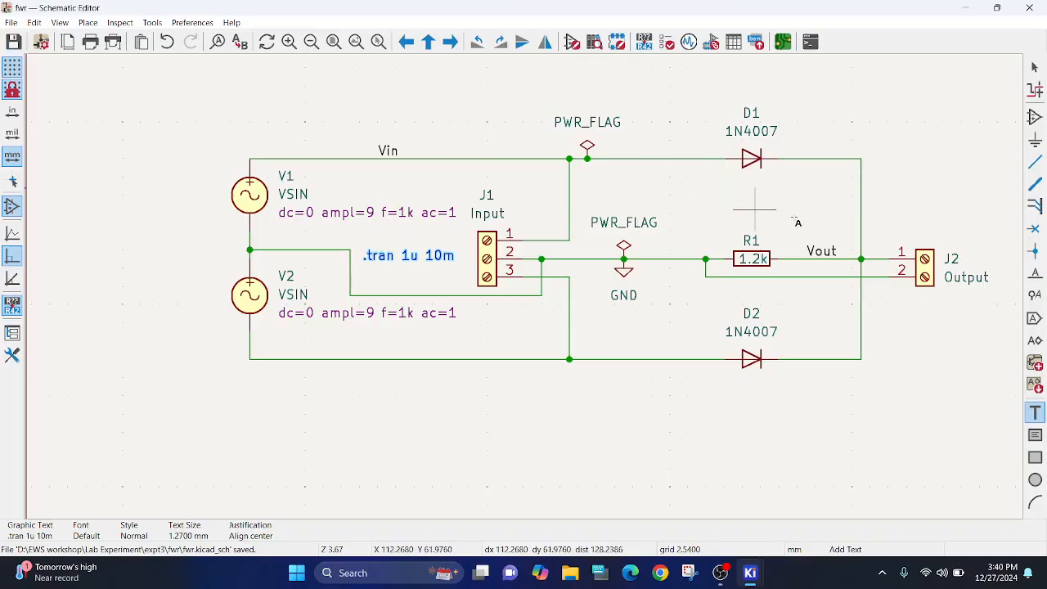
pyautogui.moveTo(687, 43)
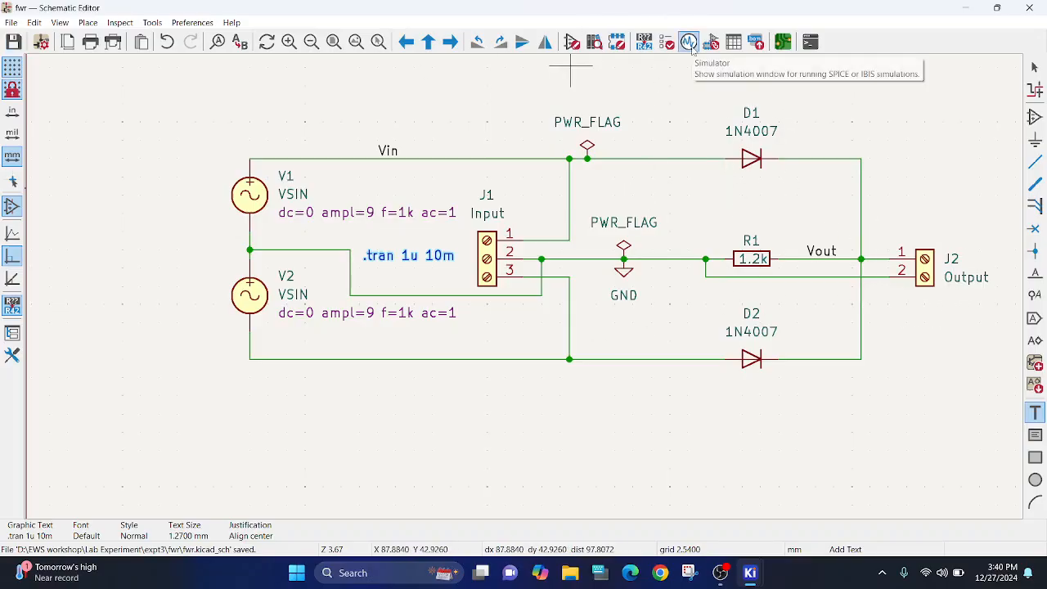
# Run the transient simulation, plot V(Vin) and V(Vout), then close the simulator without saving the workbook.
pyautogui.click(687, 43)
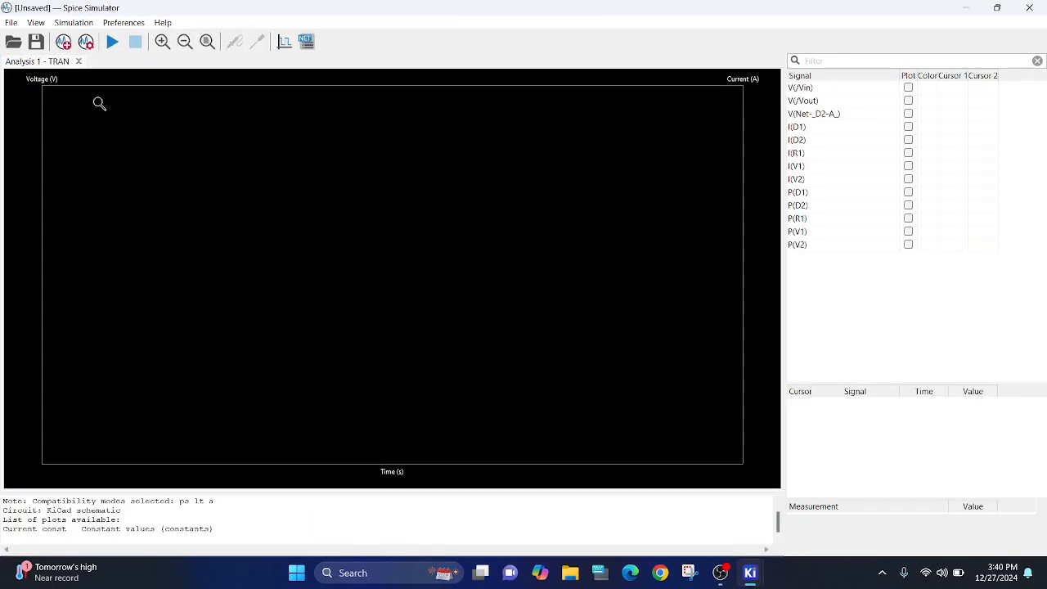
pyautogui.click(111, 42)
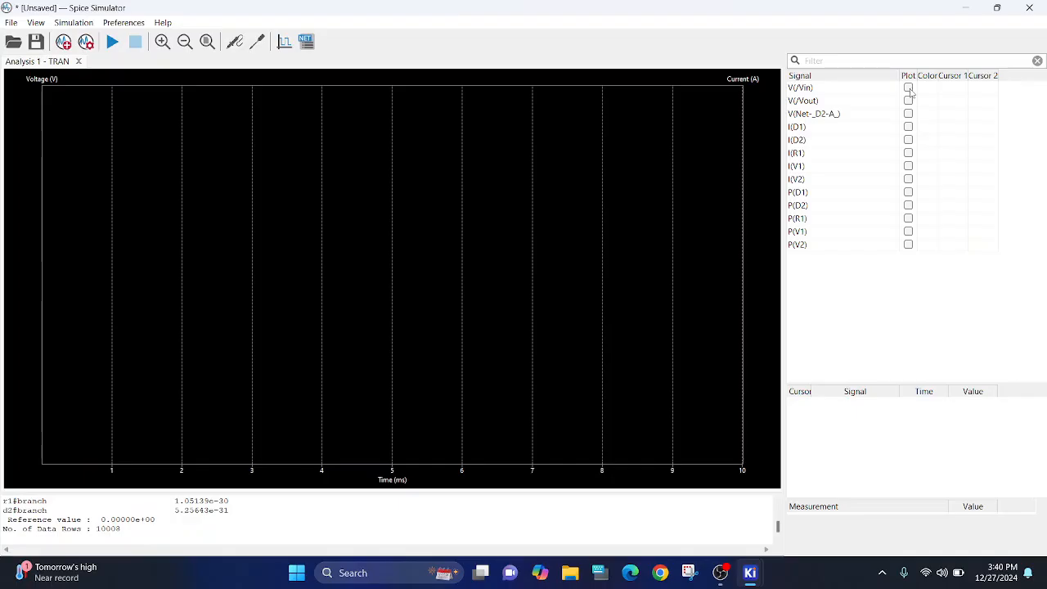
pyautogui.click(908, 88)
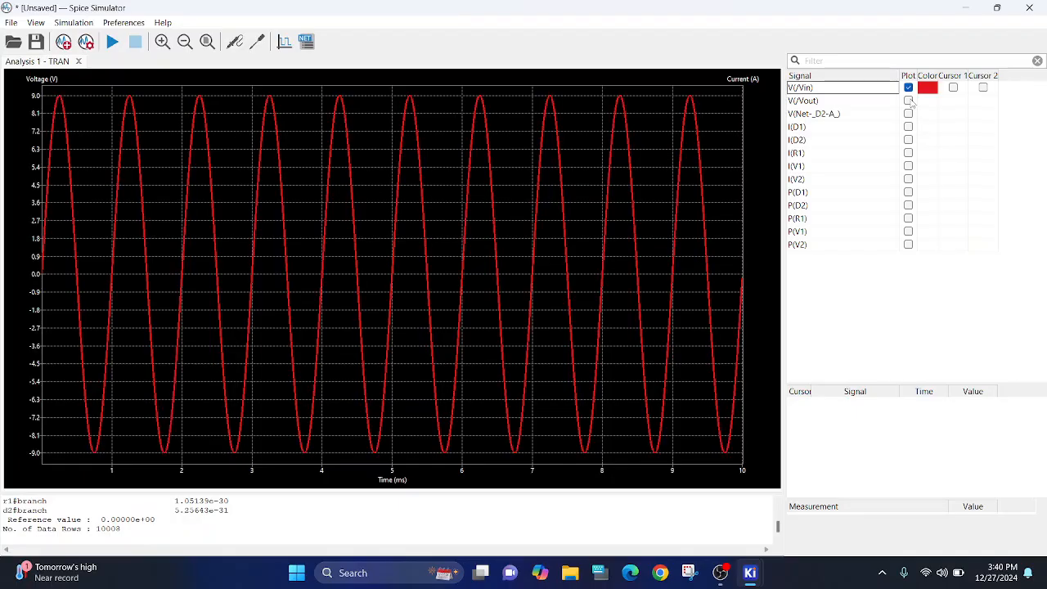
pyautogui.click(908, 101)
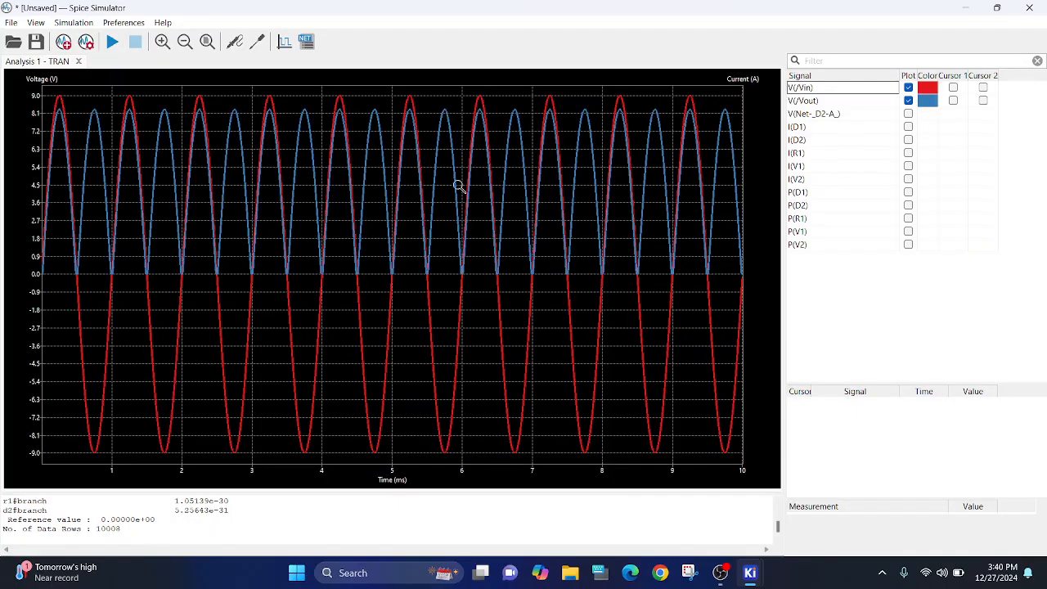
pyautogui.moveTo(663, 226)
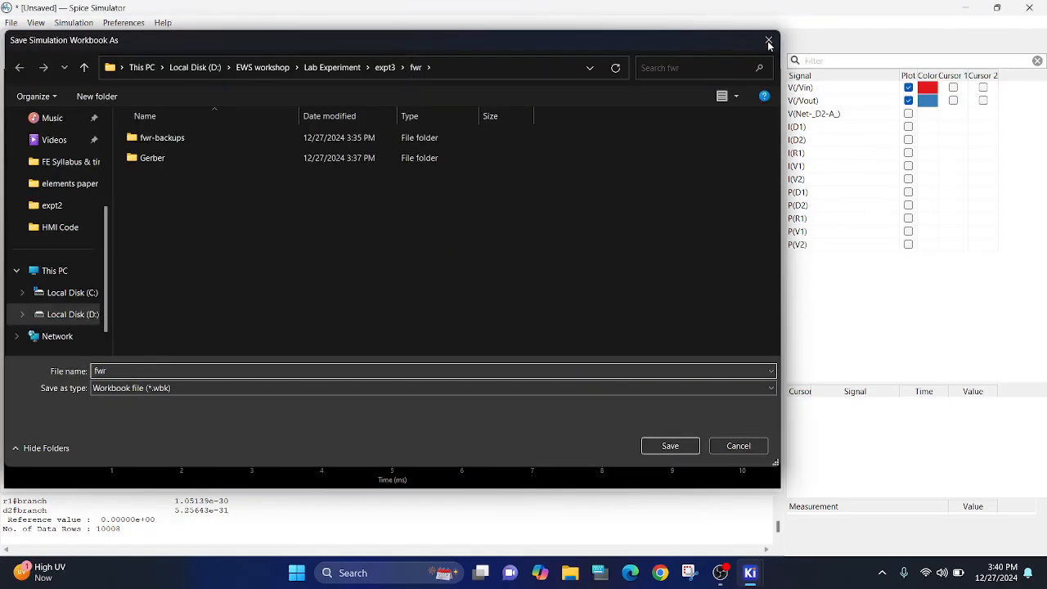
pyautogui.click(769, 41)
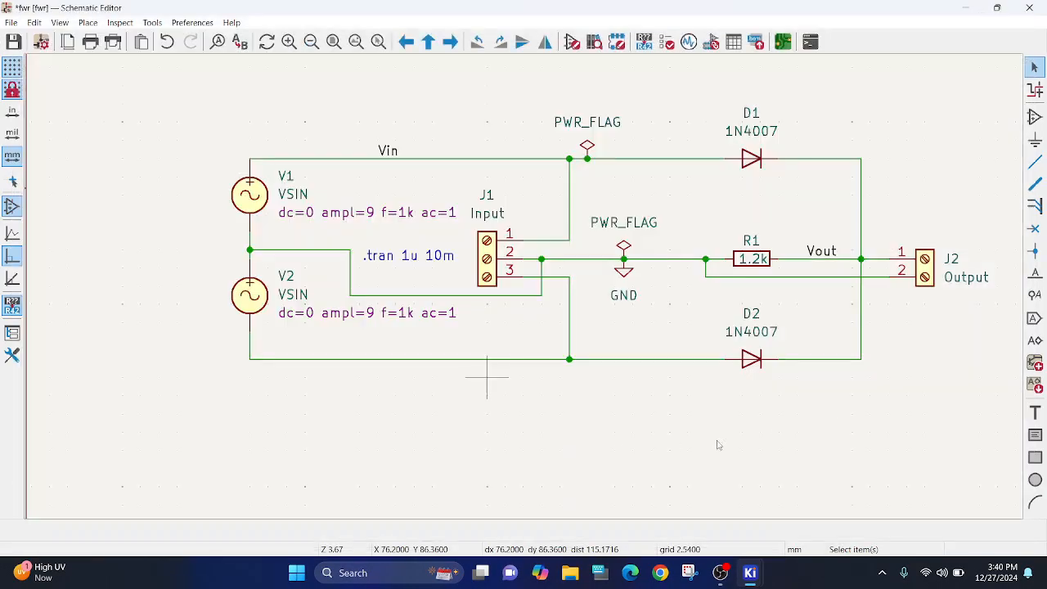
pyautogui.moveTo(1022, 212)
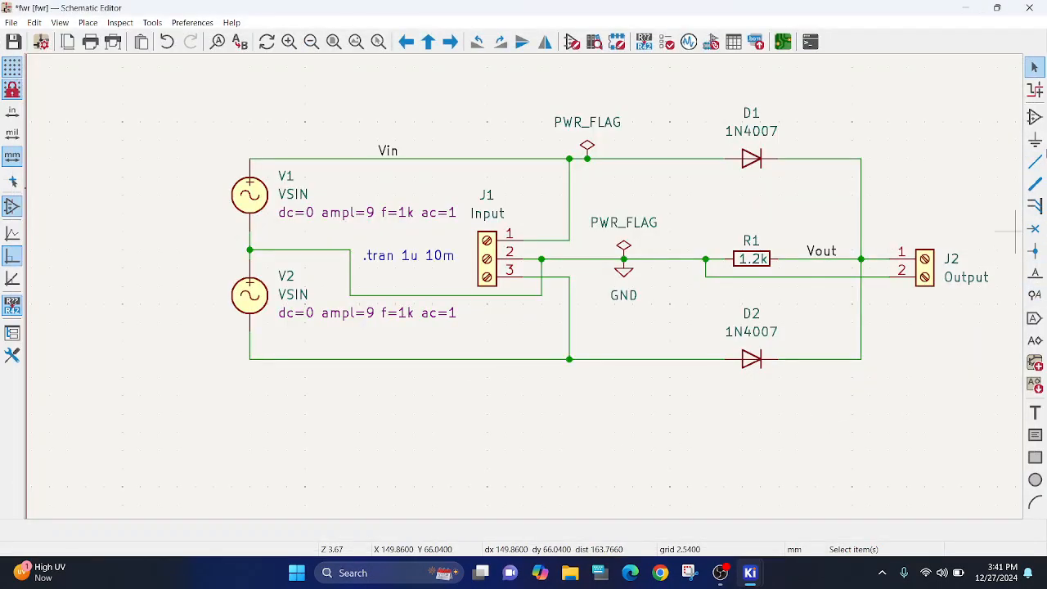
pyautogui.moveTo(1034, 118)
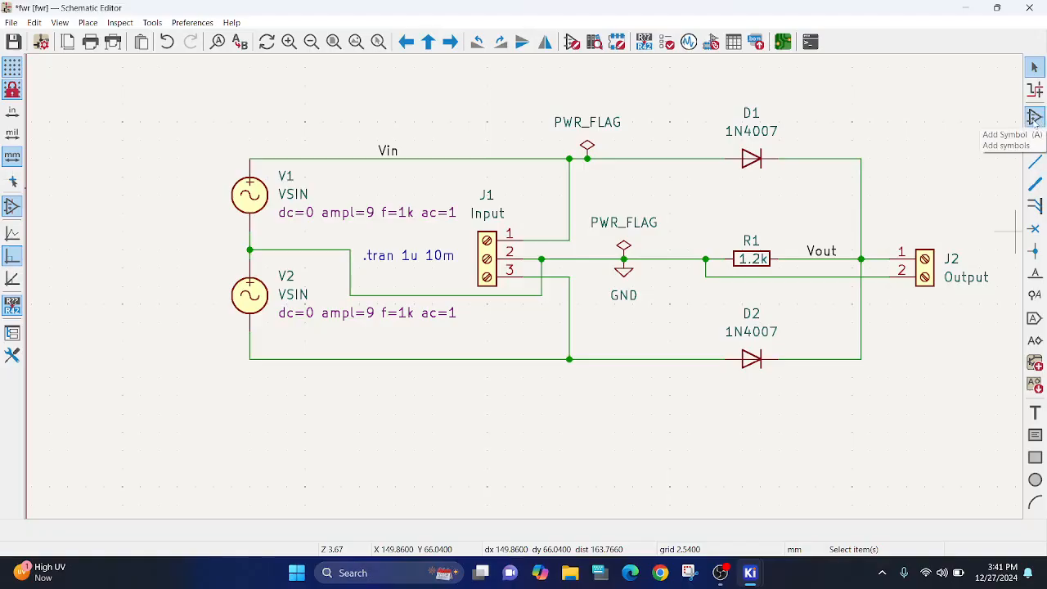
# Add a Device:C capacitor symbol above resistor R1 across the output.
pyautogui.click(1034, 117)
pyautogui.write('c')
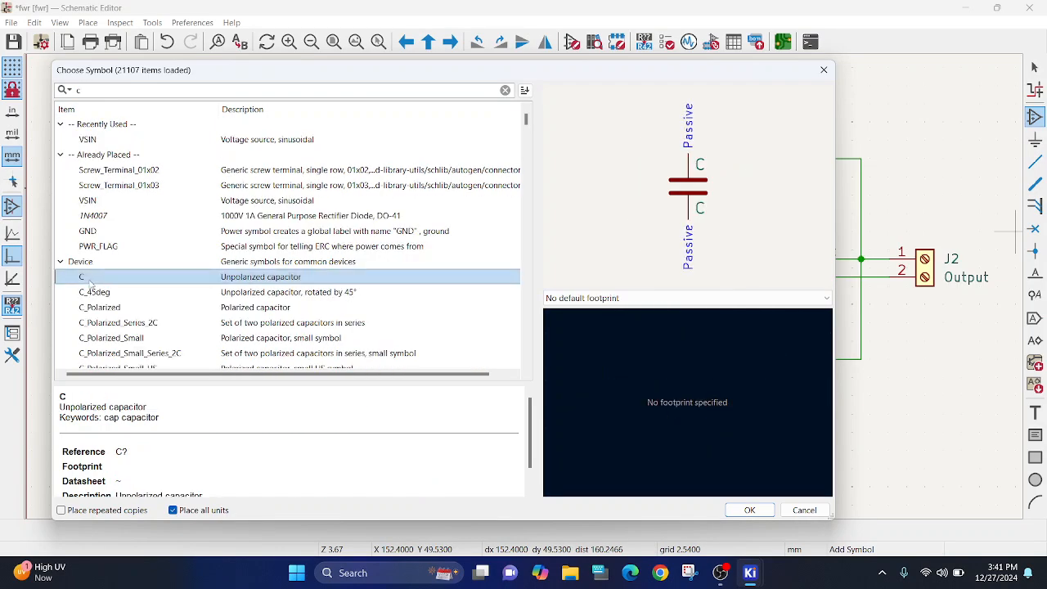
pyautogui.click(750, 511)
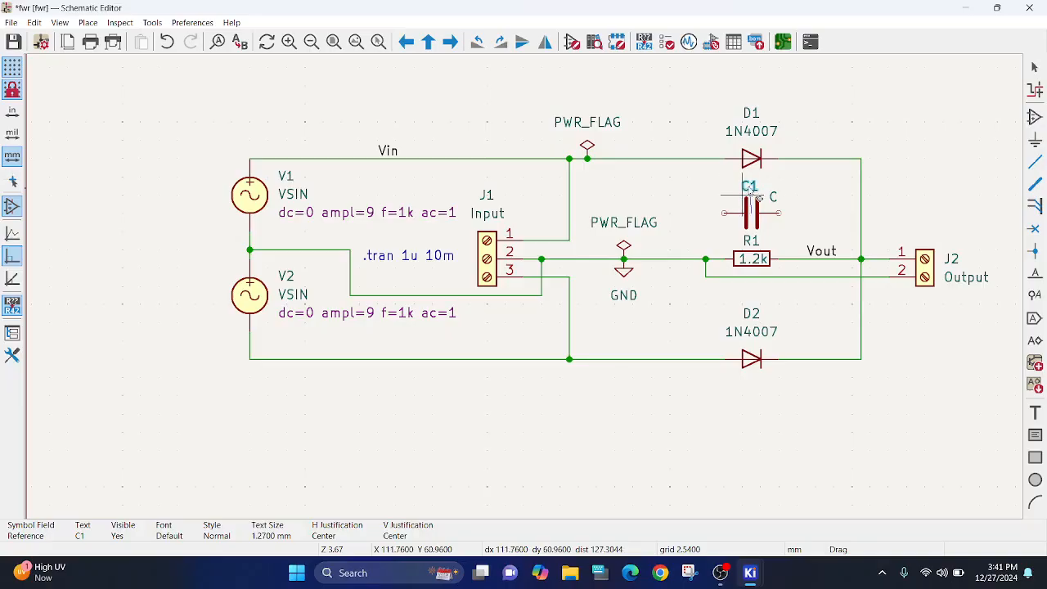
# Set the capacitor C1 value to 10u.
pyautogui.doubleClick(772, 197)
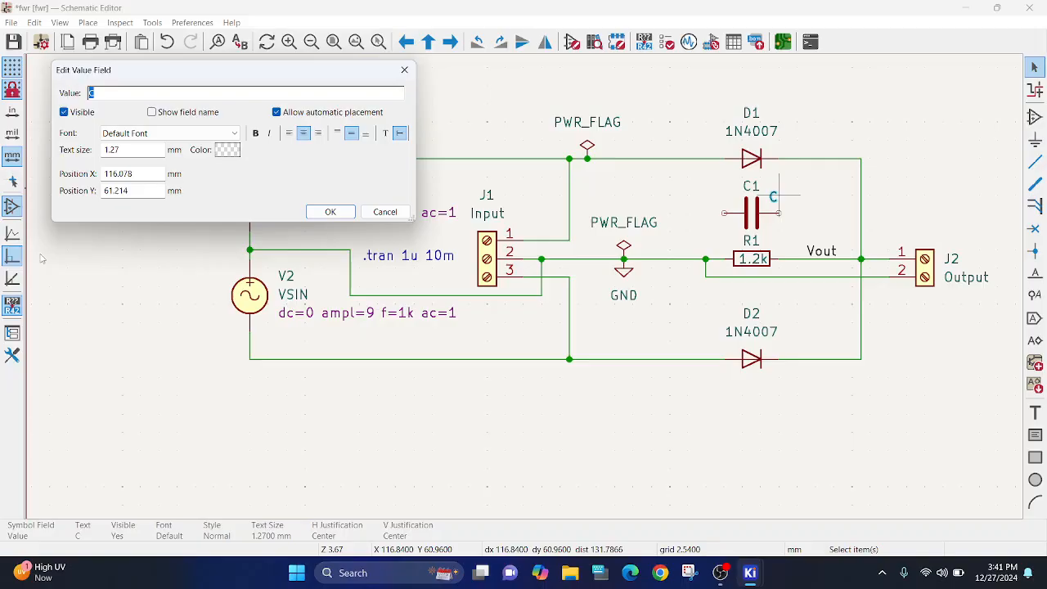
pyautogui.write('10')
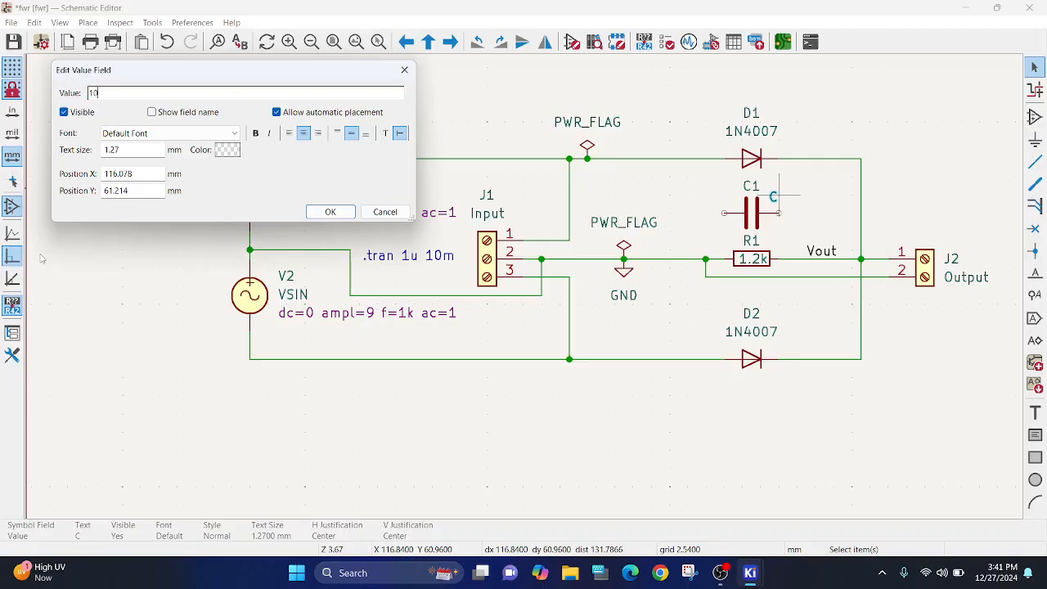
pyautogui.write('u')
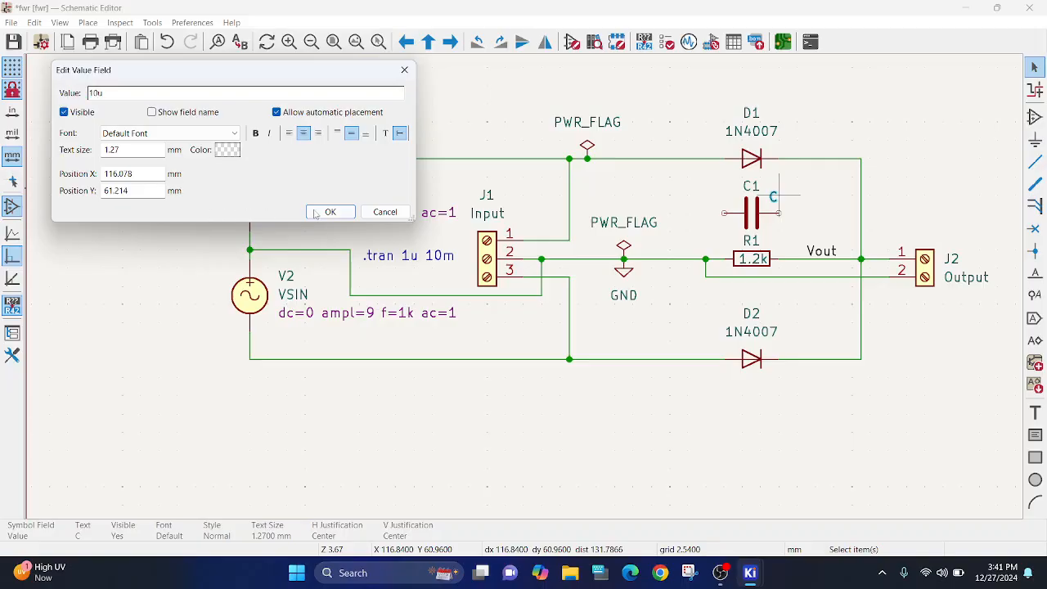
pyautogui.click(331, 212)
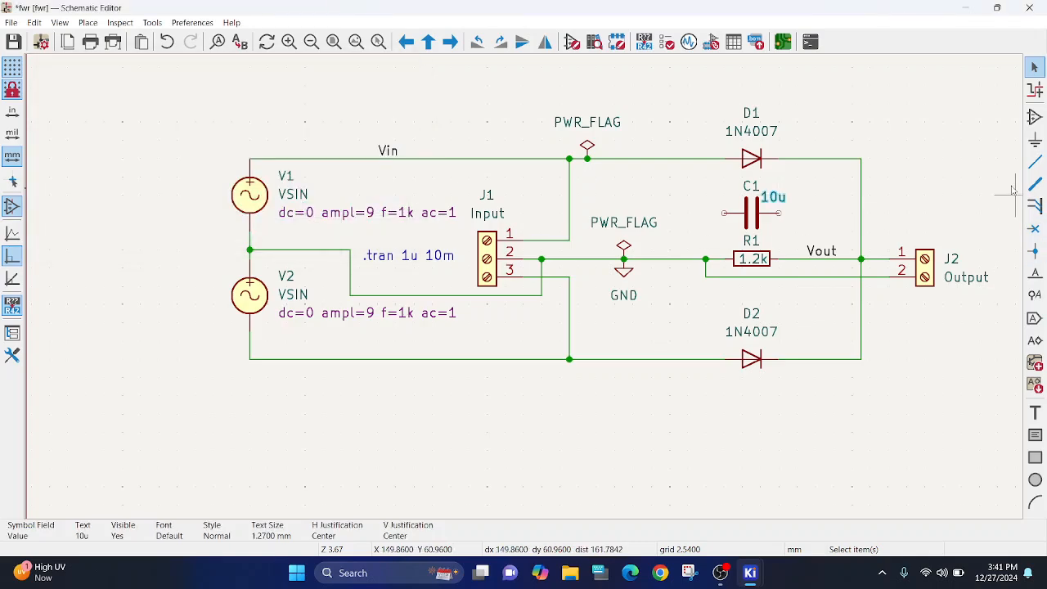
pyautogui.click(1034, 162)
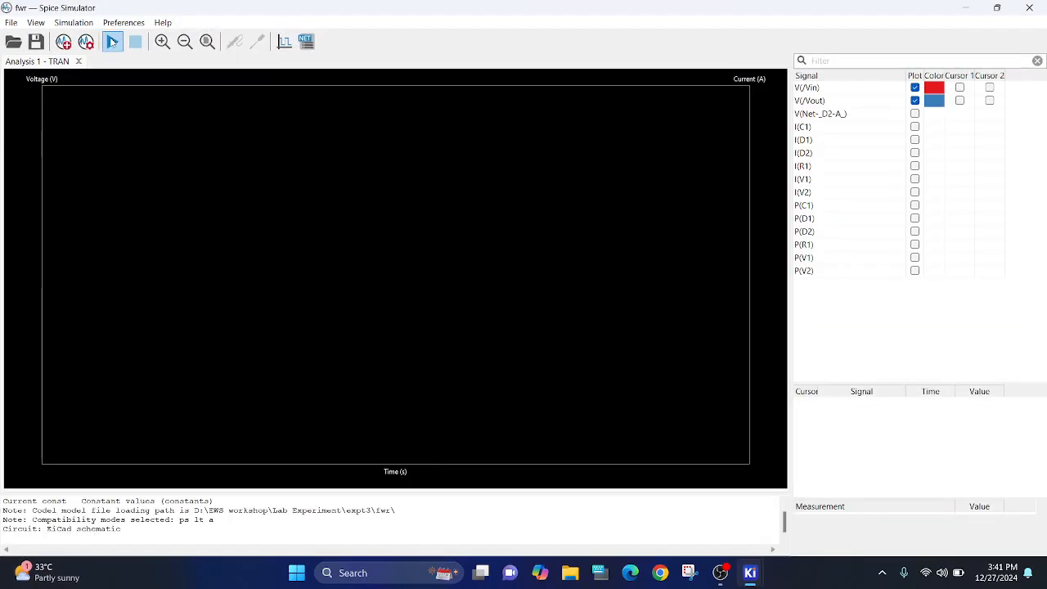
# Rerun the simulation to show Vout smoothed near 8 V with small ripple.
pyautogui.click(111, 42)
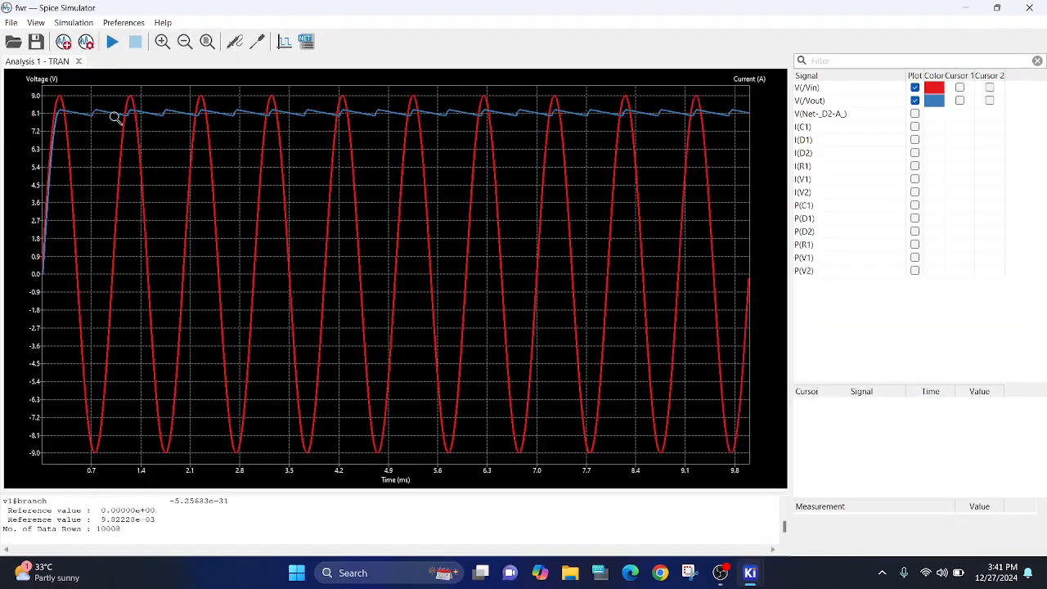
pyautogui.moveTo(51, 113)
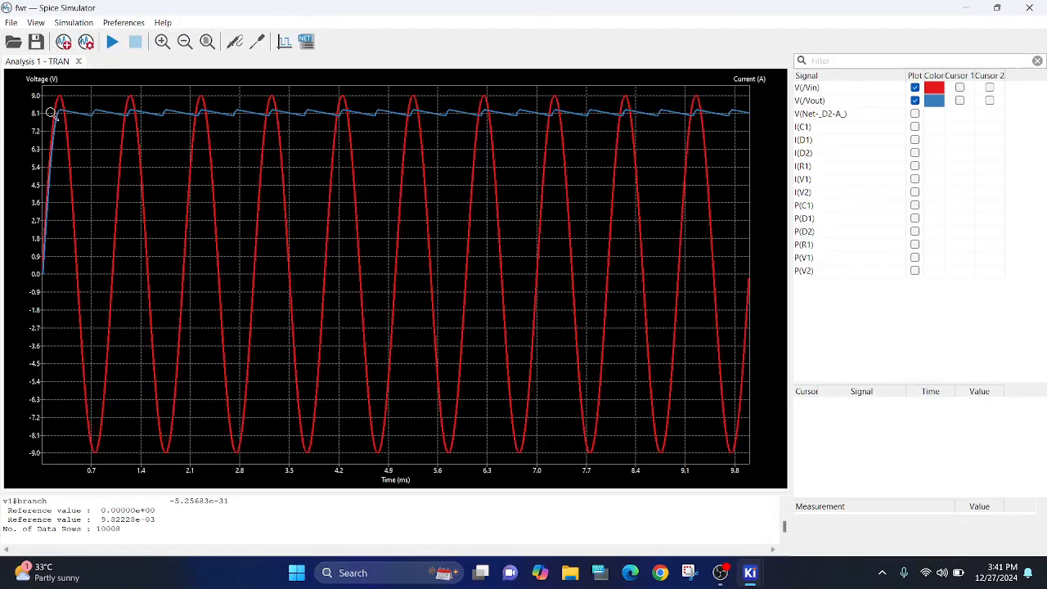
pyautogui.moveTo(74, 124)
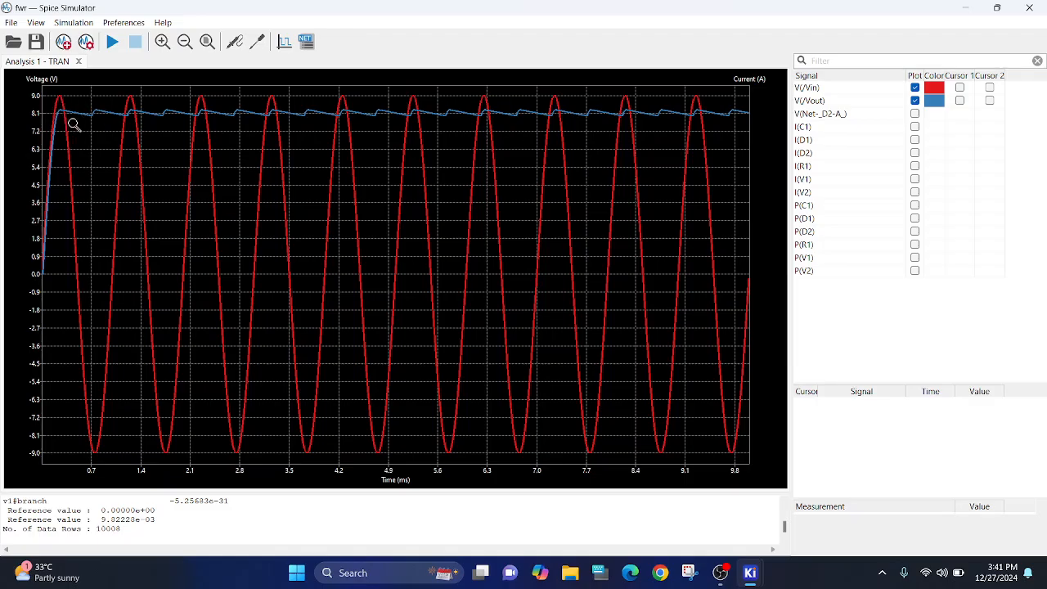
pyautogui.moveTo(418, 102)
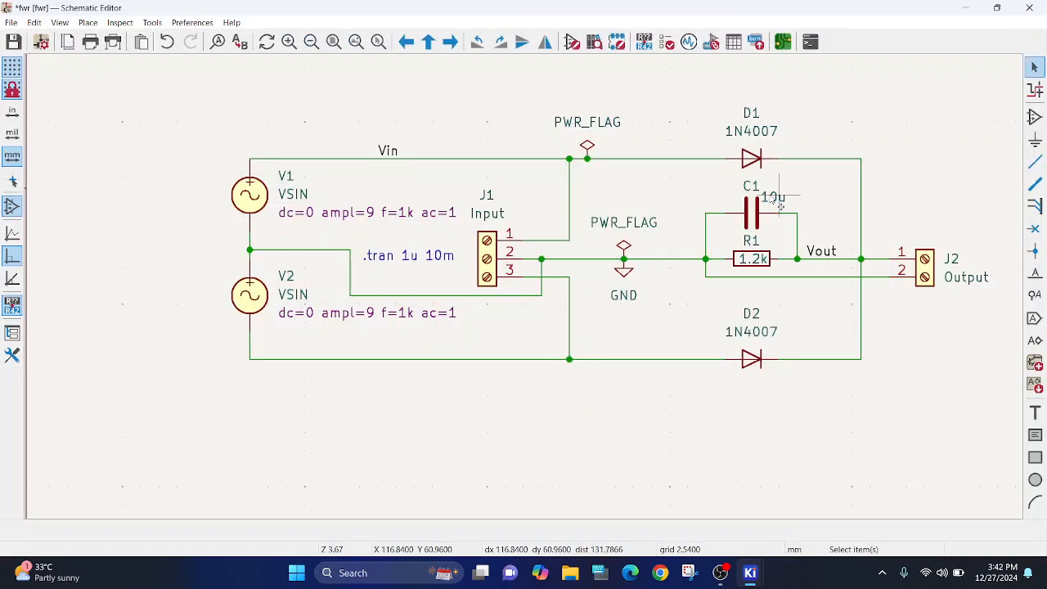
# Change capacitor C1's value from 10u to 470u.
pyautogui.doubleClick(772, 197)
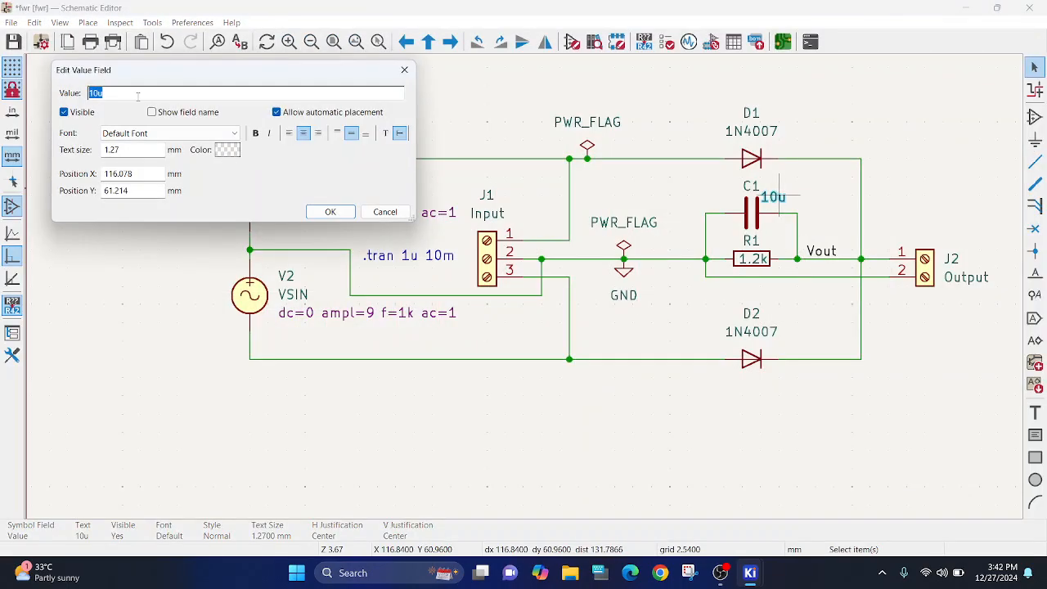
pyautogui.write('470u')
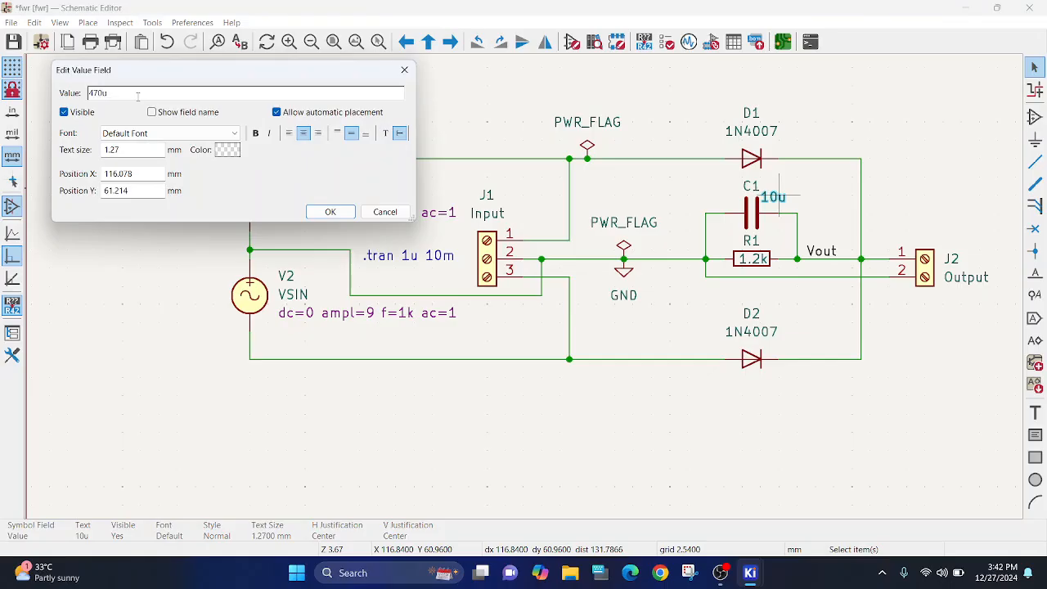
pyautogui.click(330, 211)
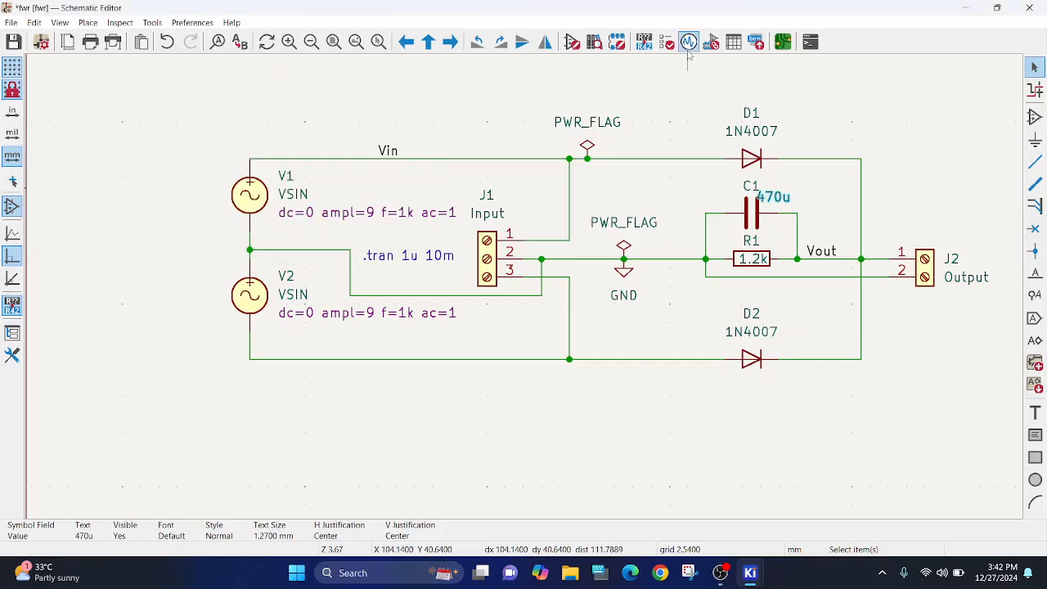